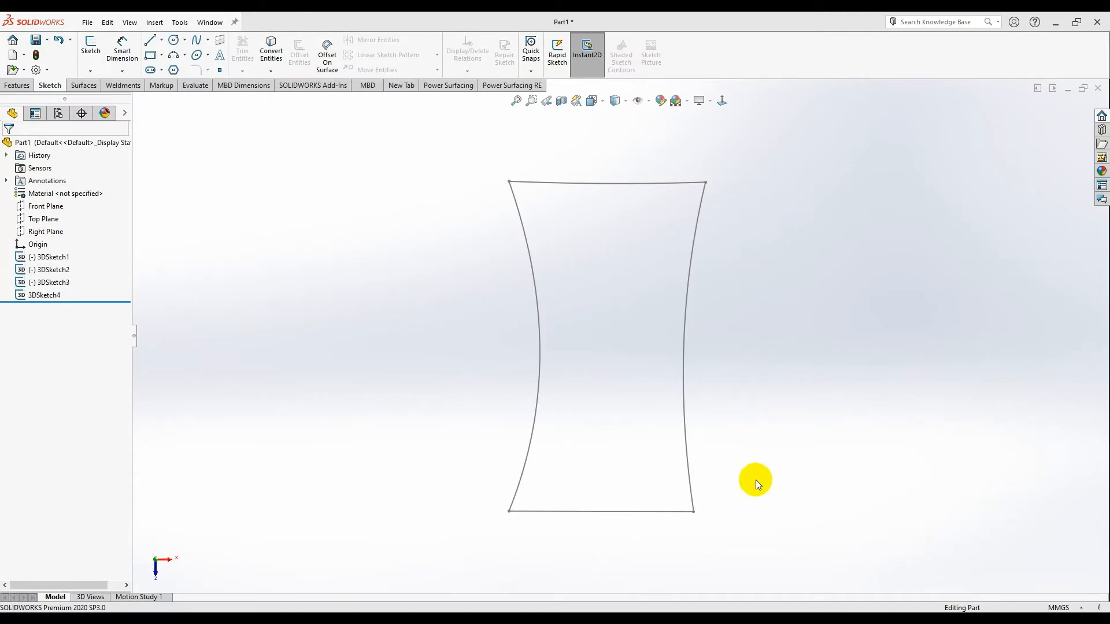
{"action": "mouse_move", "coordinate": [723, 520]}
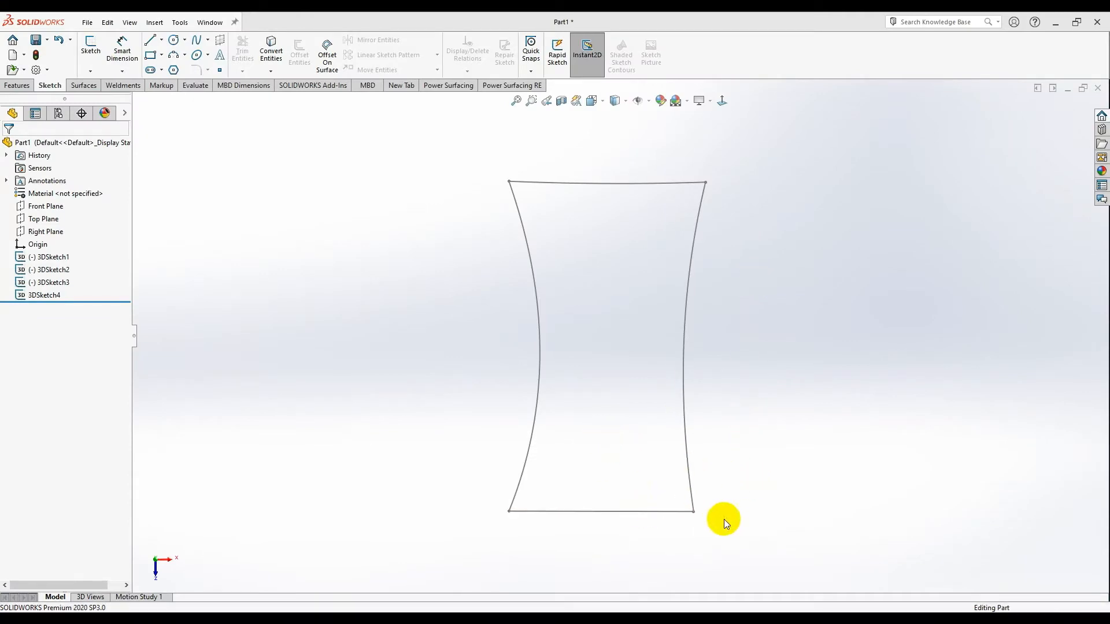
View the sketch from the front and insert a 100 mm square SubD planar surface
{"action": "left_click_drag", "start_coordinate": [722, 523], "coordinate": [709, 374]}
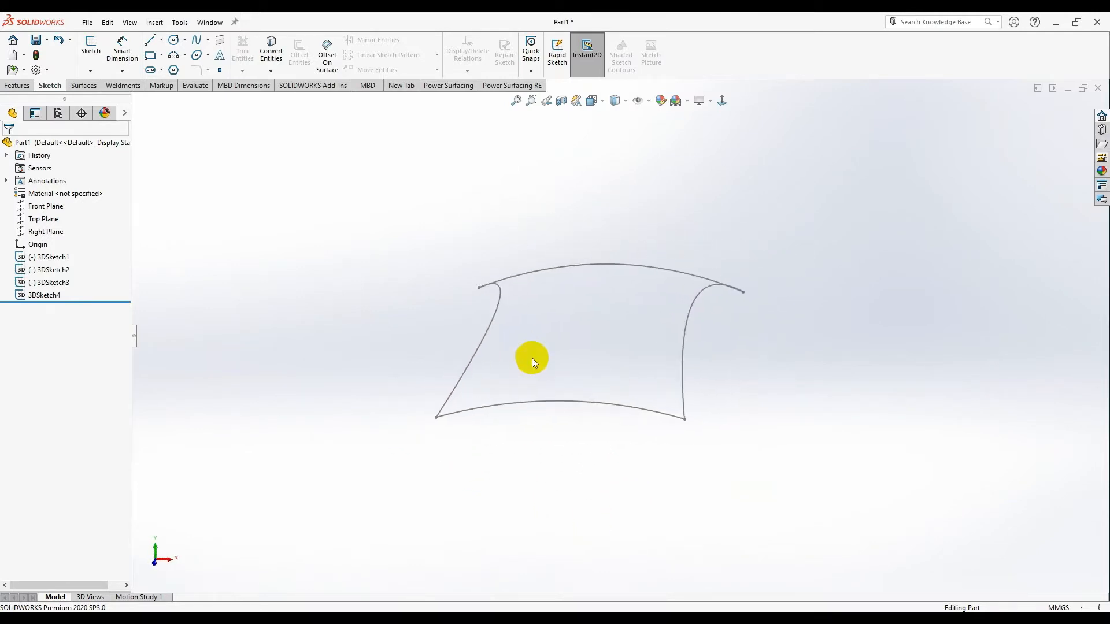
{"action": "left_click", "coordinate": [595, 100]}
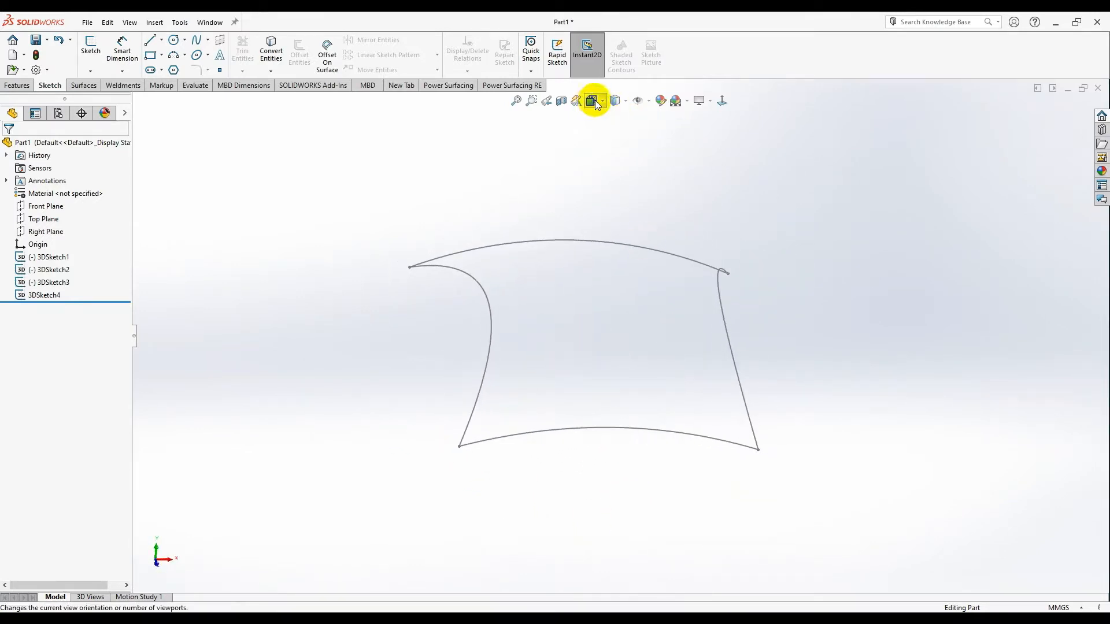
{"action": "left_click", "coordinate": [593, 100]}
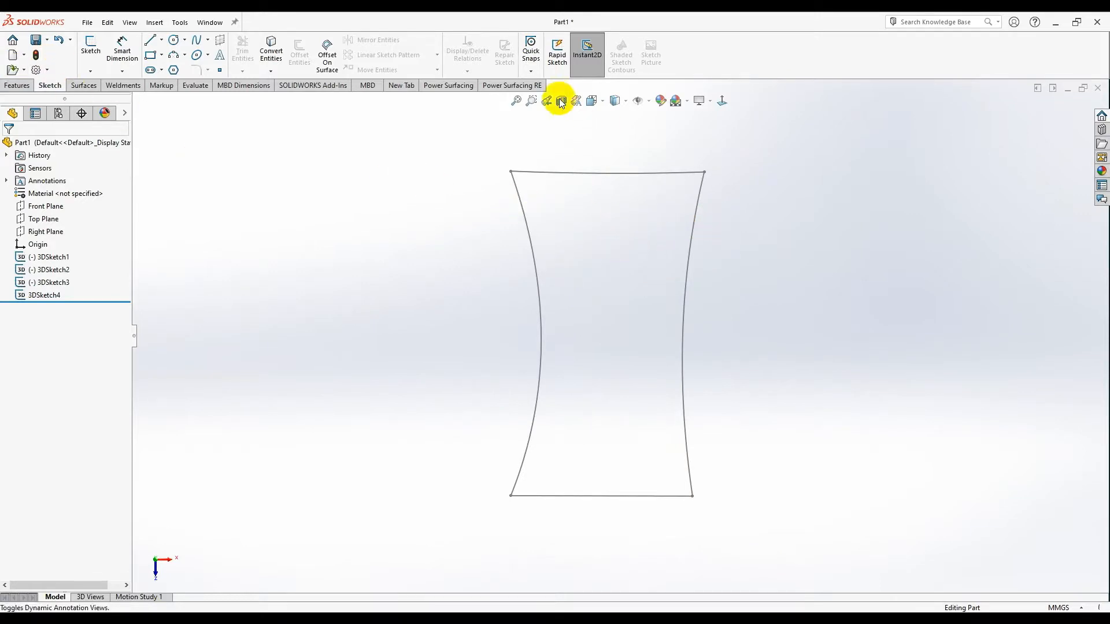
{"action": "left_click", "coordinate": [449, 86]}
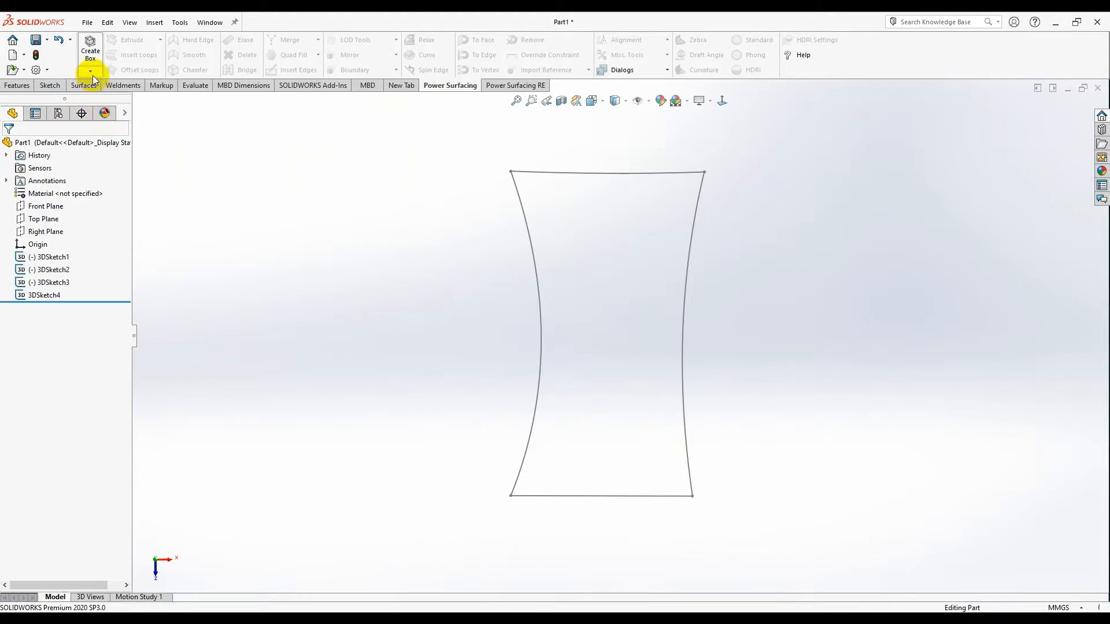
{"action": "left_click", "coordinate": [90, 70]}
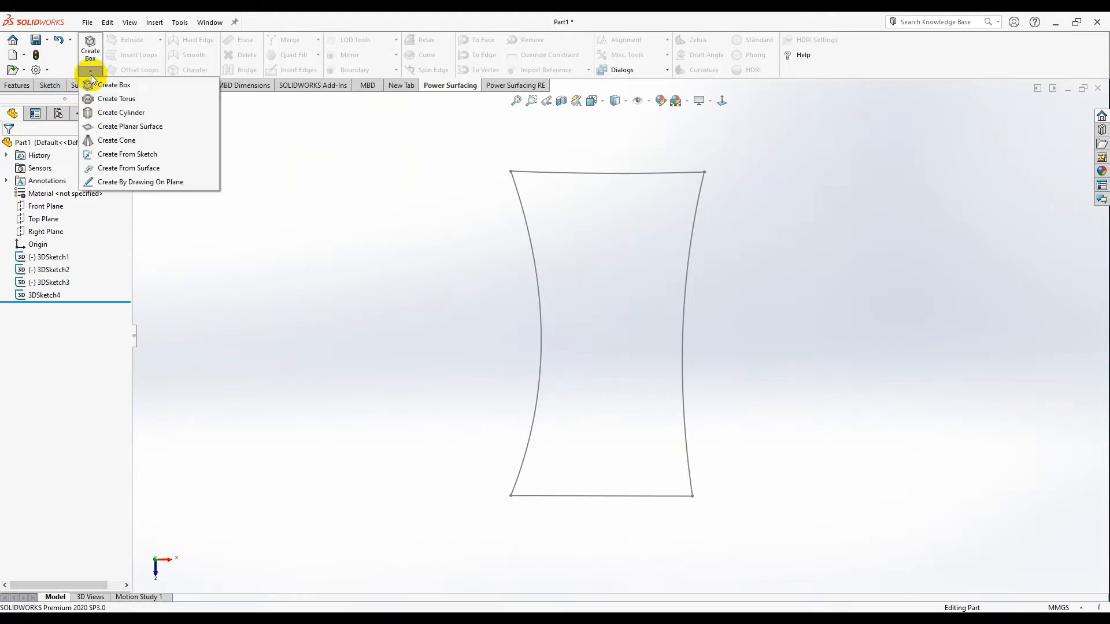
{"action": "mouse_move", "coordinate": [132, 186]}
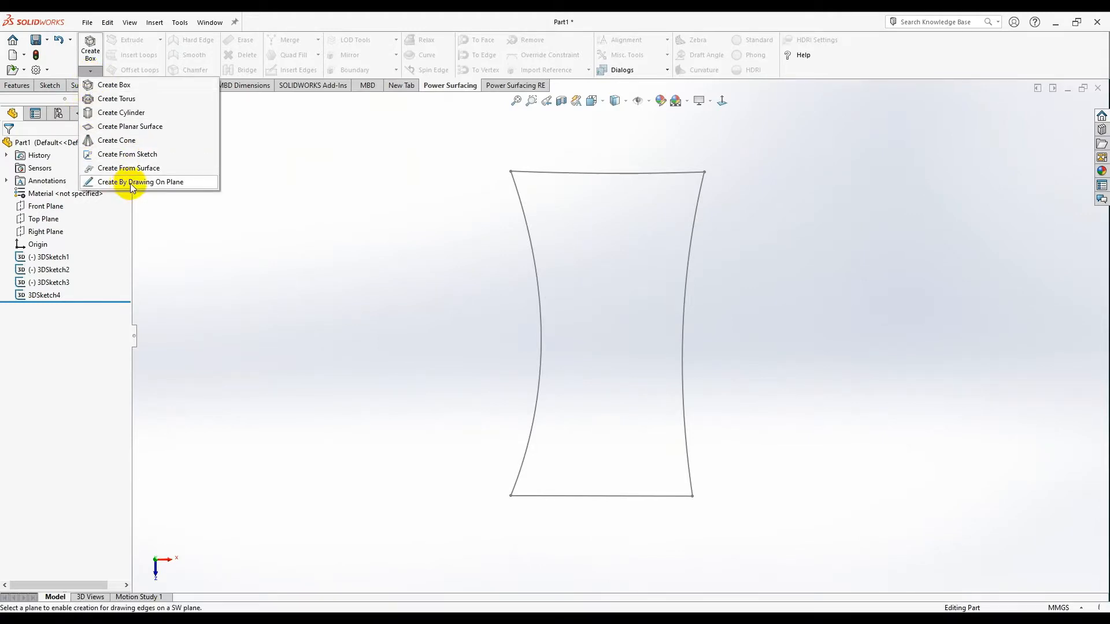
{"action": "mouse_move", "coordinate": [121, 113]}
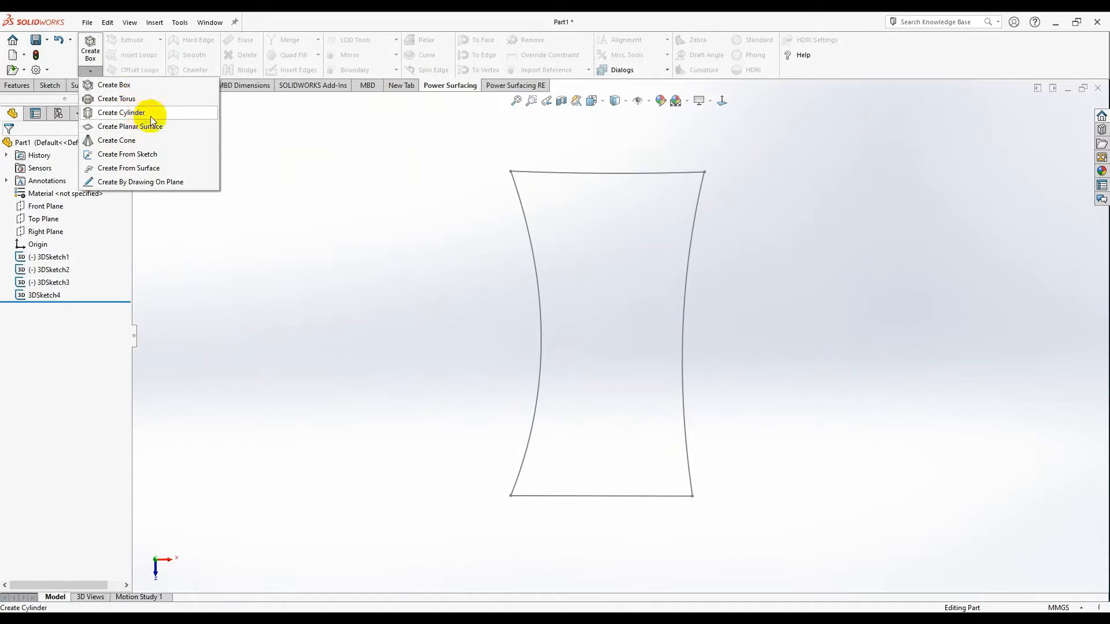
{"action": "left_click", "coordinate": [129, 126]}
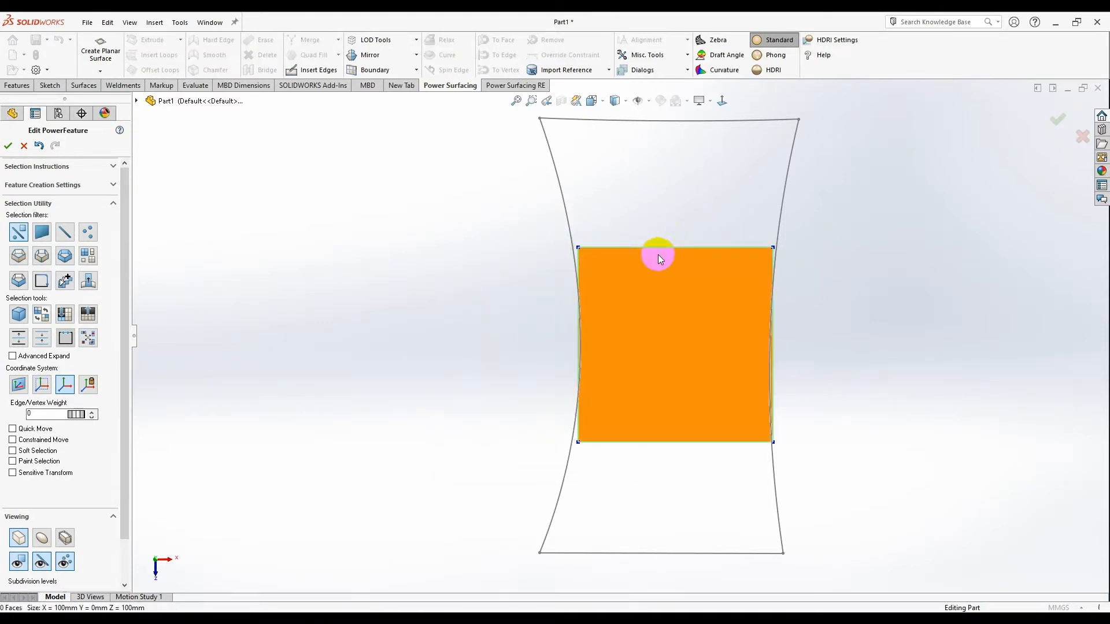
Stretch the plane to about 133 by 221 mm and move it beside the sketch
{"action": "left_click_drag", "start_coordinate": [657, 258], "coordinate": [662, 183]}
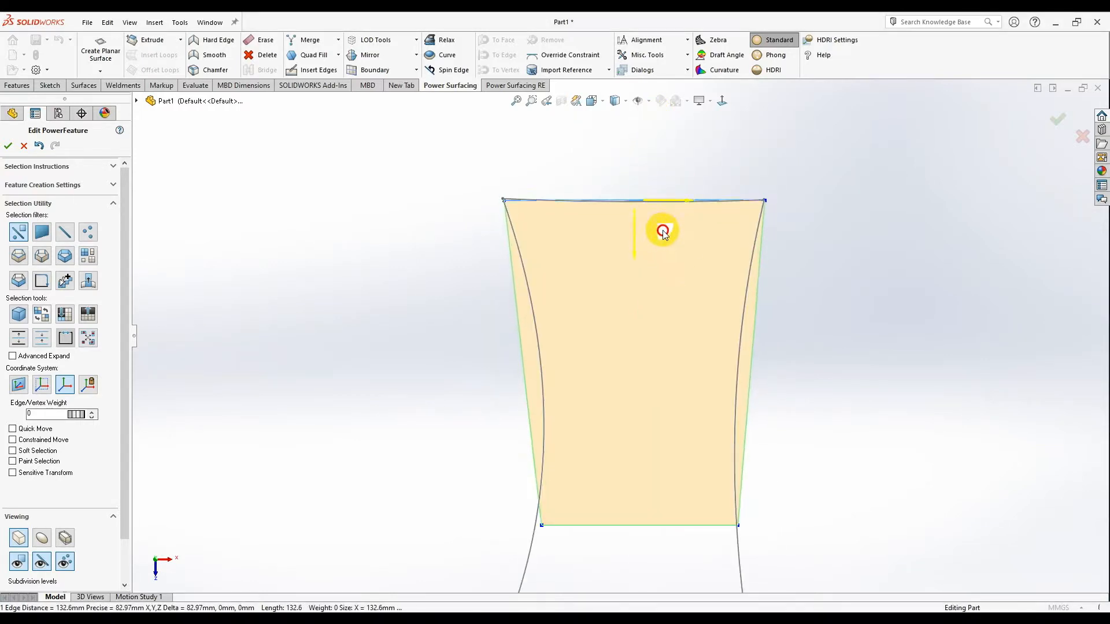
{"action": "left_click_drag", "start_coordinate": [662, 230], "coordinate": [615, 376]}
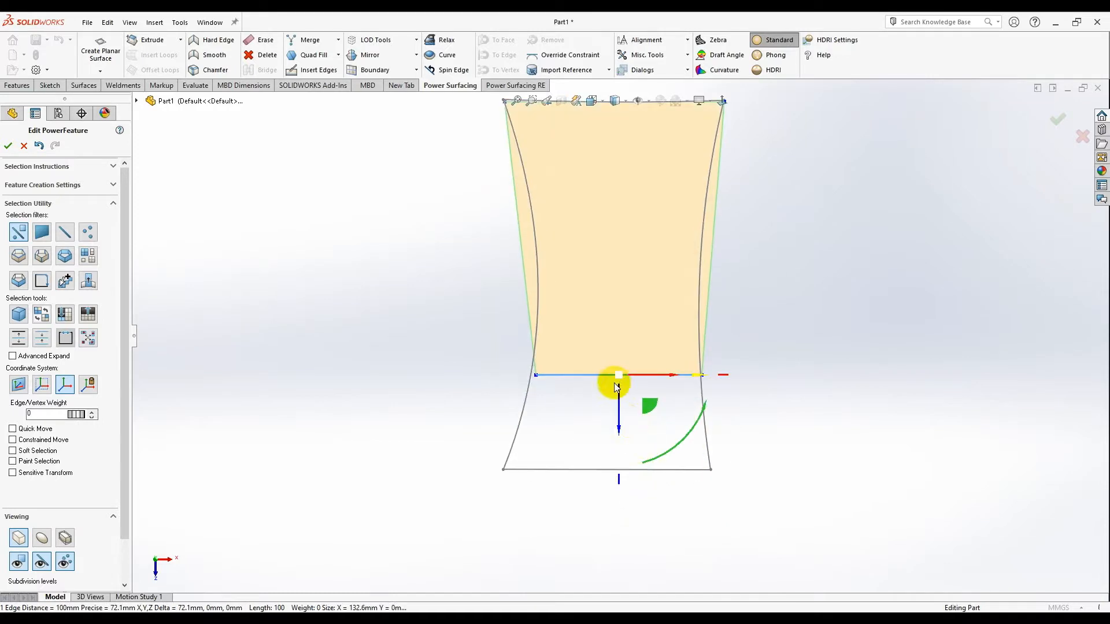
{"action": "left_click_drag", "start_coordinate": [616, 375], "coordinate": [634, 492]}
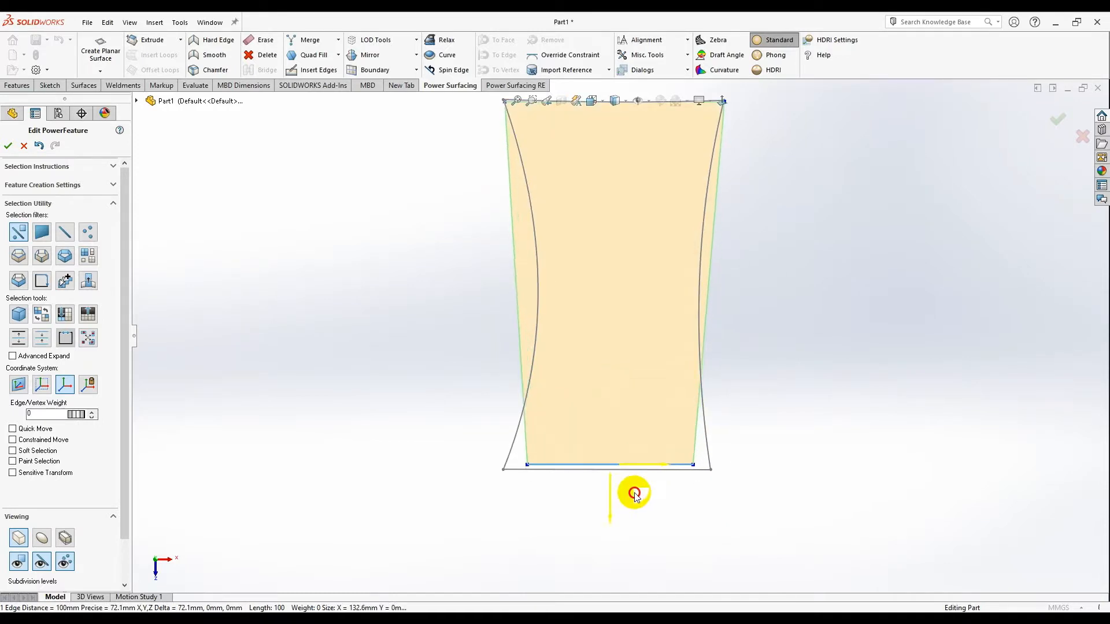
{"action": "left_click_drag", "start_coordinate": [635, 493], "coordinate": [600, 406]}
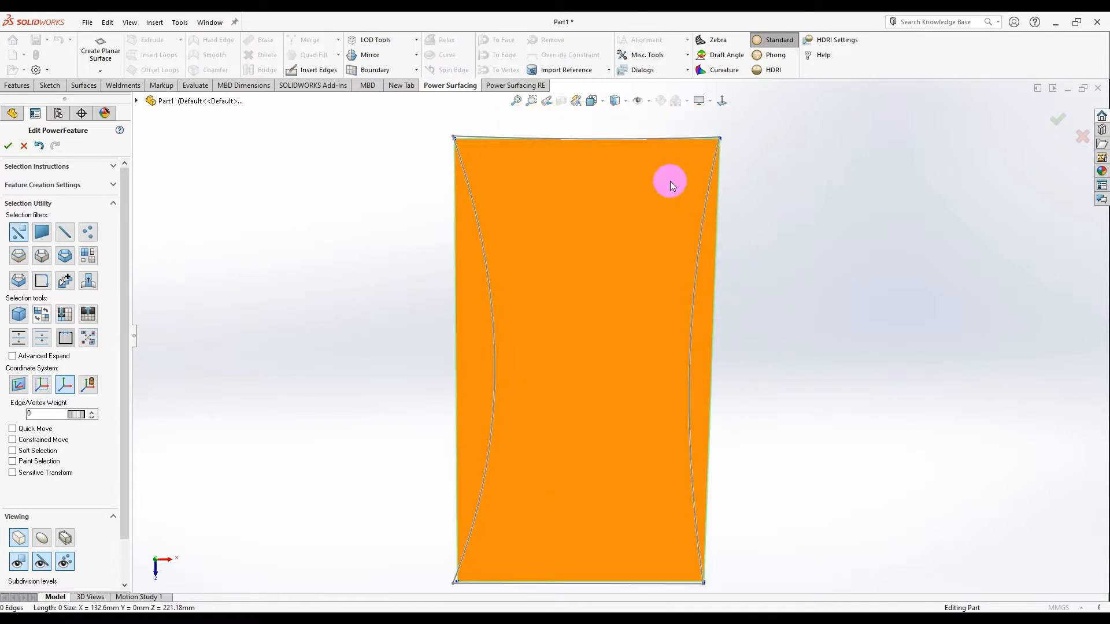
{"action": "left_click", "coordinate": [637, 359]}
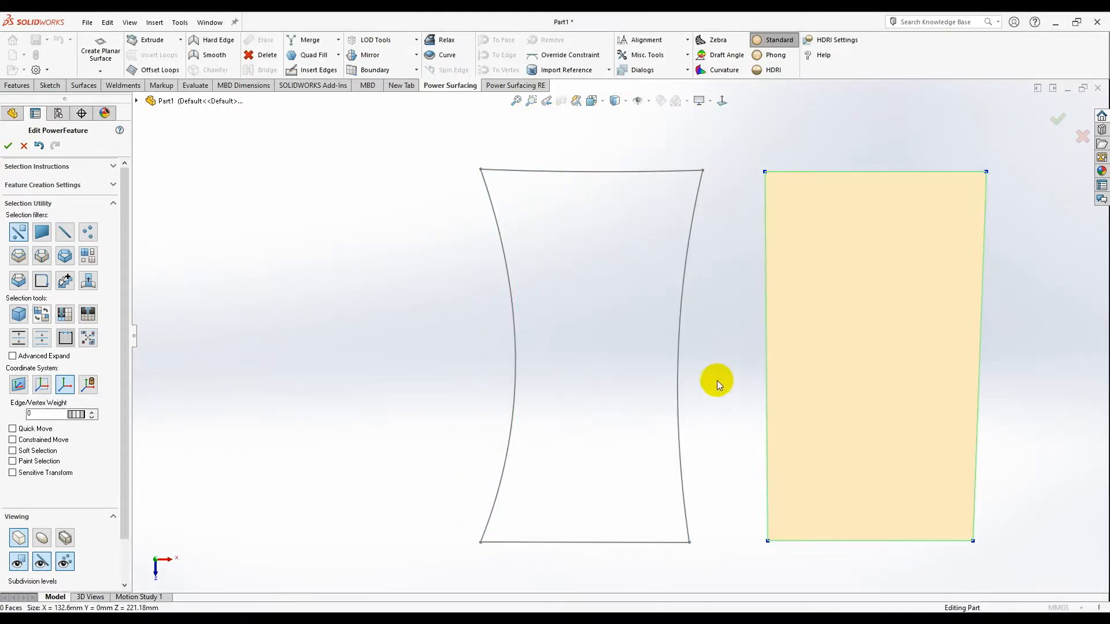
{"action": "left_click_drag", "start_coordinate": [717, 382], "coordinate": [562, 232]}
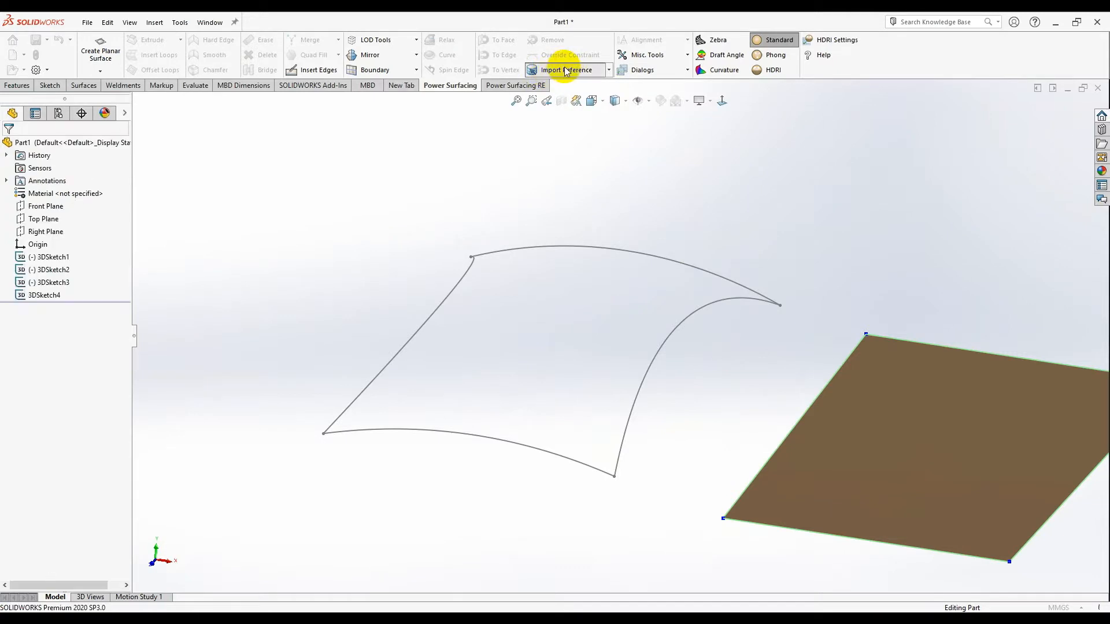
Import the left and right curved 3D sketch edges as SubD reference entities
{"action": "left_click", "coordinate": [564, 70]}
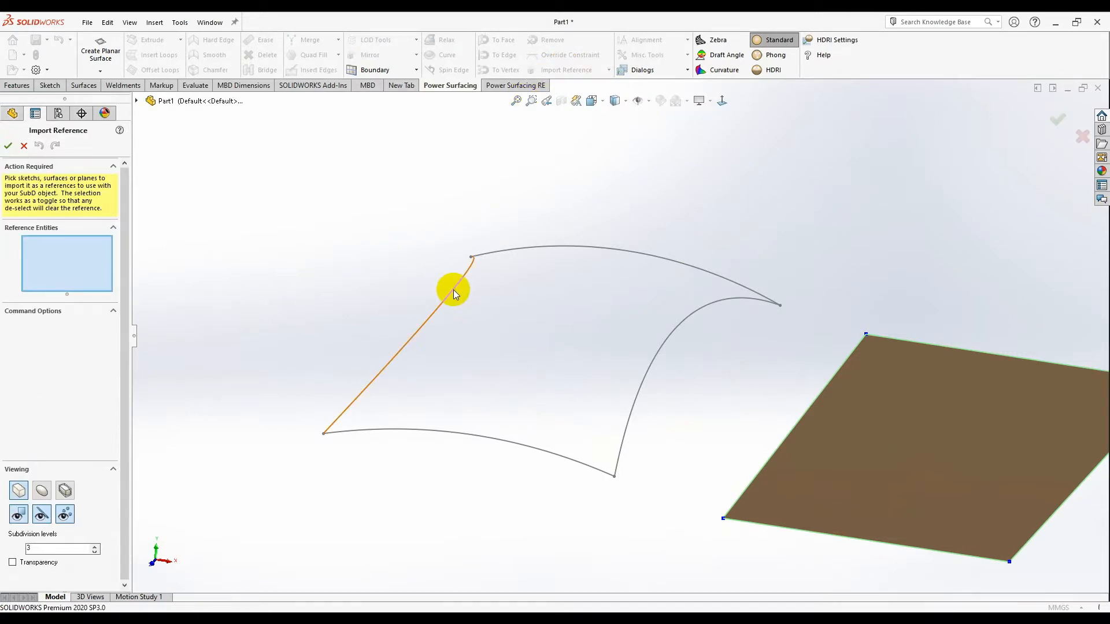
{"action": "left_click", "coordinate": [630, 393]}
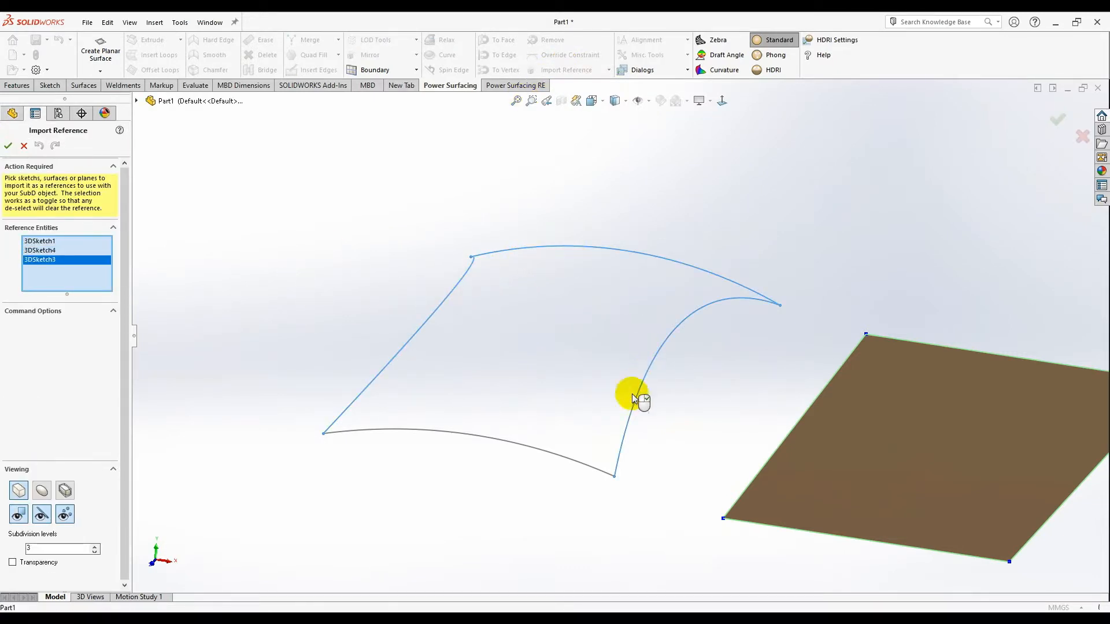
{"action": "left_click", "coordinate": [634, 395]}
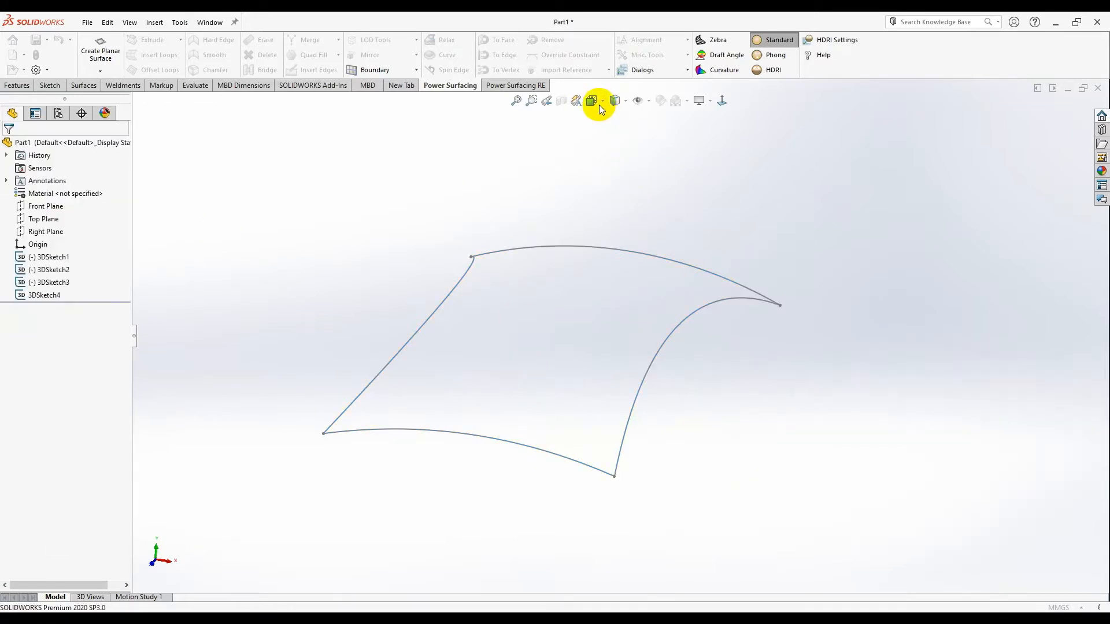
Reopen the SubD plane for editing to align its corners with the sketch corners
{"action": "left_click", "coordinate": [591, 100]}
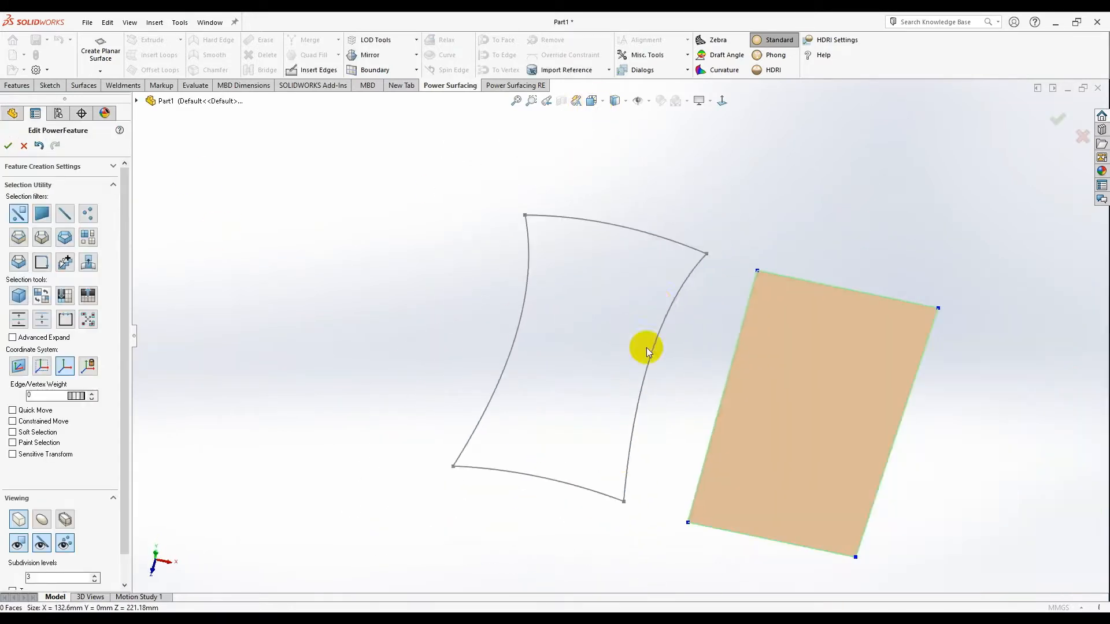
{"action": "left_click", "coordinate": [593, 101]}
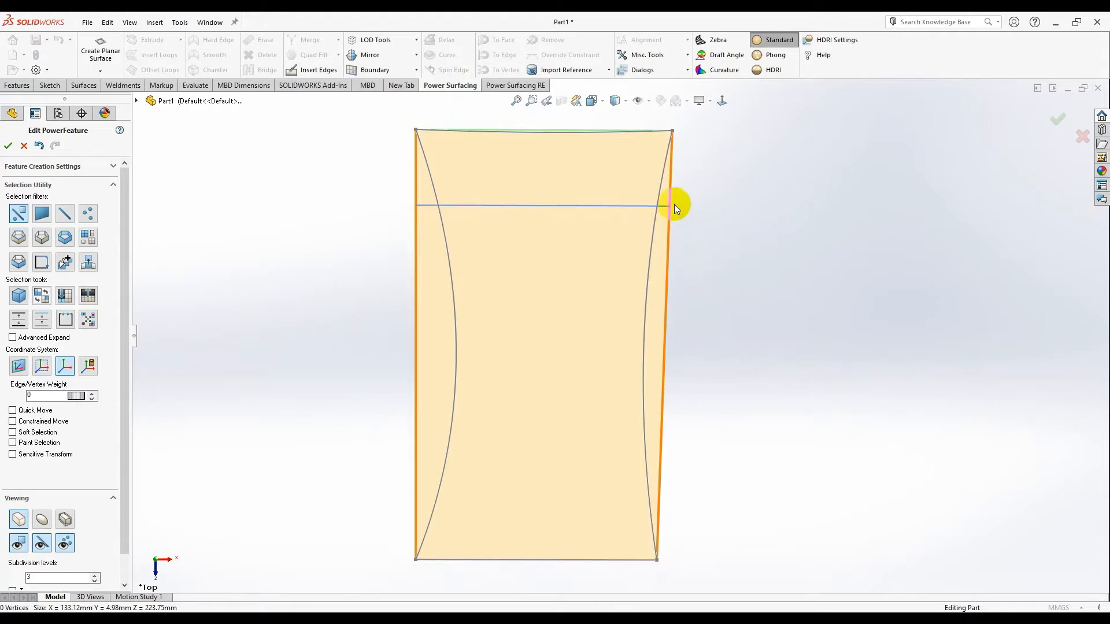
Insert upper, middle and lower crosswise edge loops and pull the sides to the curves
{"action": "left_click", "coordinate": [428, 255]}
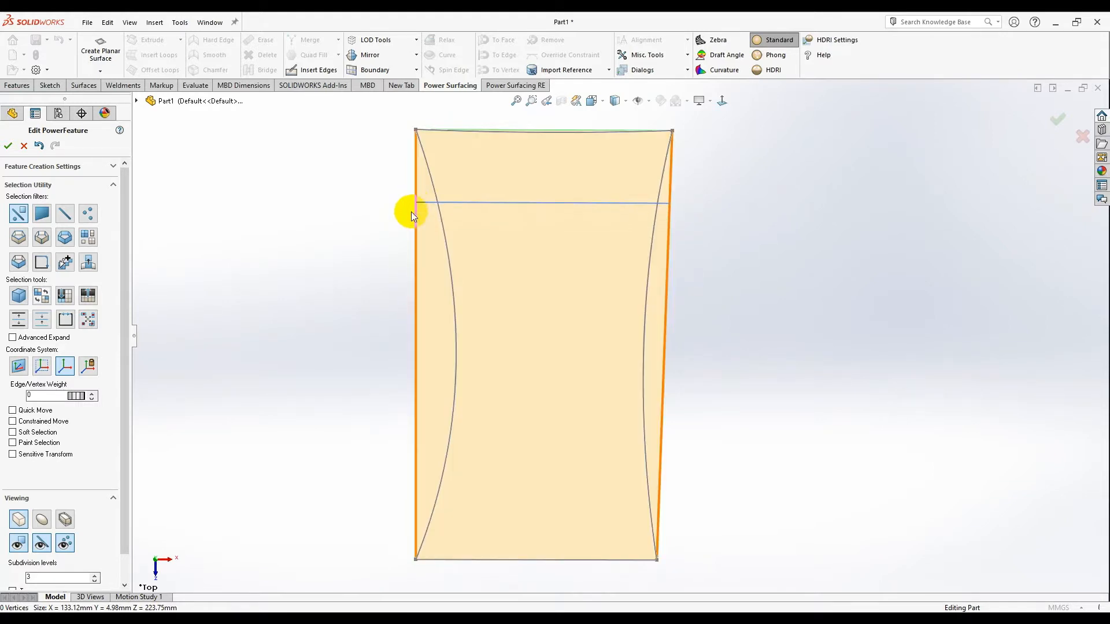
{"action": "left_click_drag", "start_coordinate": [412, 205], "coordinate": [418, 243]}
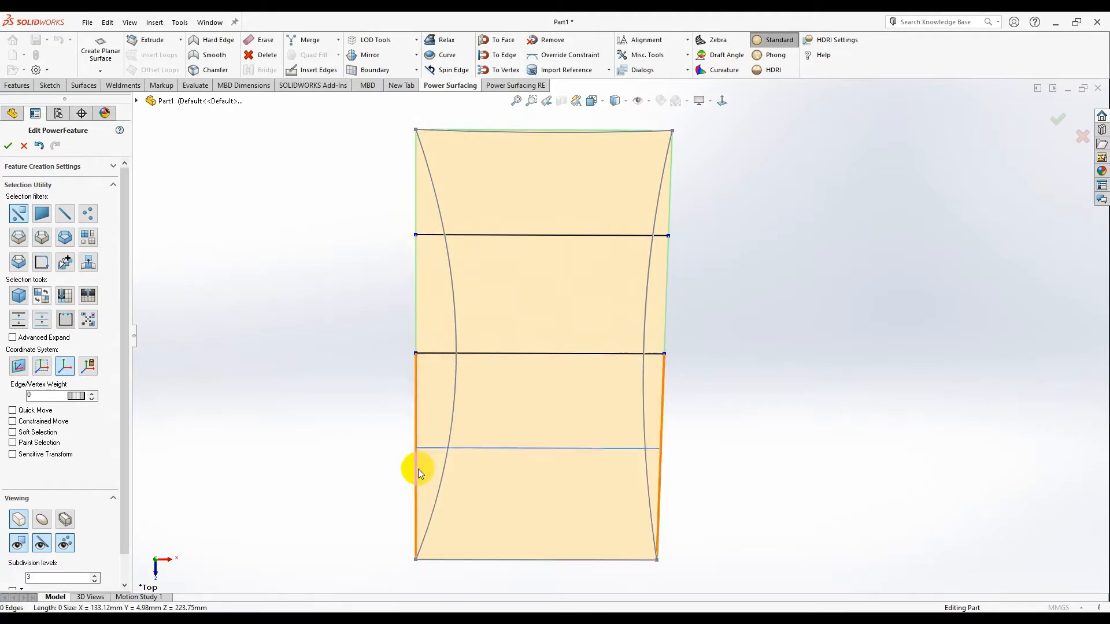
{"action": "left_click", "coordinate": [659, 235]}
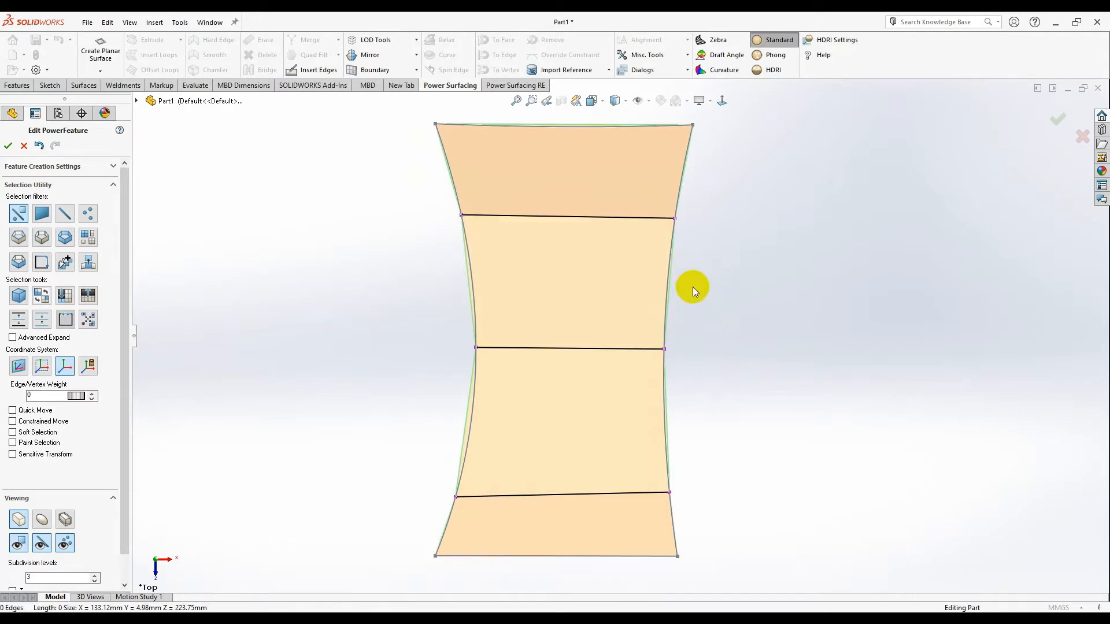
{"action": "left_click", "coordinate": [511, 402]}
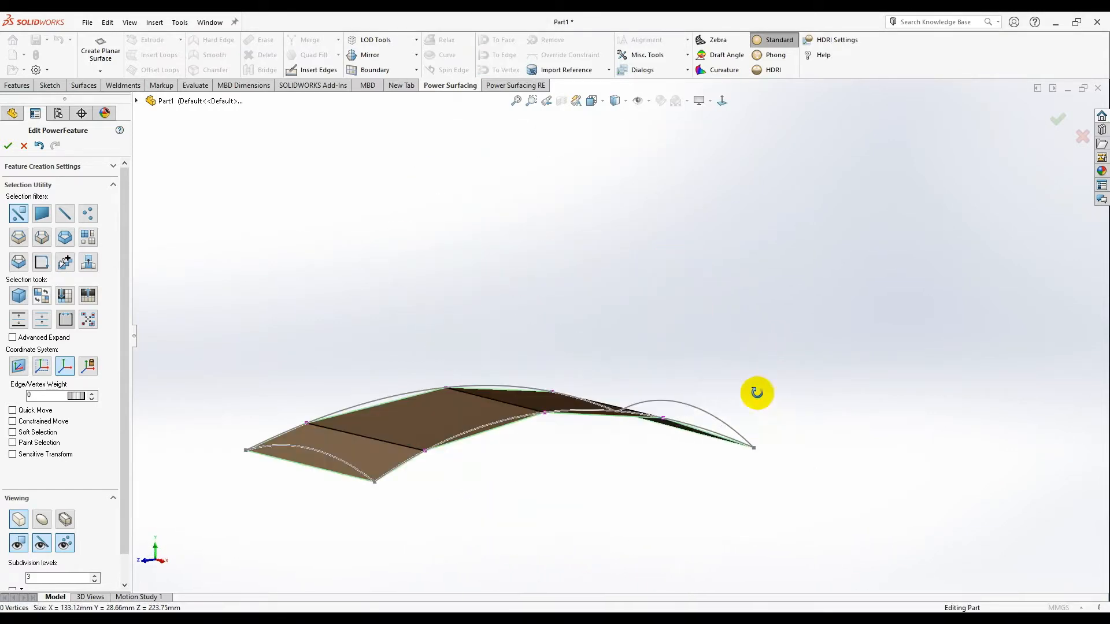
Orbit the arched panel from low, edge-on and side angles to inspect the lengthwise loop
{"action": "left_click_drag", "start_coordinate": [757, 393], "coordinate": [750, 295]}
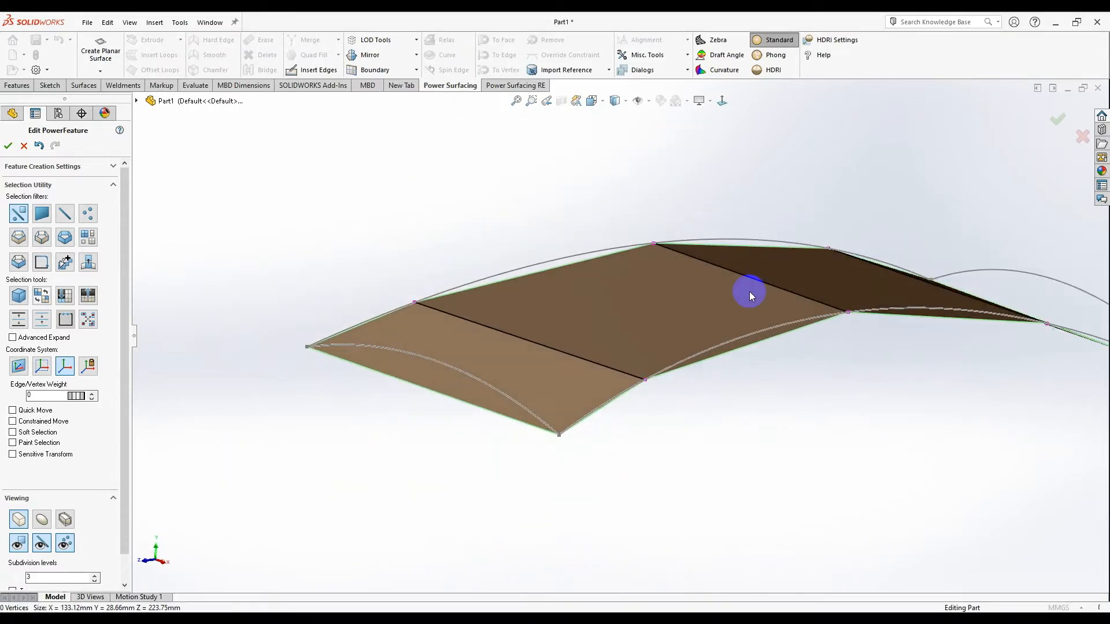
{"action": "left_click_drag", "start_coordinate": [751, 294], "coordinate": [751, 322]}
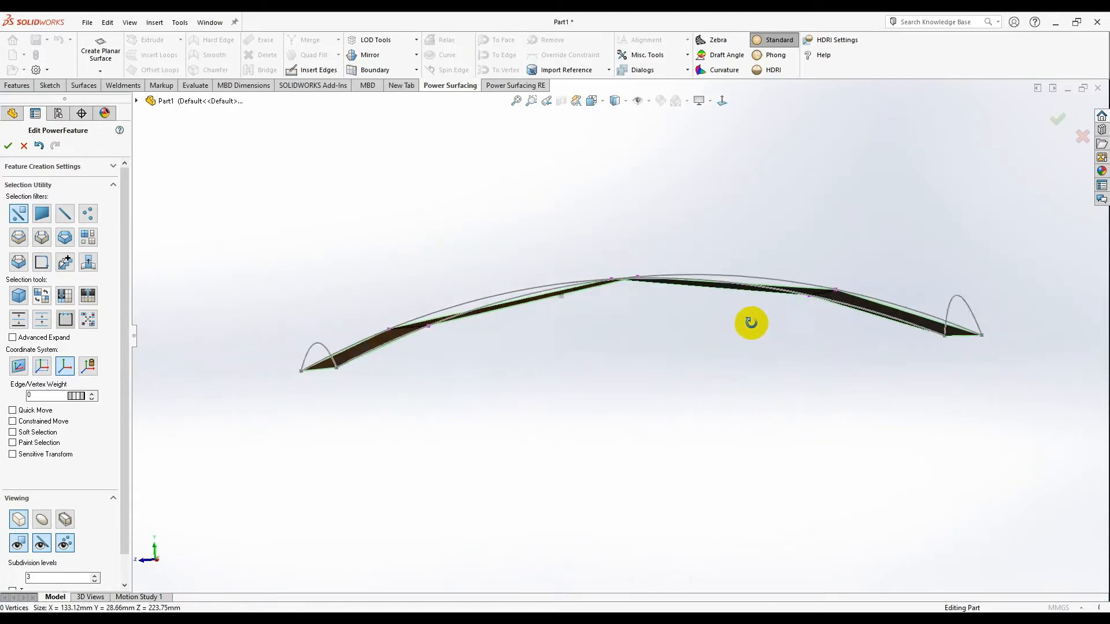
{"action": "left_click_drag", "start_coordinate": [750, 322], "coordinate": [835, 330]}
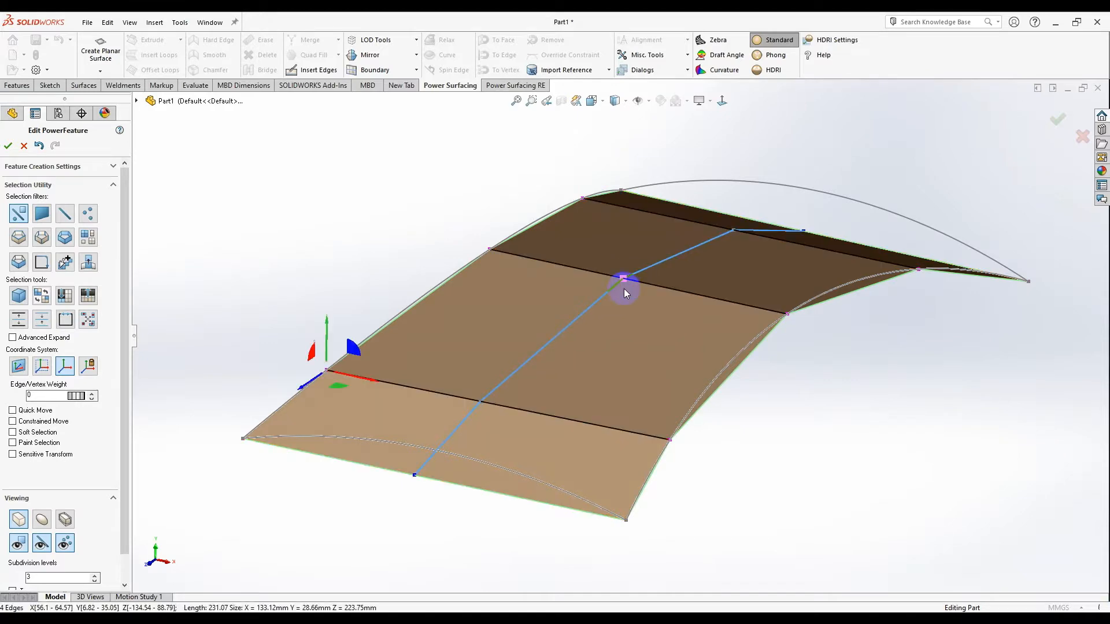
{"action": "left_click_drag", "start_coordinate": [625, 293], "coordinate": [725, 376]}
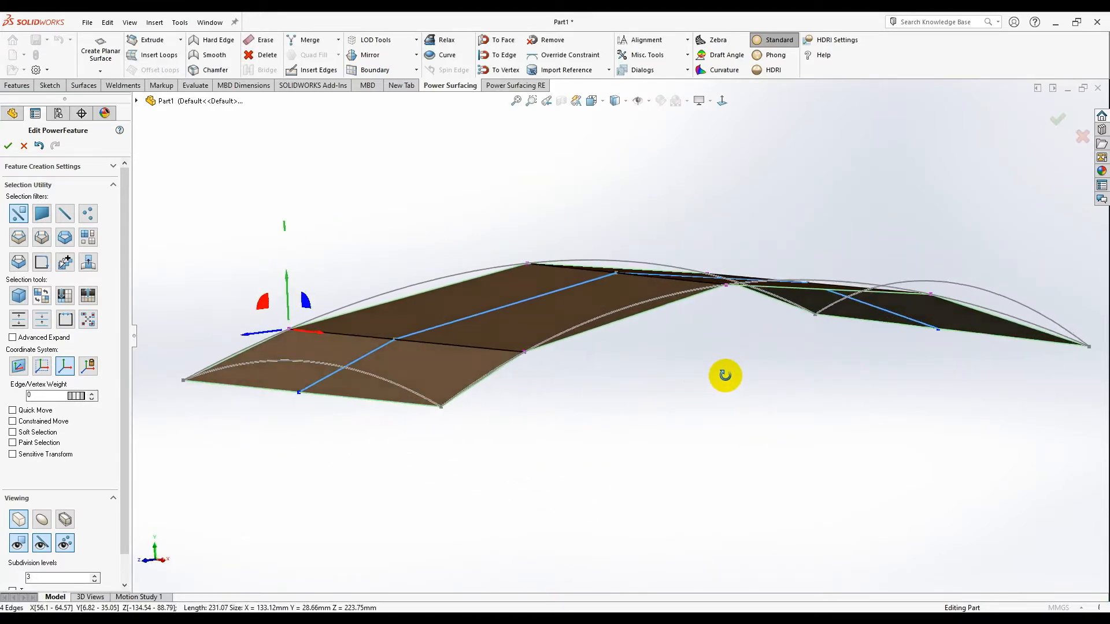
{"action": "left_click_drag", "start_coordinate": [725, 375], "coordinate": [316, 310]}
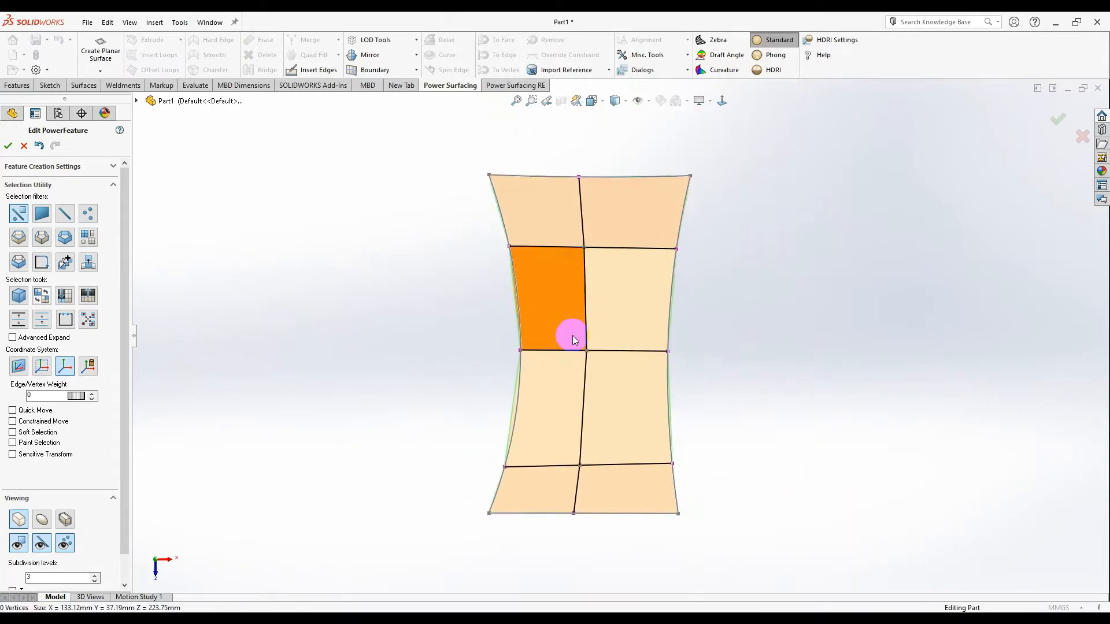
Select the panel's top corner points and attach the boundary edge to the arched sketch curve
{"action": "left_click", "coordinate": [40, 520]}
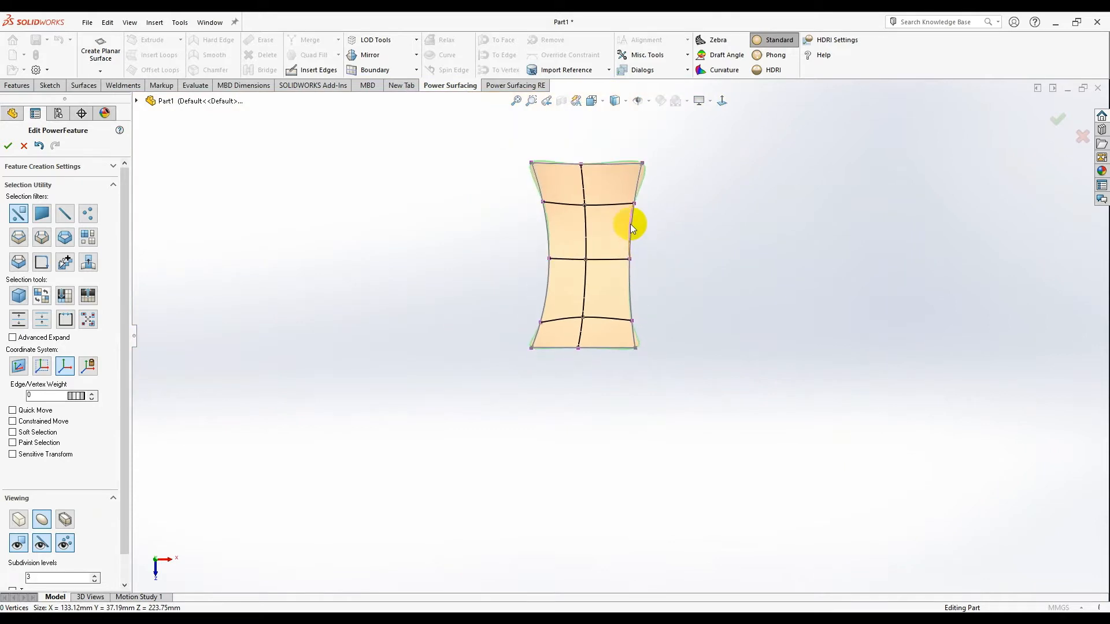
{"action": "scroll", "scroll_direction": "up", "scroll_amount": 3}
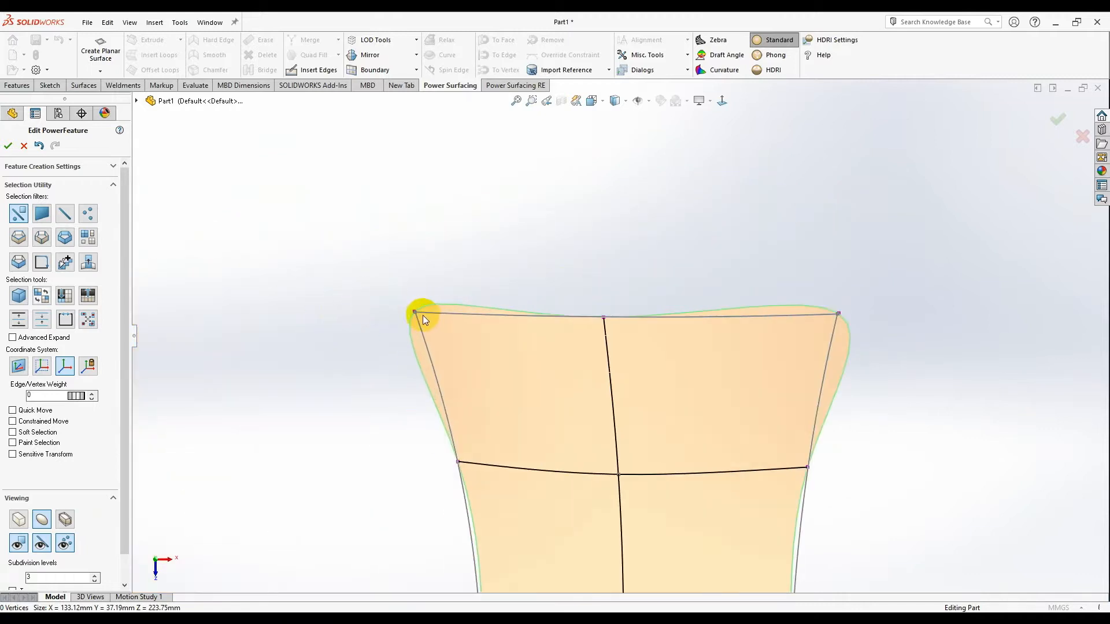
{"action": "left_click", "coordinate": [839, 313]}
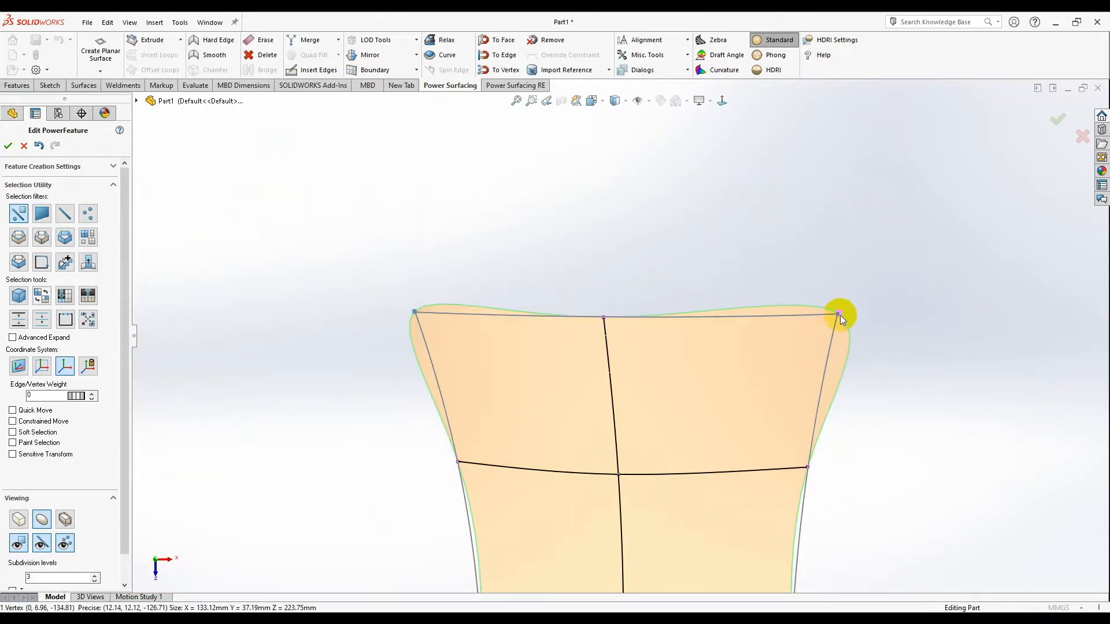
{"action": "left_click", "coordinate": [839, 315]}
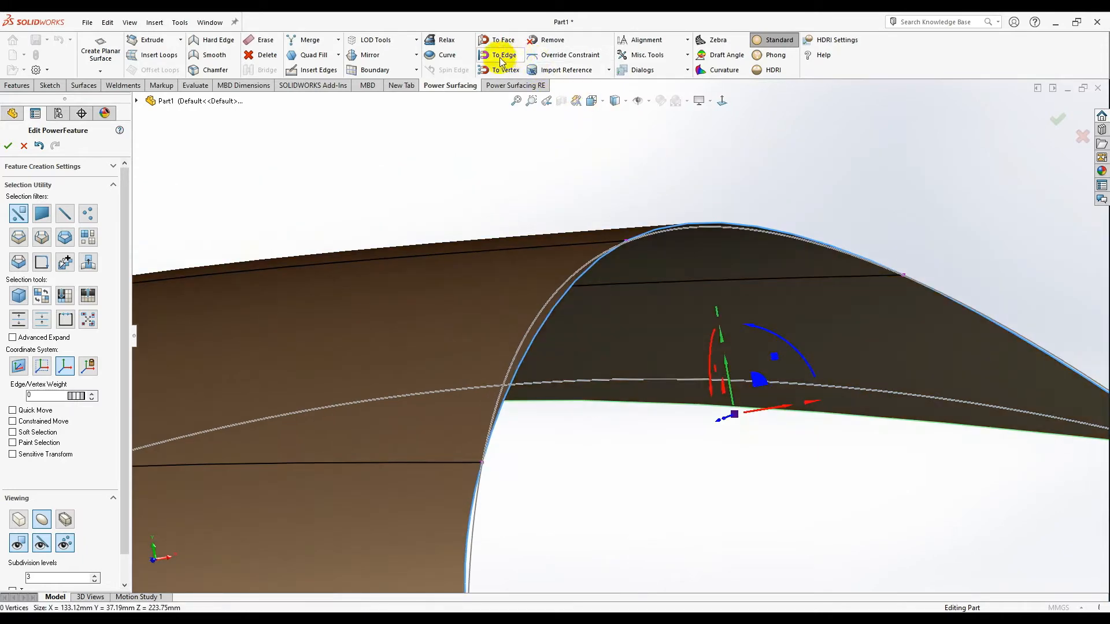
{"action": "left_click", "coordinate": [502, 54]}
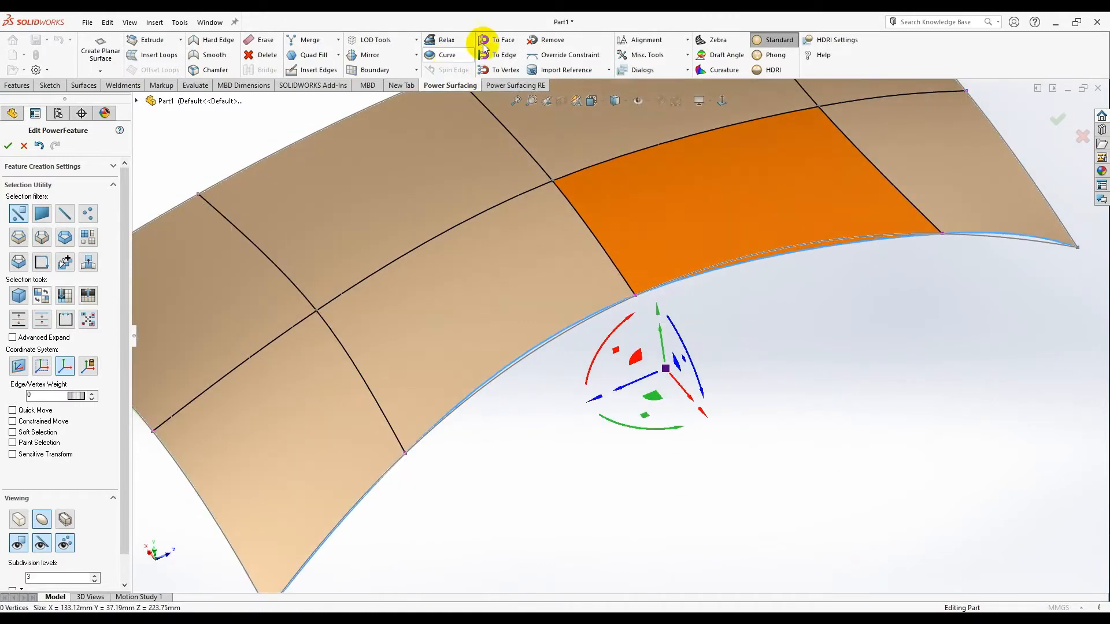
{"action": "mouse_move", "coordinate": [504, 55]}
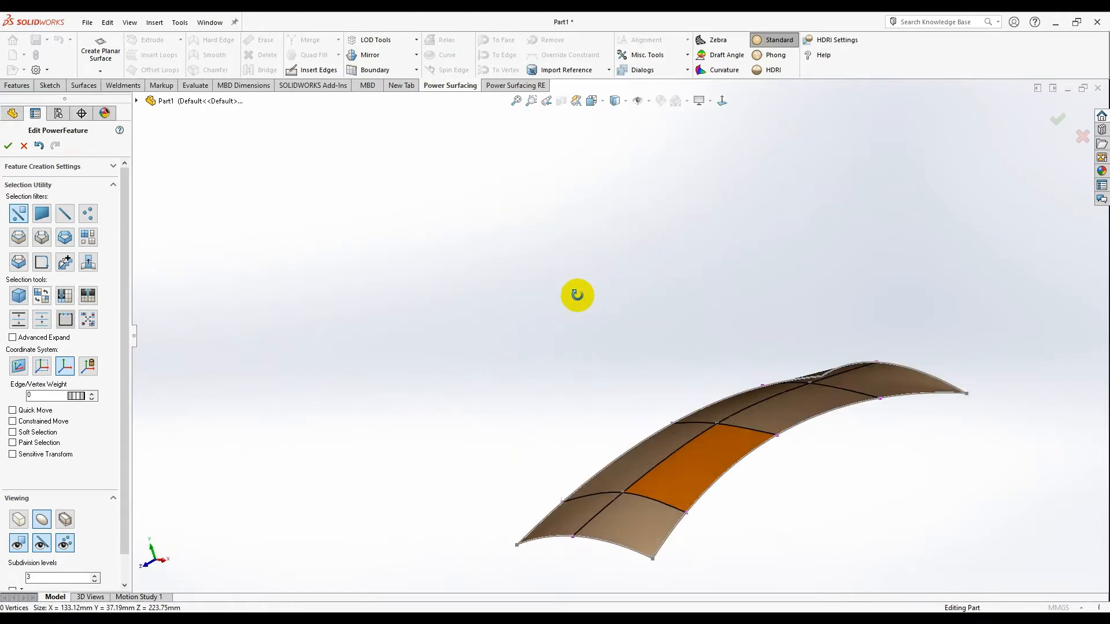
Select a top-ridge edge and face, and draw a new edge across the upper face
{"action": "left_click_drag", "start_coordinate": [577, 295], "coordinate": [755, 413]}
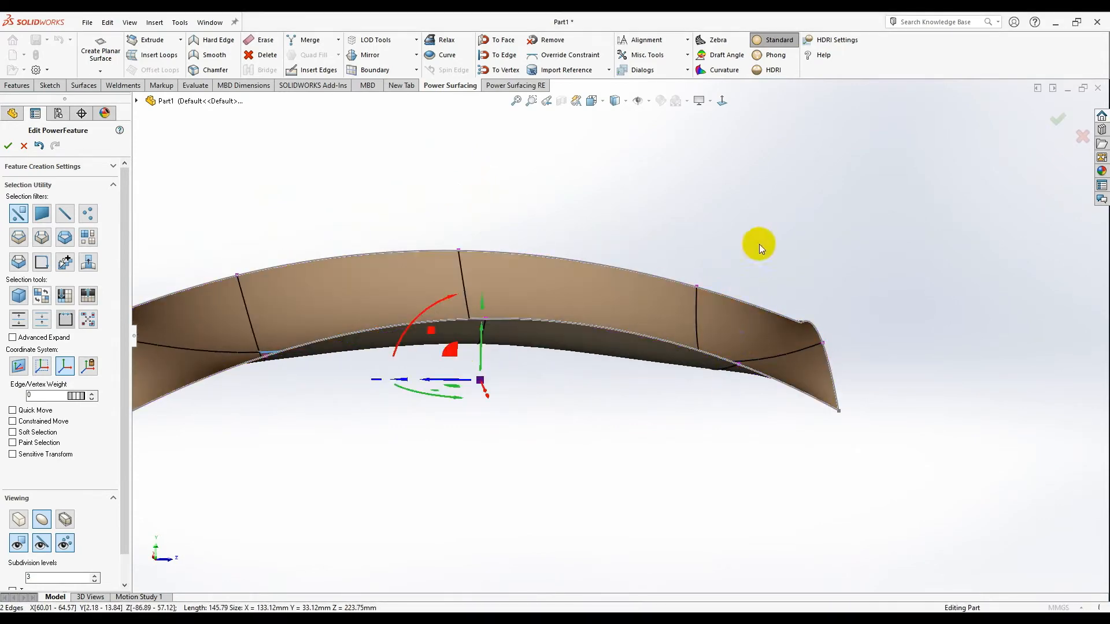
{"action": "left_click_drag", "start_coordinate": [760, 246], "coordinate": [680, 222]}
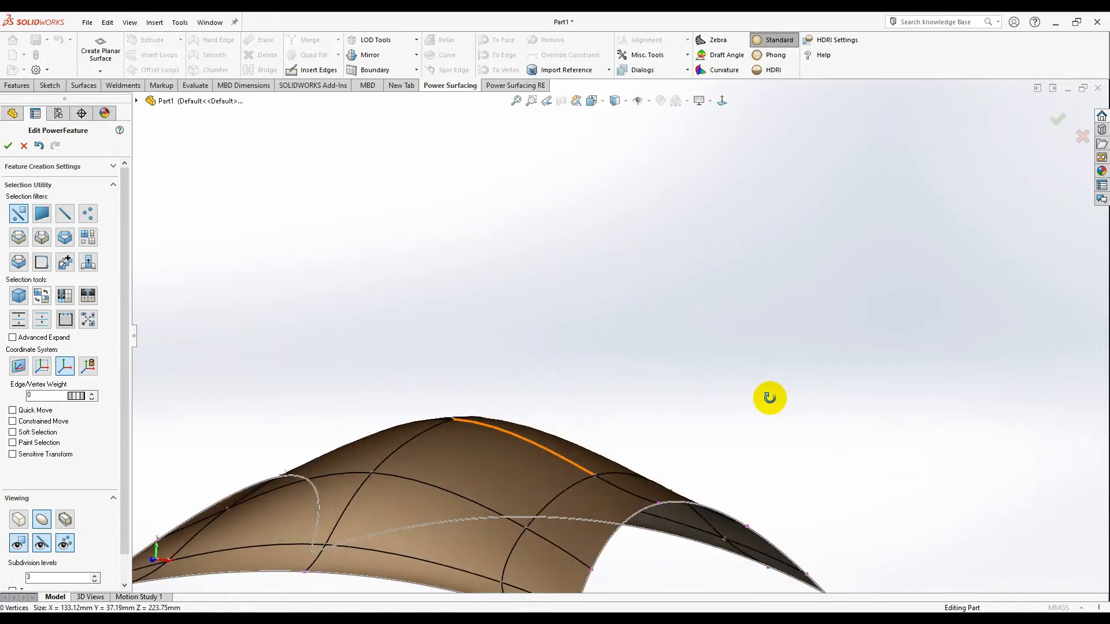
{"action": "left_click", "coordinate": [18, 520]}
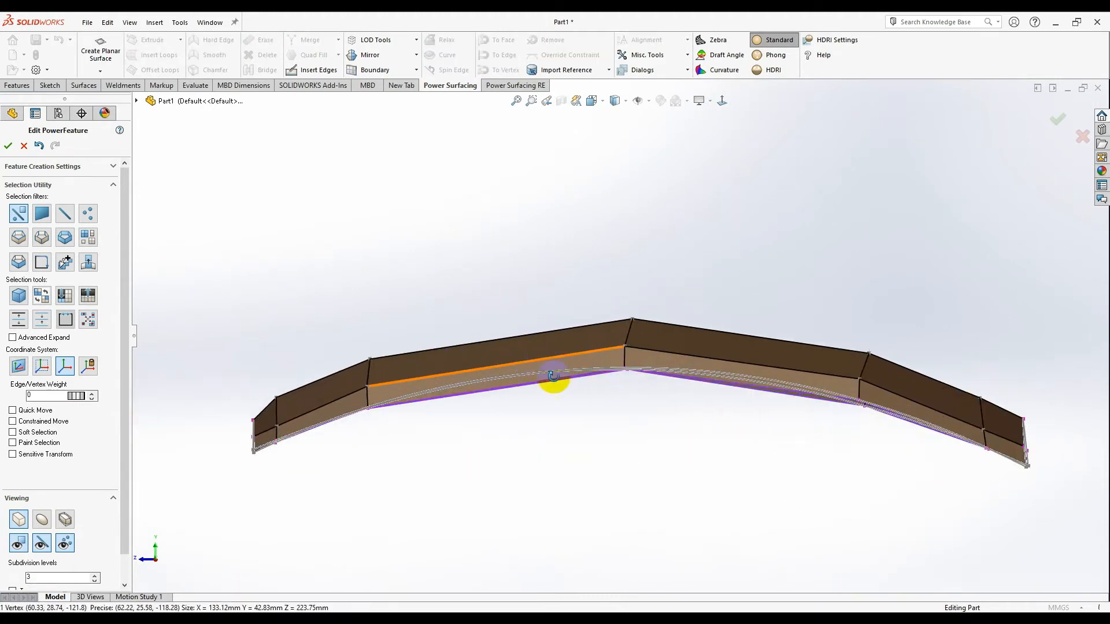
{"action": "left_click_drag", "start_coordinate": [552, 382], "coordinate": [634, 555]}
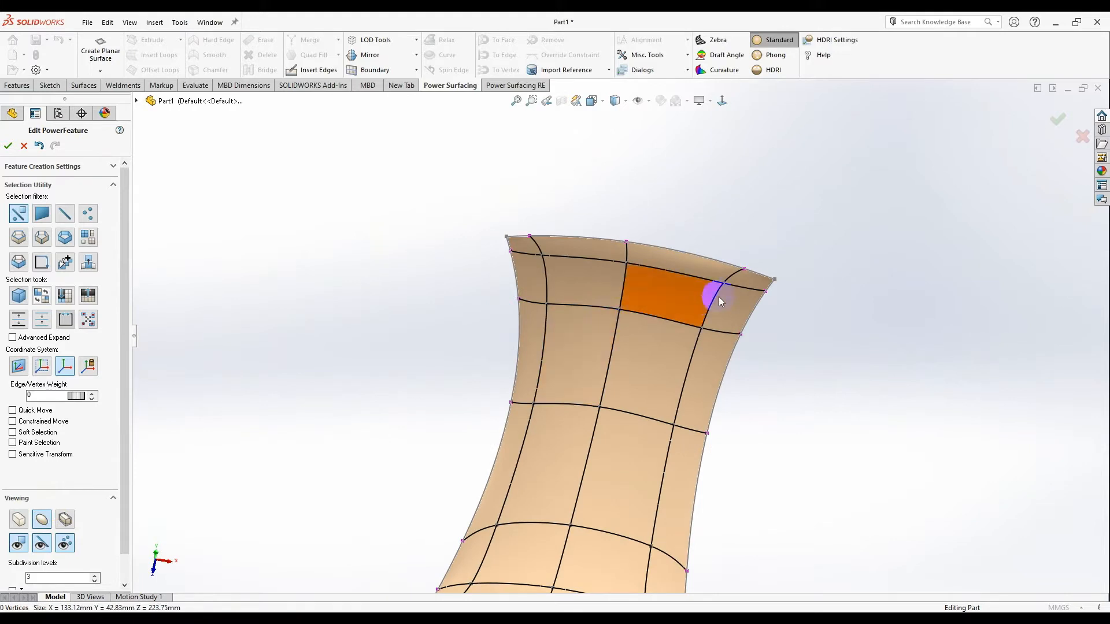
{"action": "left_click", "coordinate": [721, 101]}
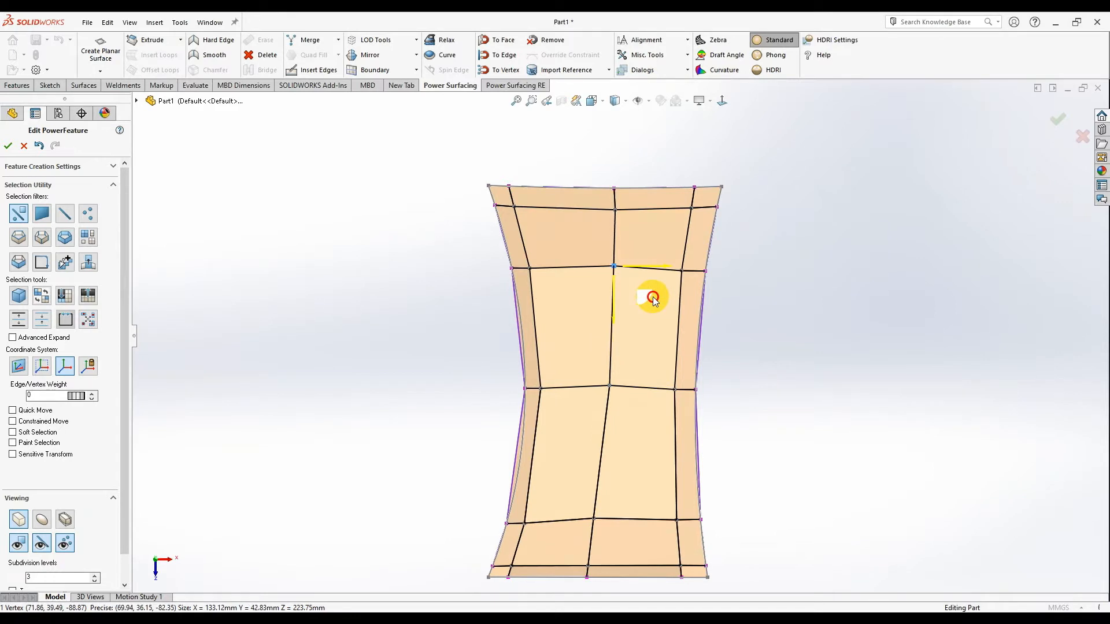
{"action": "left_click_drag", "start_coordinate": [651, 298], "coordinate": [590, 432]}
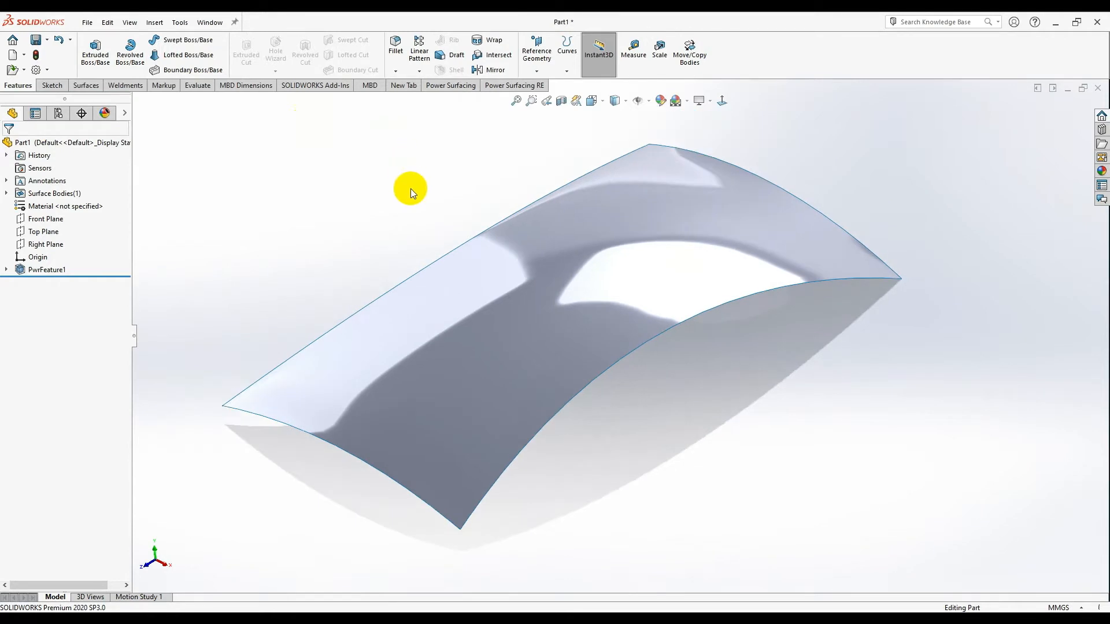
Inspect the smooth surface body and expand PwrFeature1 to list 3DSketch1–4
{"action": "left_click_drag", "start_coordinate": [409, 192], "coordinate": [676, 435]}
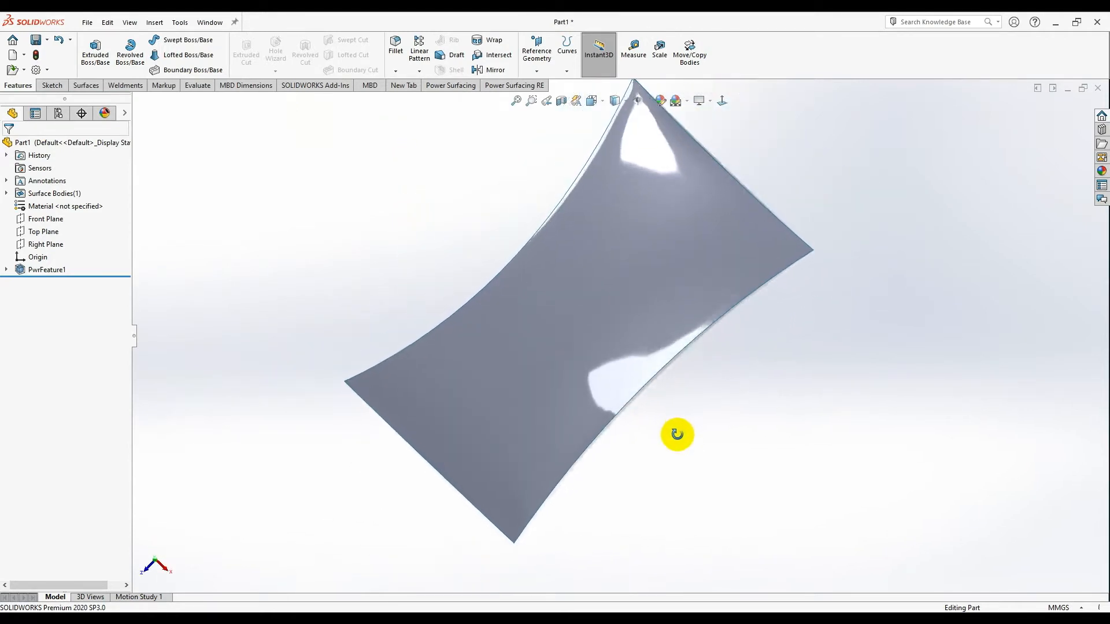
{"action": "left_click_drag", "start_coordinate": [677, 434], "coordinate": [672, 232]}
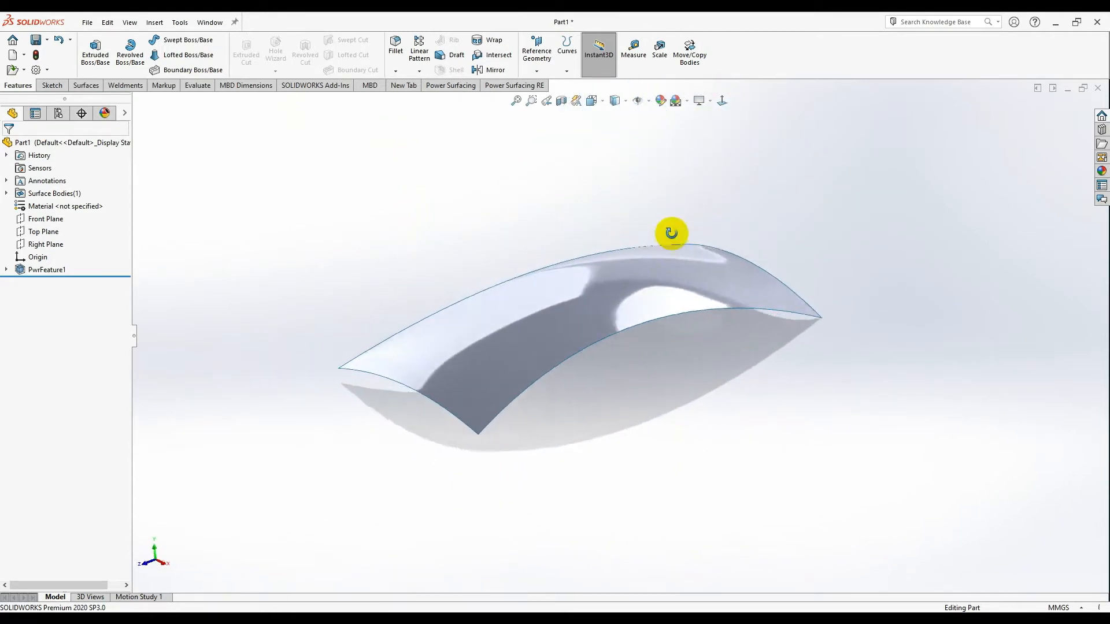
{"action": "left_click_drag", "start_coordinate": [671, 232], "coordinate": [633, 374]}
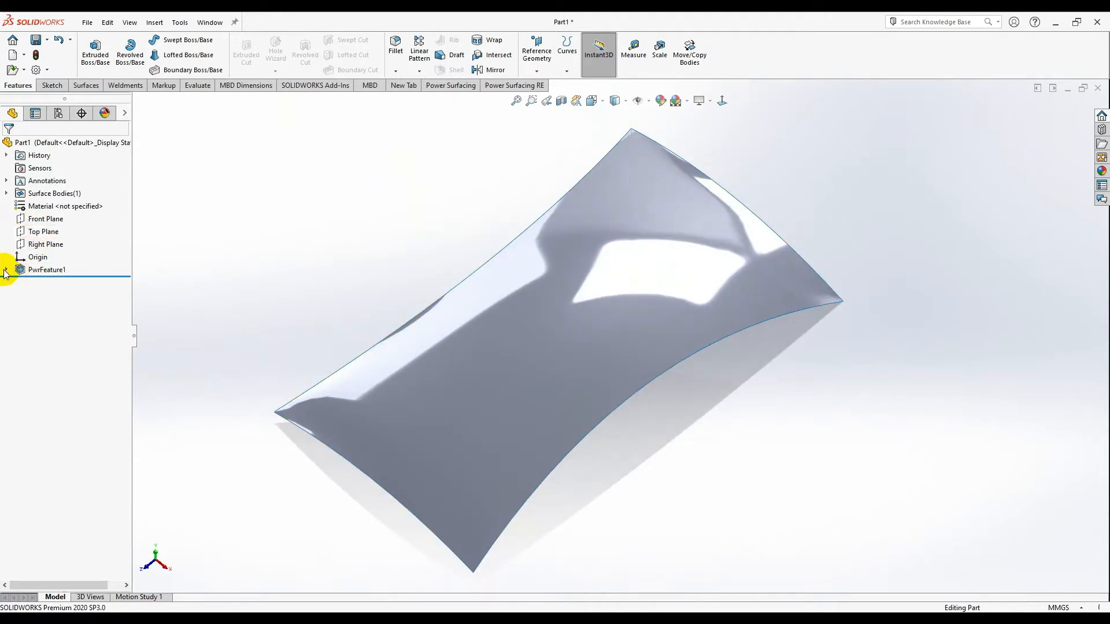
{"action": "left_click", "coordinate": [6, 270]}
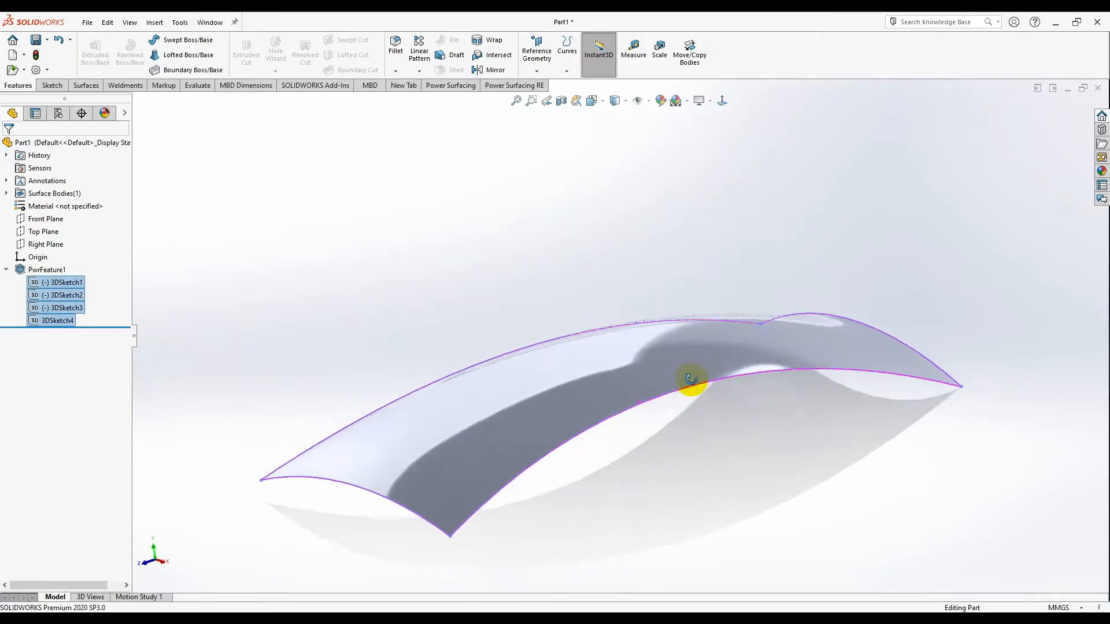
{"action": "left_click_drag", "start_coordinate": [691, 379], "coordinate": [818, 430]}
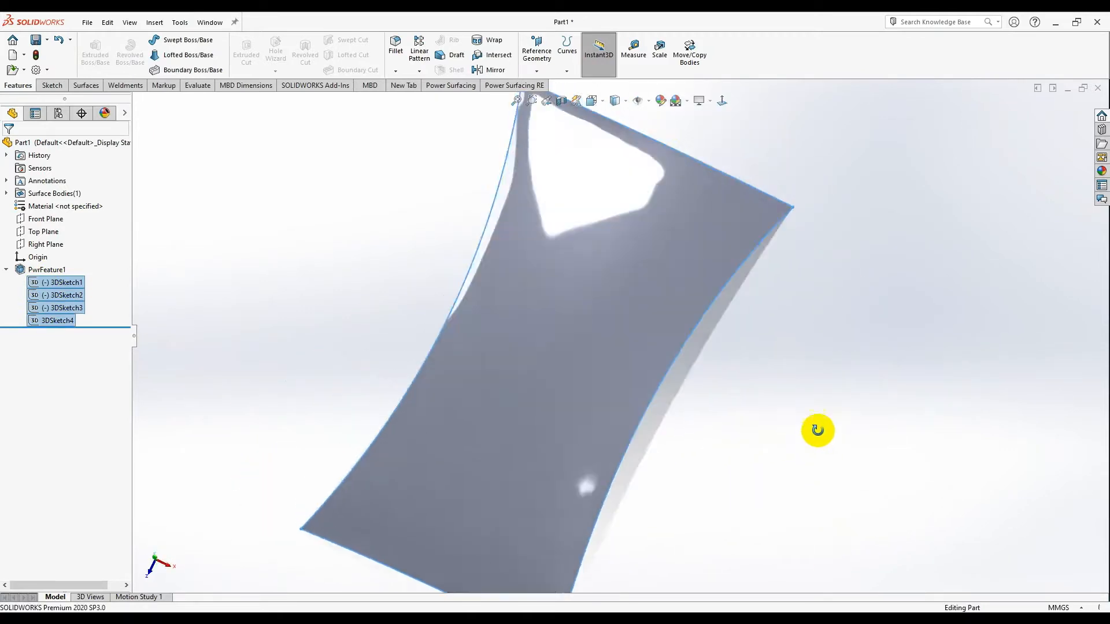
{"action": "left_click_drag", "start_coordinate": [818, 430], "coordinate": [606, 325]}
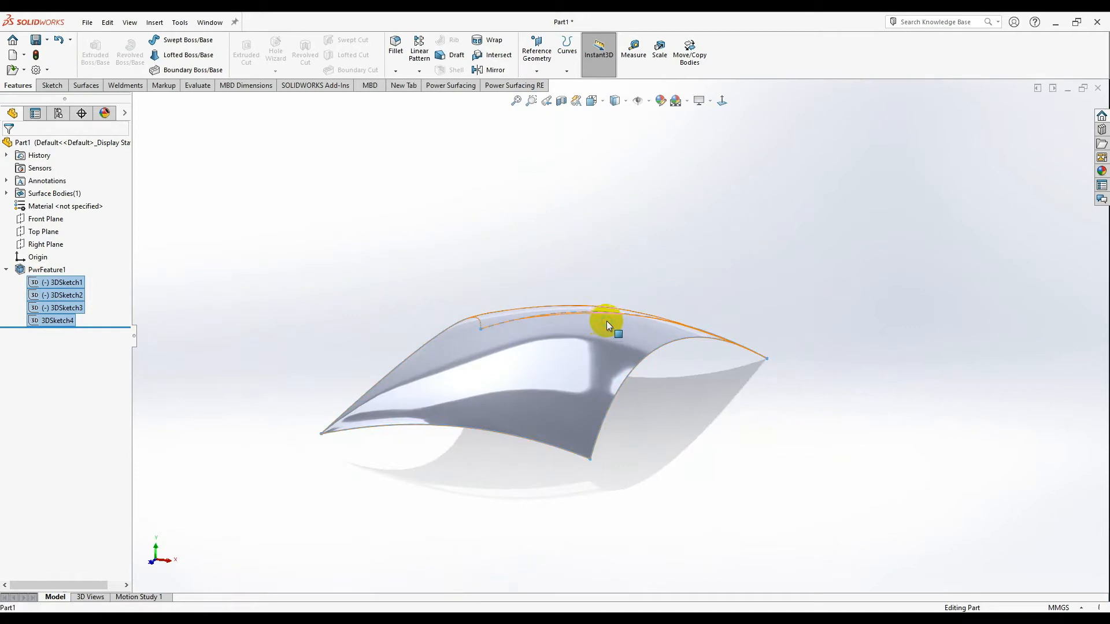
{"action": "left_click", "coordinate": [47, 270]}
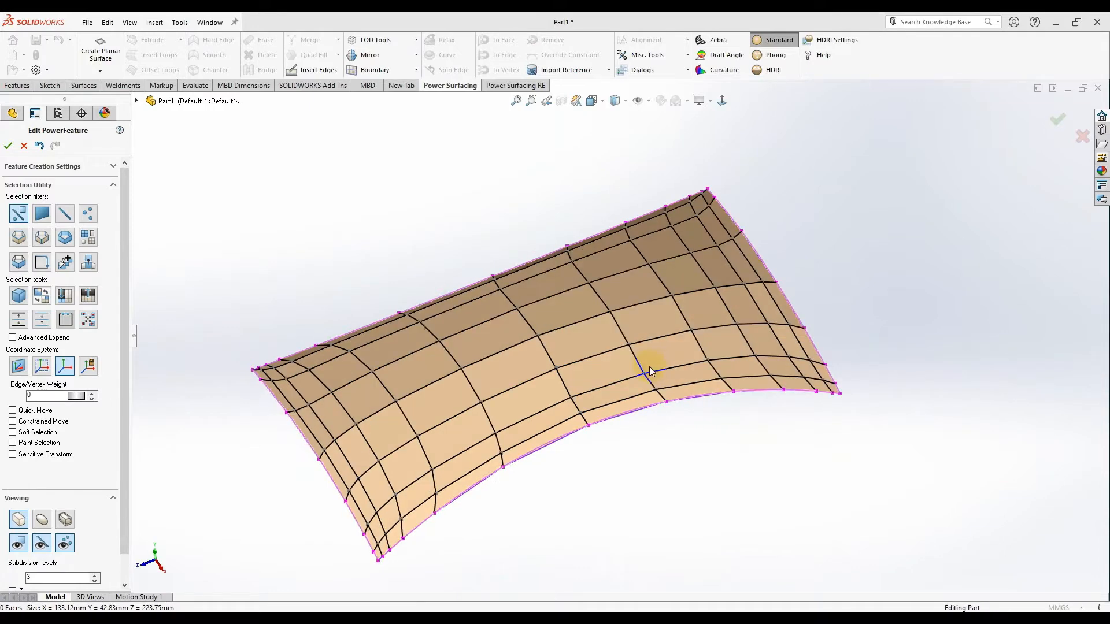
Move a lengthwise strip of faces with the triad and enter an edge weight of 30
{"action": "left_click_drag", "start_coordinate": [651, 372], "coordinate": [619, 343]}
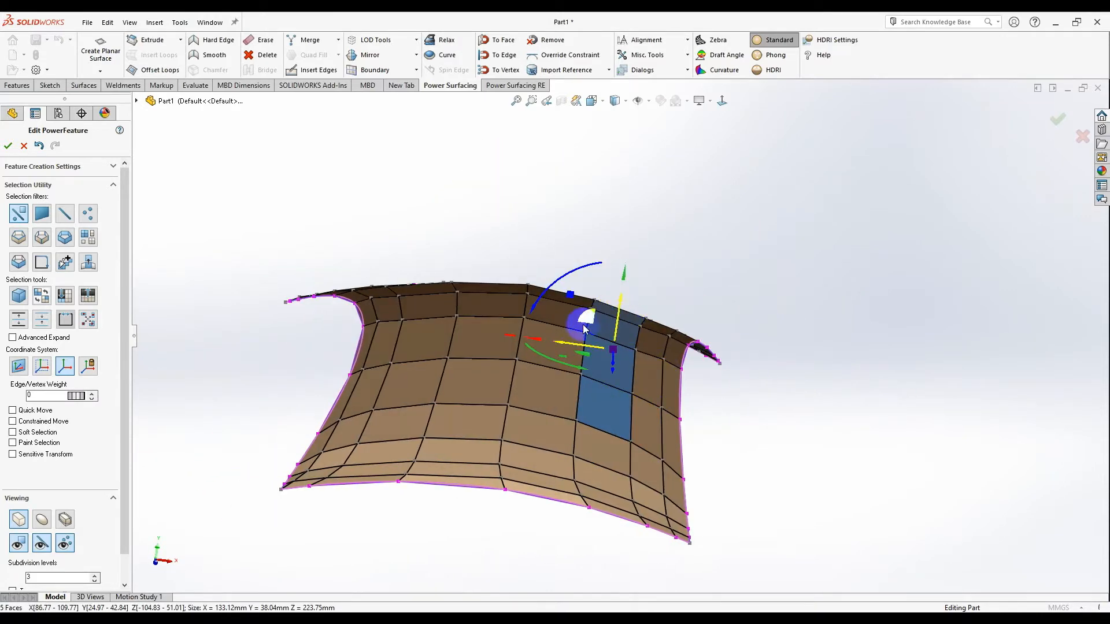
{"action": "left_click_drag", "start_coordinate": [580, 326], "coordinate": [638, 319]}
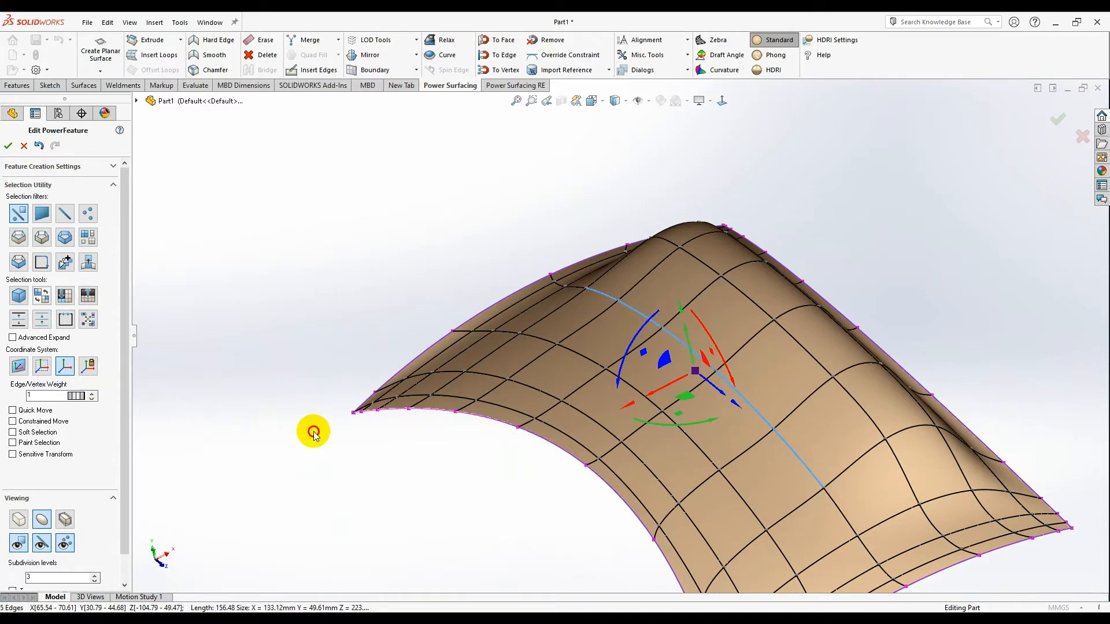
{"action": "type", "text": "30"}
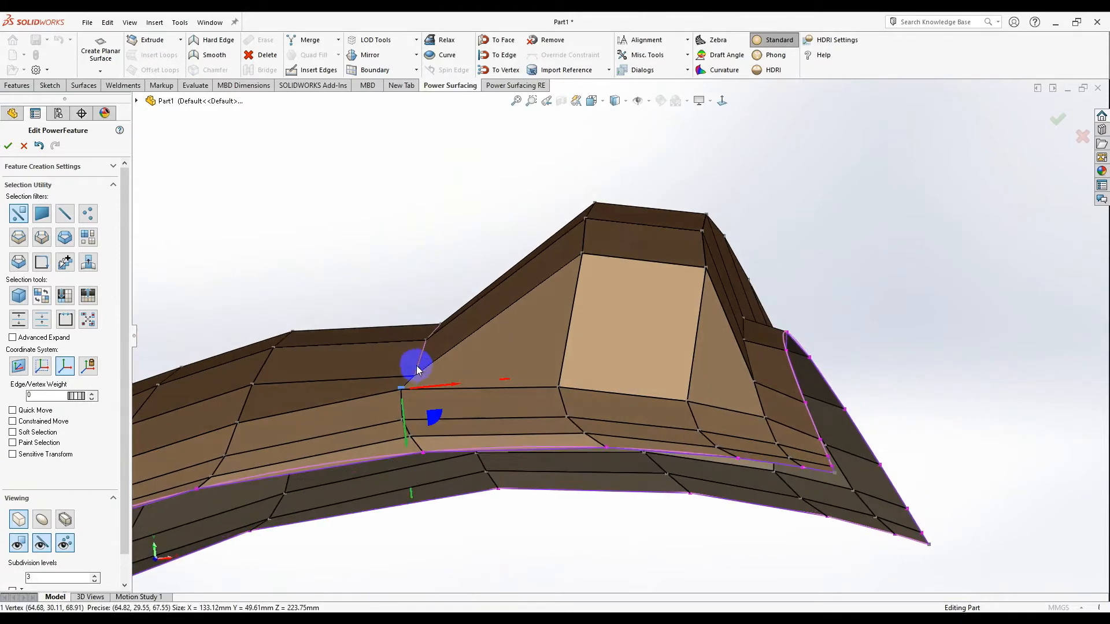
{"action": "scroll", "scroll_direction": "up", "scroll_amount": 3}
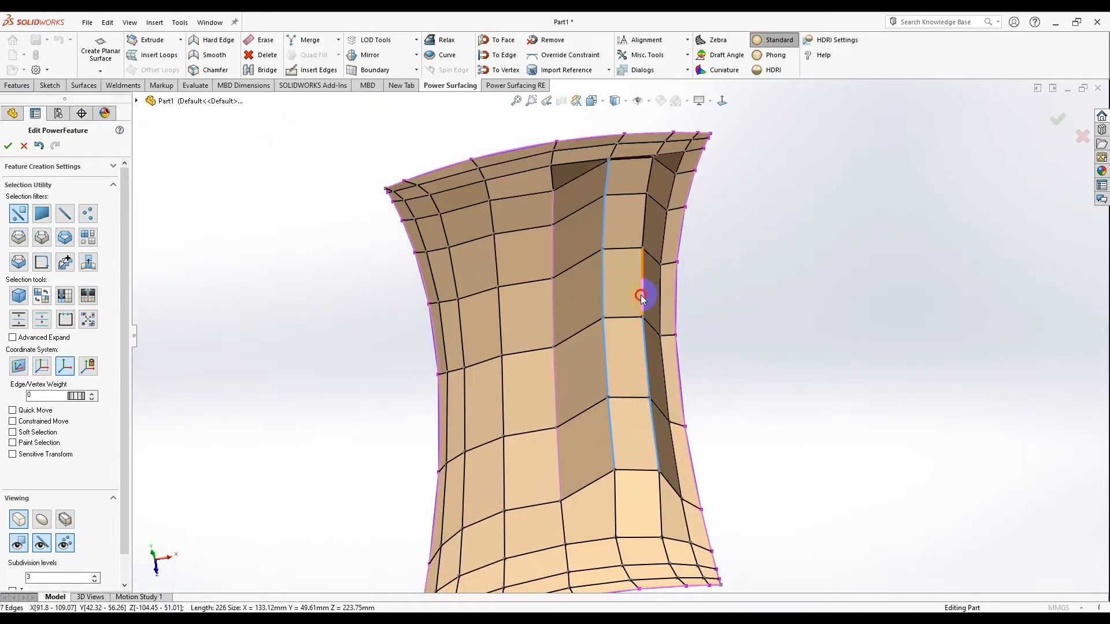
Crease the channel's side edges, then push the face strip inward into a rounded channel
{"action": "left_click_drag", "start_coordinate": [641, 297], "coordinate": [641, 255]}
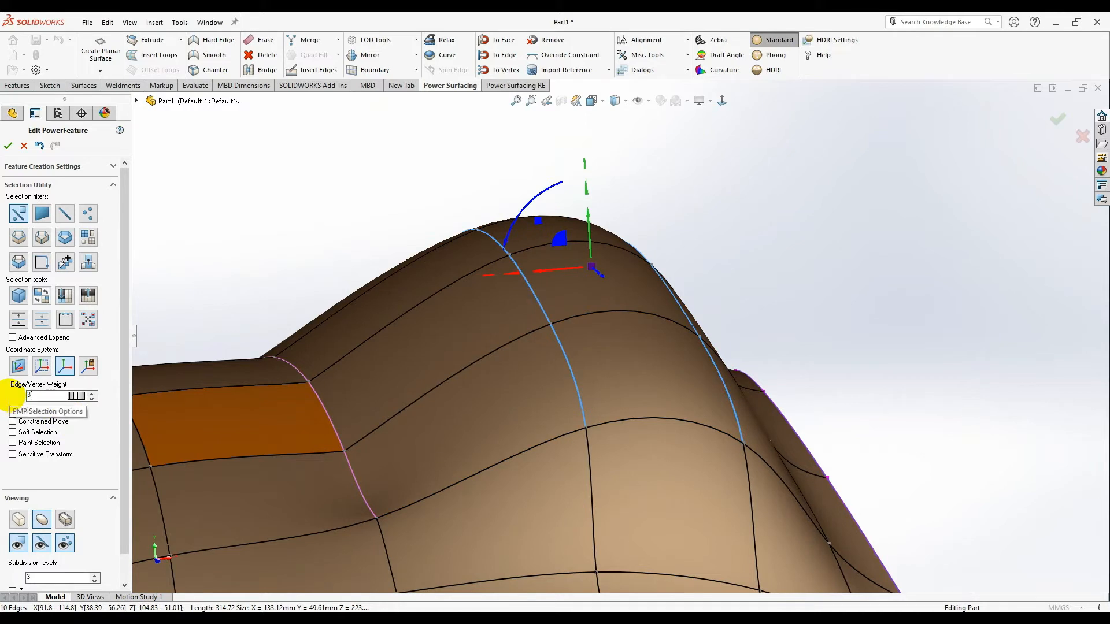
{"action": "left_click", "coordinate": [92, 394]}
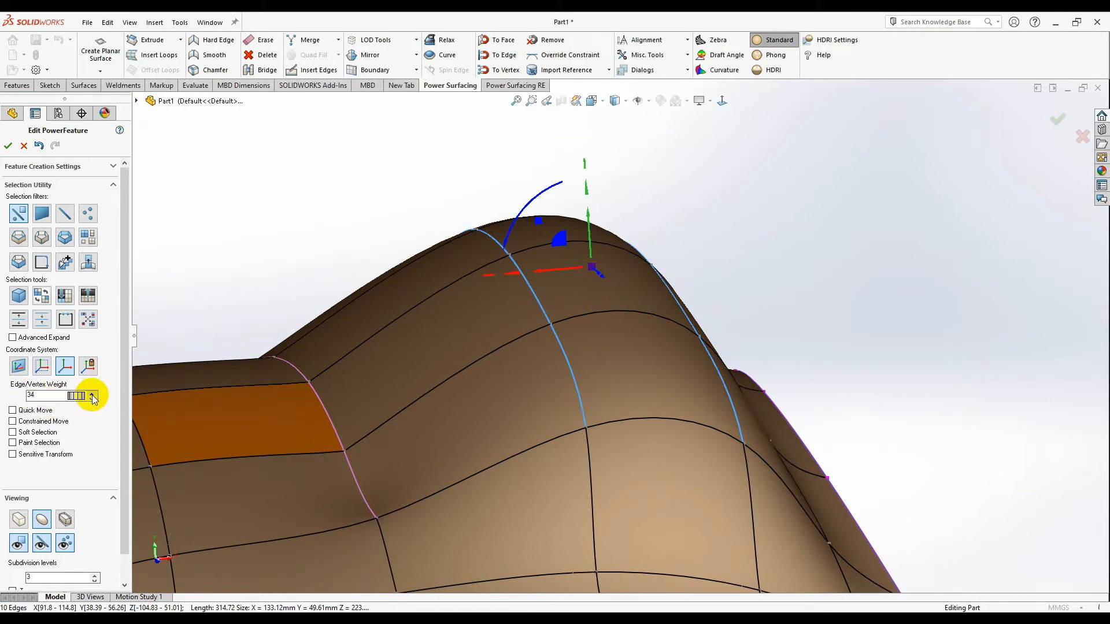
{"action": "left_click", "coordinate": [91, 393]}
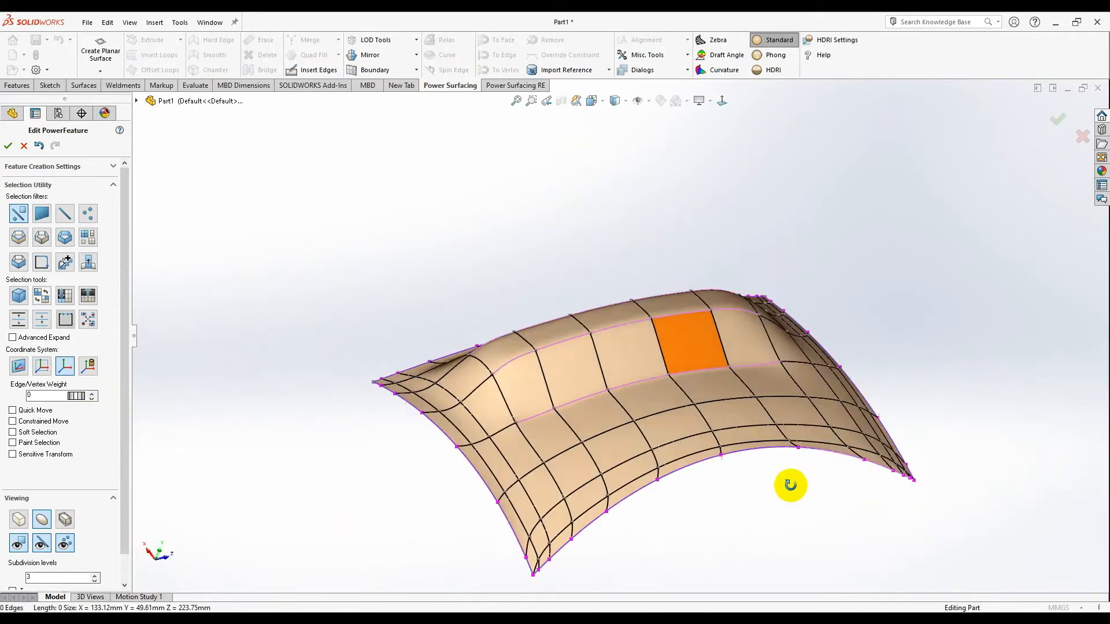
{"action": "left_click_drag", "start_coordinate": [789, 486], "coordinate": [705, 407]}
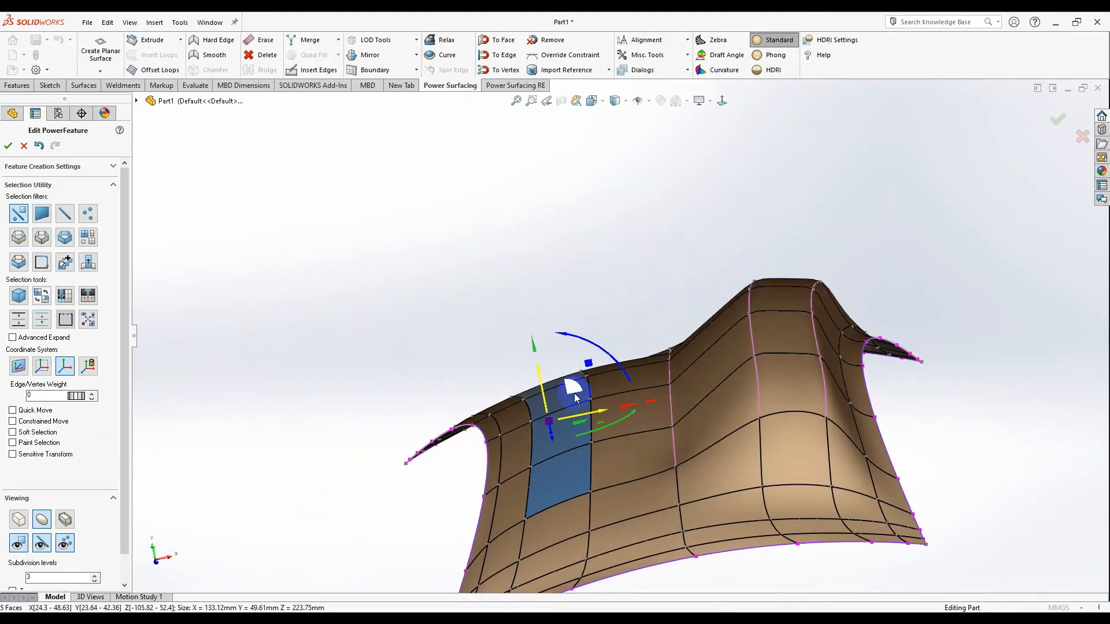
{"action": "left_click_drag", "start_coordinate": [577, 397], "coordinate": [587, 425]}
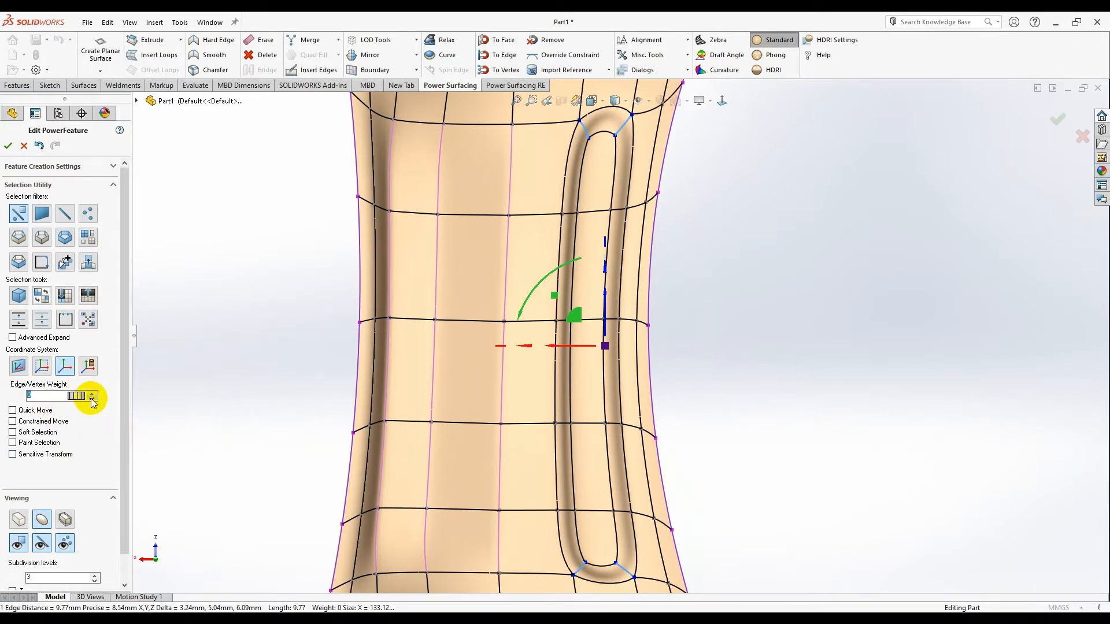
Raise the channel edges' crease weight and drag the lower rounded corner into shape
{"action": "left_click", "coordinate": [91, 393]}
{"action": "type", "text": "6"}
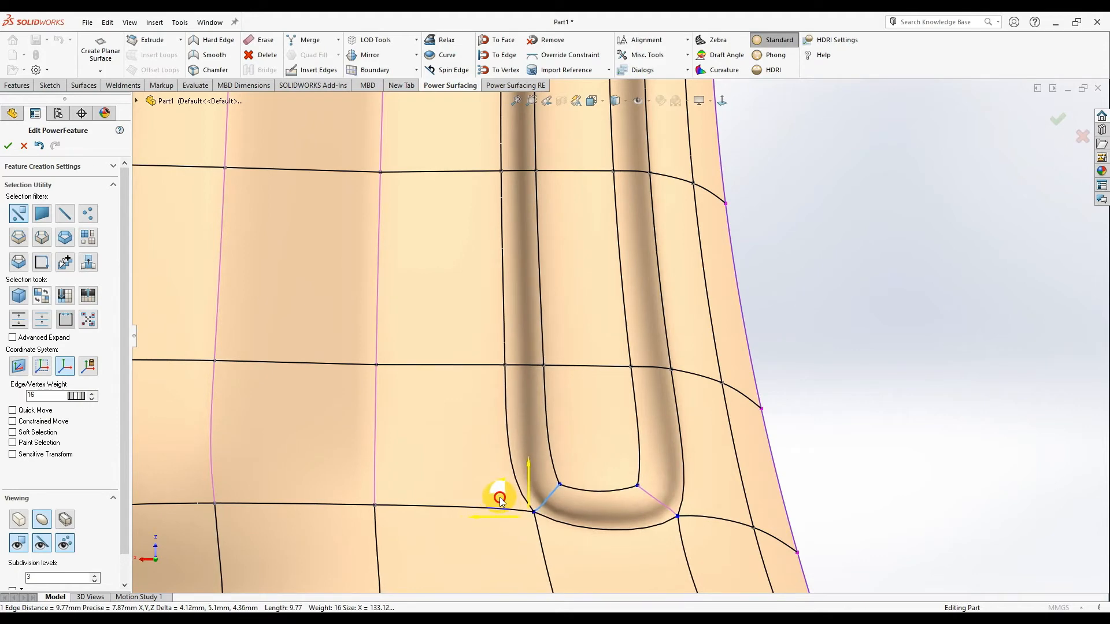
{"action": "left_click_drag", "start_coordinate": [499, 496], "coordinate": [632, 486]}
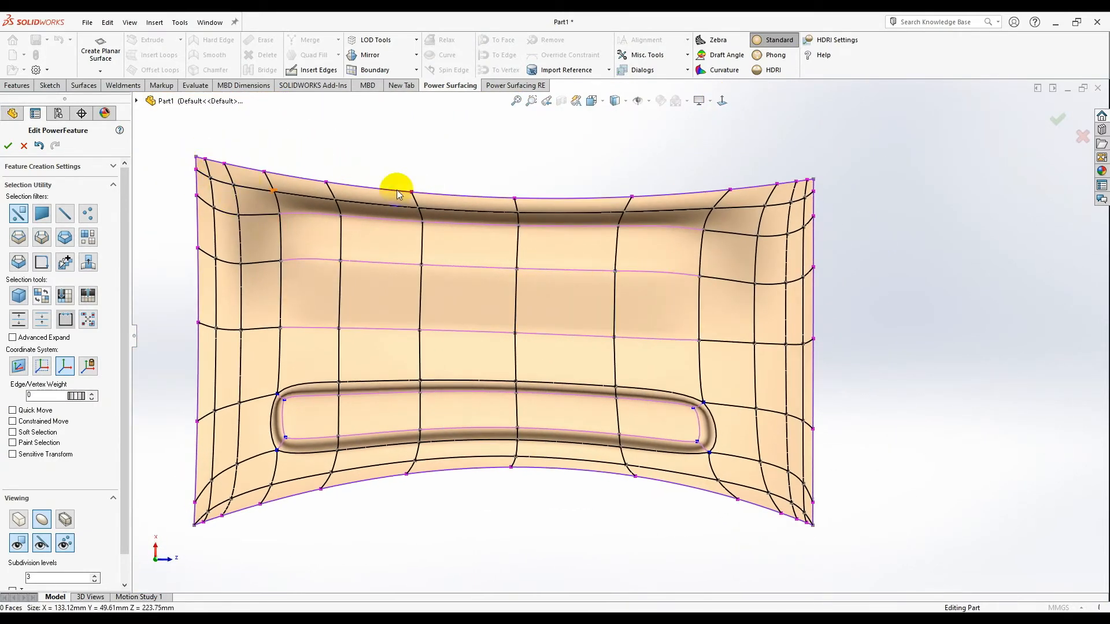
Reposition the vertices at both groove ends and crease the four corner edges to weight 34
{"action": "left_click_drag", "start_coordinate": [396, 191], "coordinate": [660, 242]}
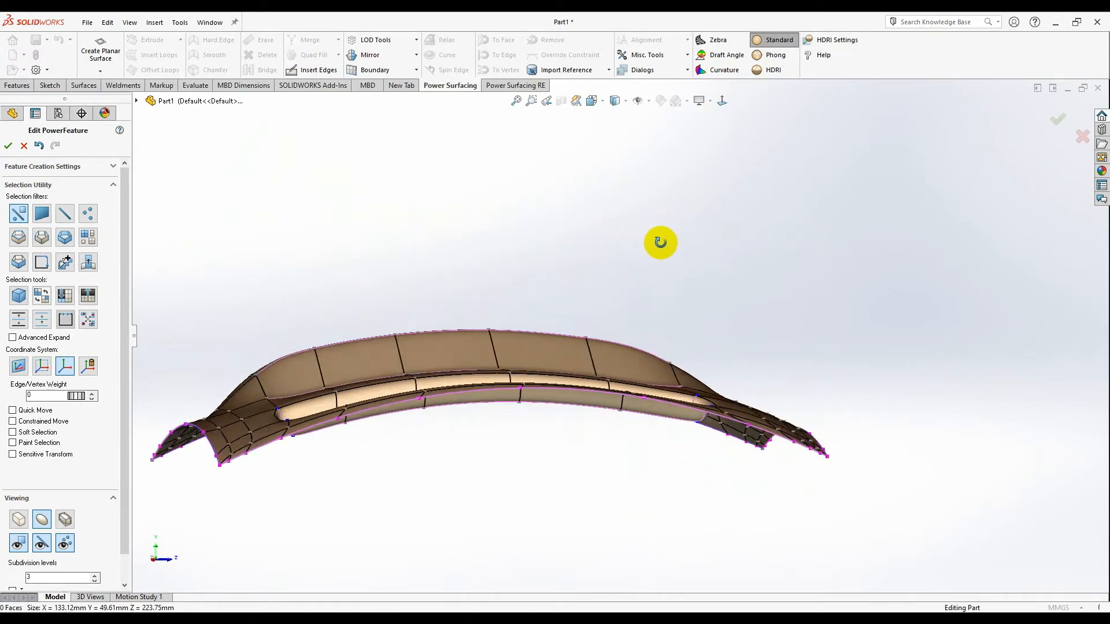
{"action": "left_click_drag", "start_coordinate": [660, 243], "coordinate": [587, 290]}
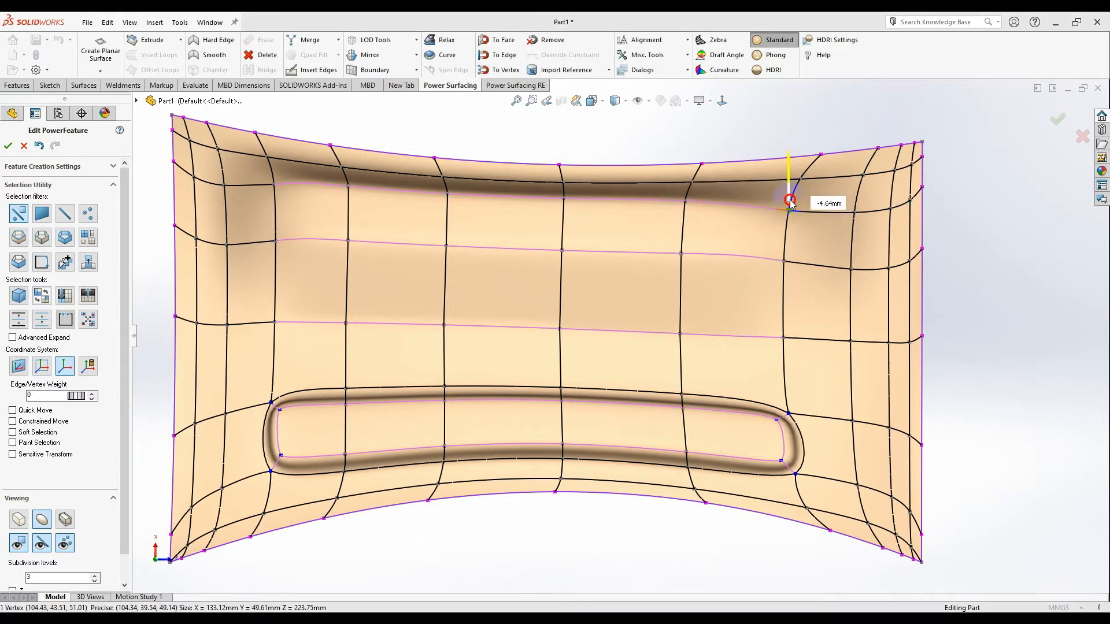
{"action": "left_click_drag", "start_coordinate": [790, 201], "coordinate": [273, 176]}
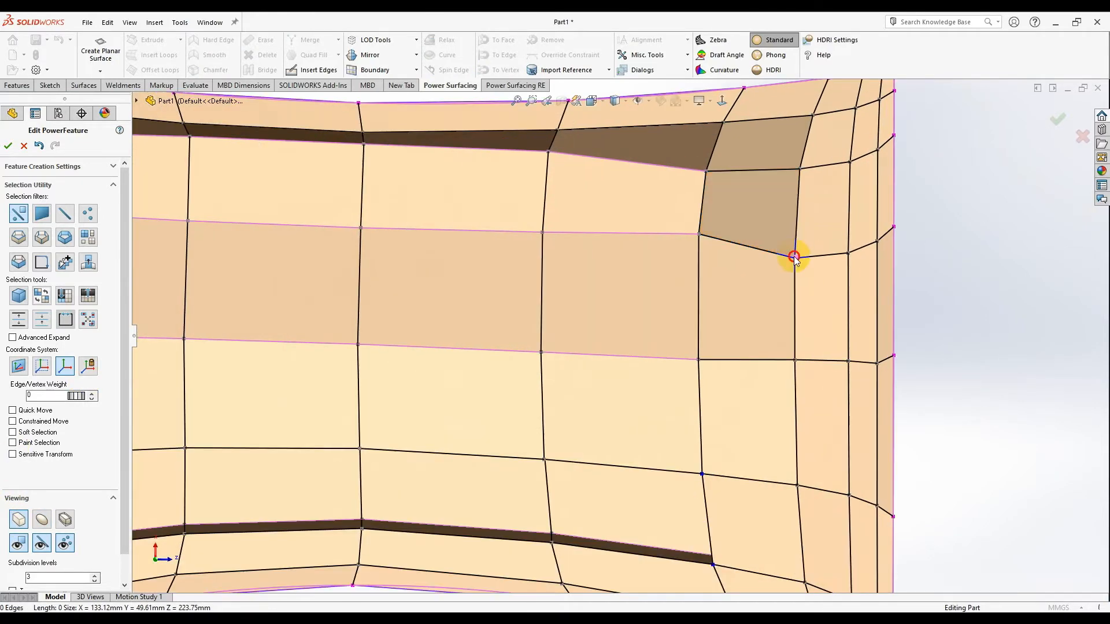
{"action": "left_click_drag", "start_coordinate": [795, 257], "coordinate": [798, 183]}
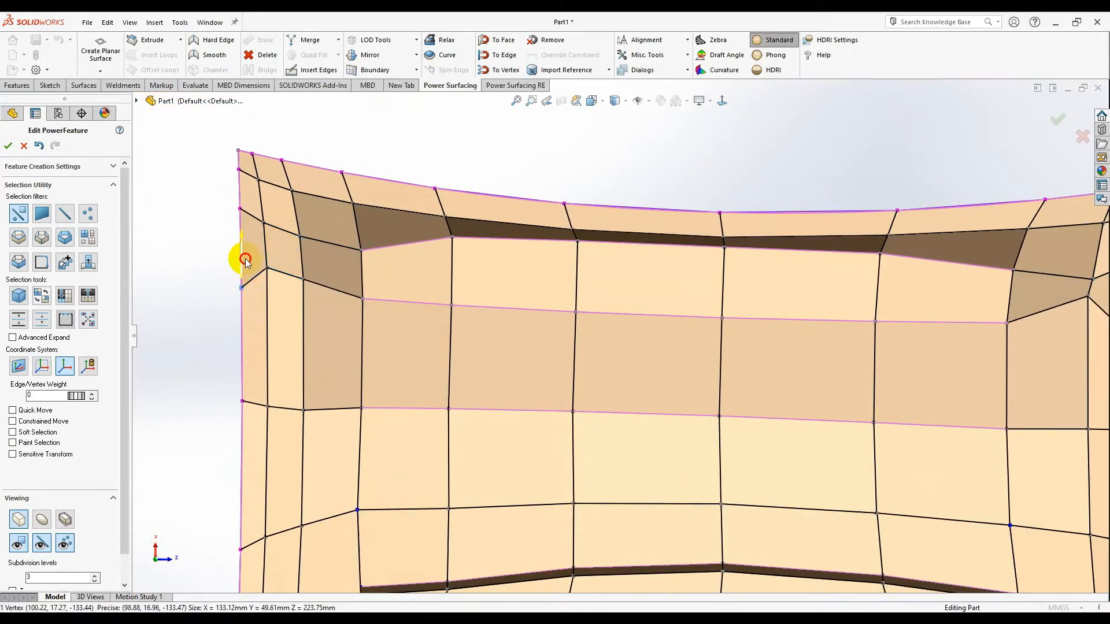
{"action": "left_click_drag", "start_coordinate": [244, 258], "coordinate": [300, 237]}
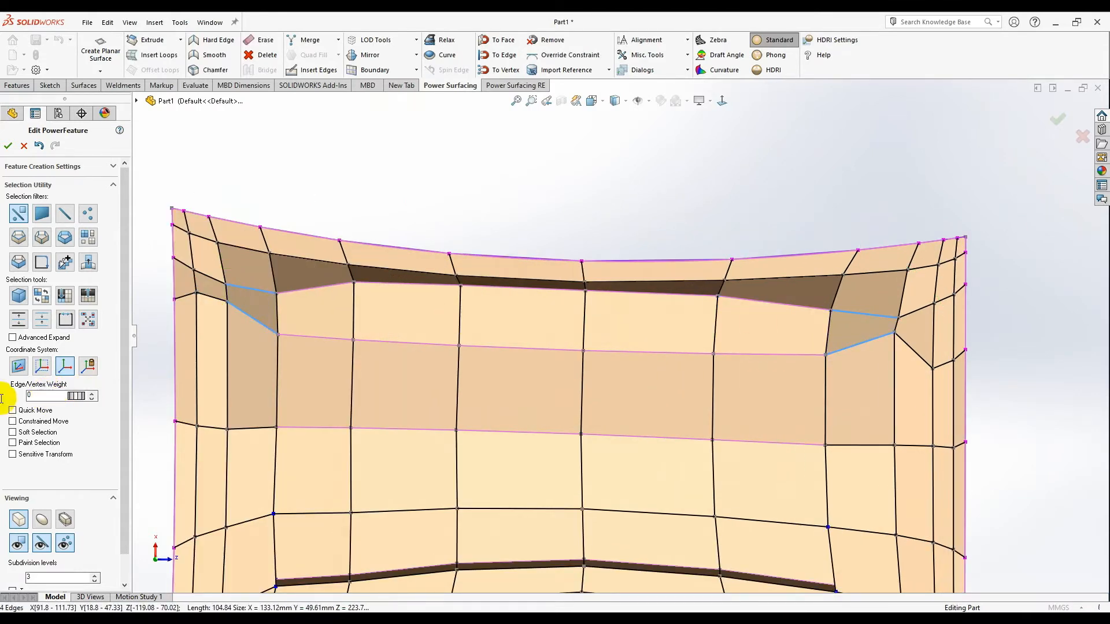
{"action": "left_click", "coordinate": [92, 395]}
{"action": "type", "text": "34"}
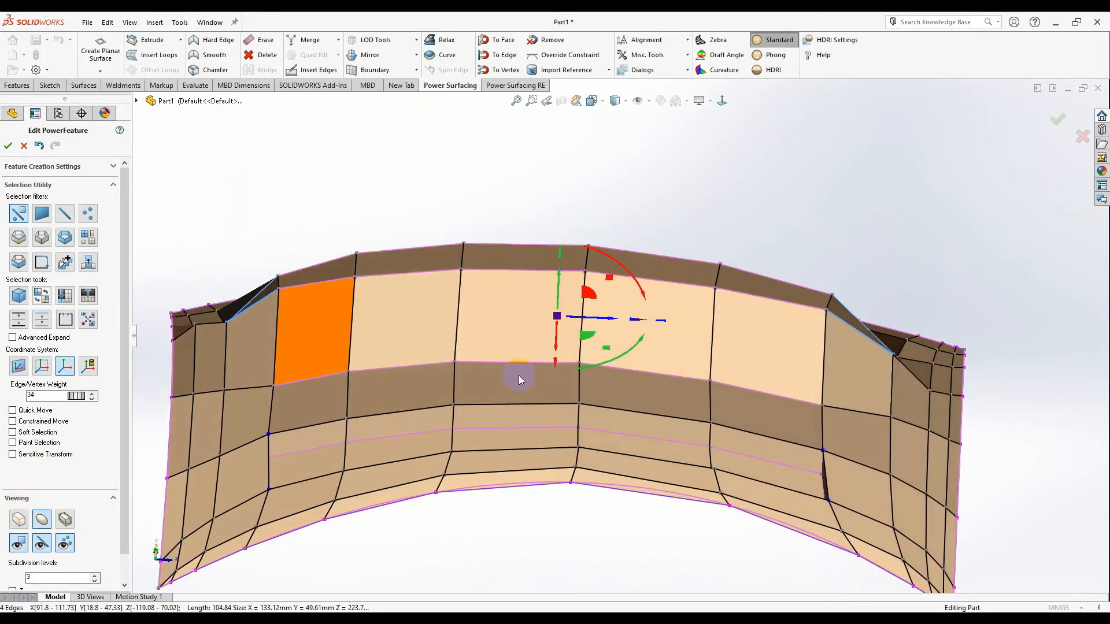
{"action": "left_click_drag", "start_coordinate": [516, 380], "coordinate": [712, 239]}
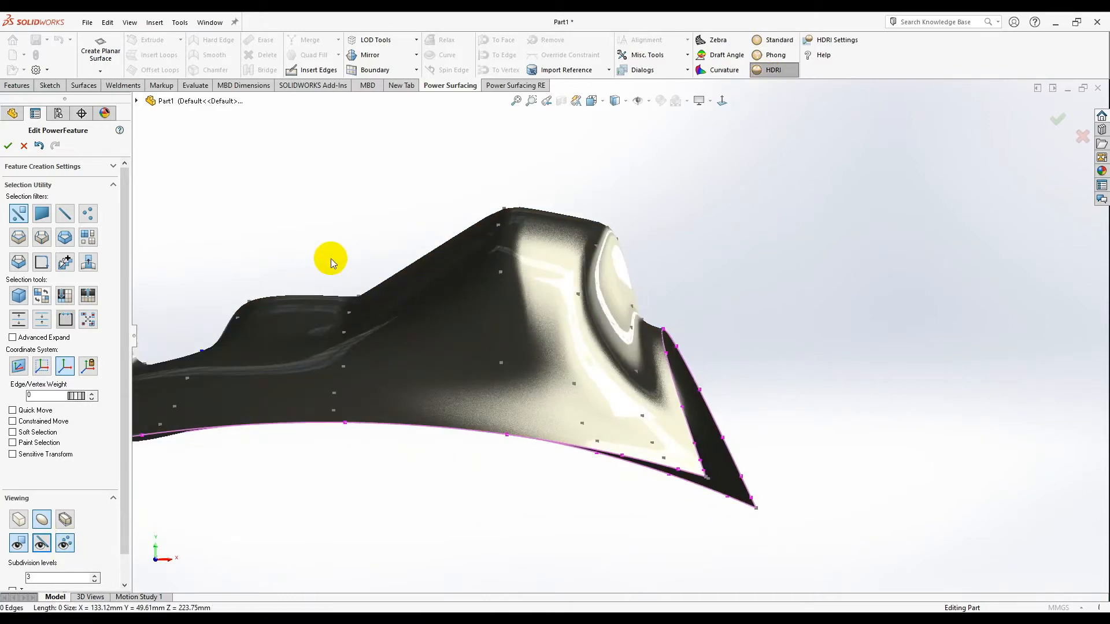
Under HDRI shading, nudge four vertices near the top right corner to smooth the groove end
{"action": "left_click_drag", "start_coordinate": [329, 258], "coordinate": [641, 451]}
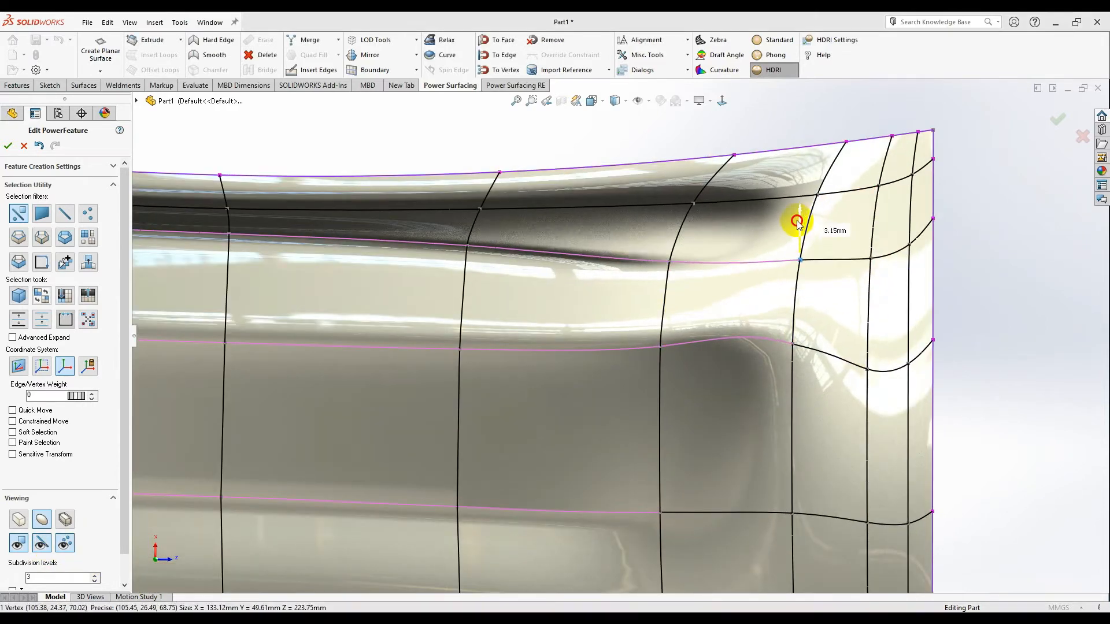
{"action": "left_click_drag", "start_coordinate": [799, 220], "coordinate": [799, 344]}
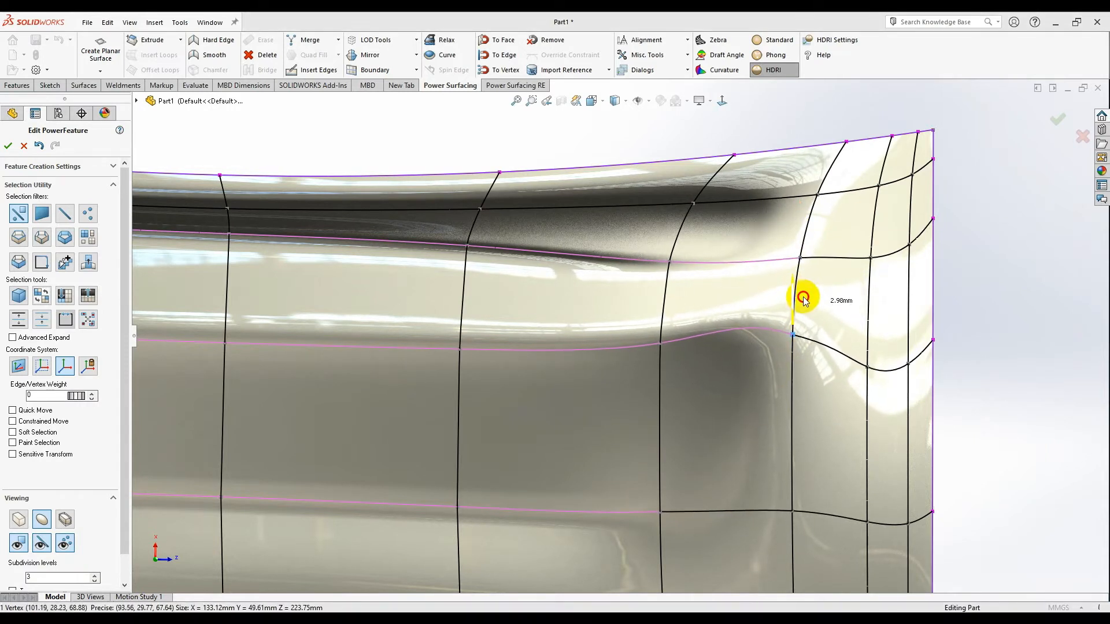
{"action": "left_click_drag", "start_coordinate": [803, 297], "coordinate": [871, 283]}
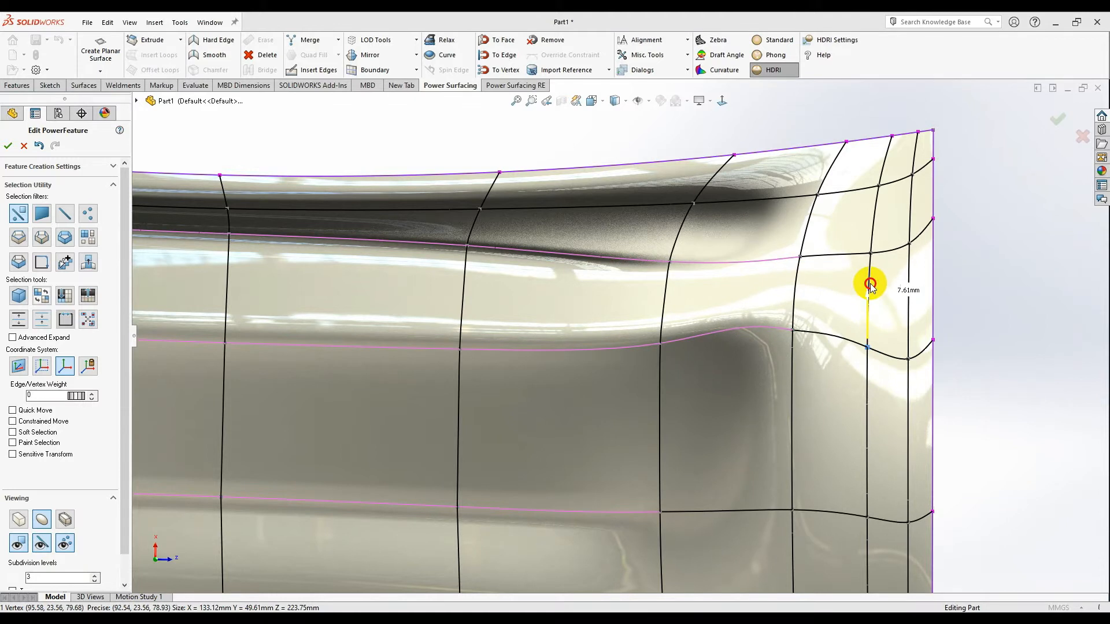
{"action": "left_click_drag", "start_coordinate": [871, 287], "coordinate": [917, 361]}
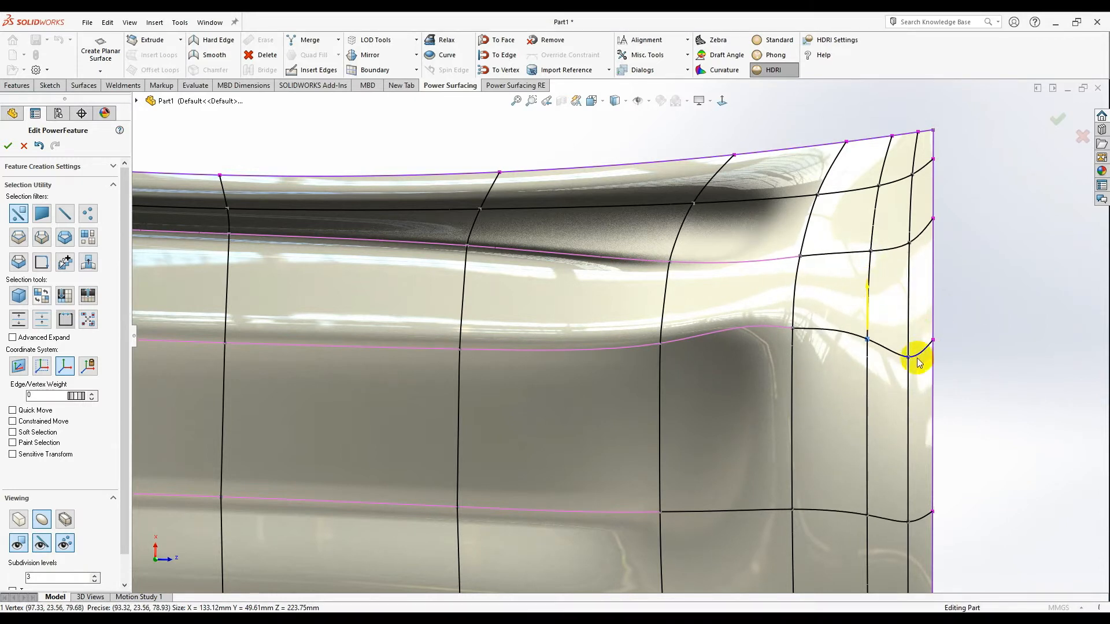
{"action": "left_click_drag", "start_coordinate": [917, 353], "coordinate": [907, 296]}
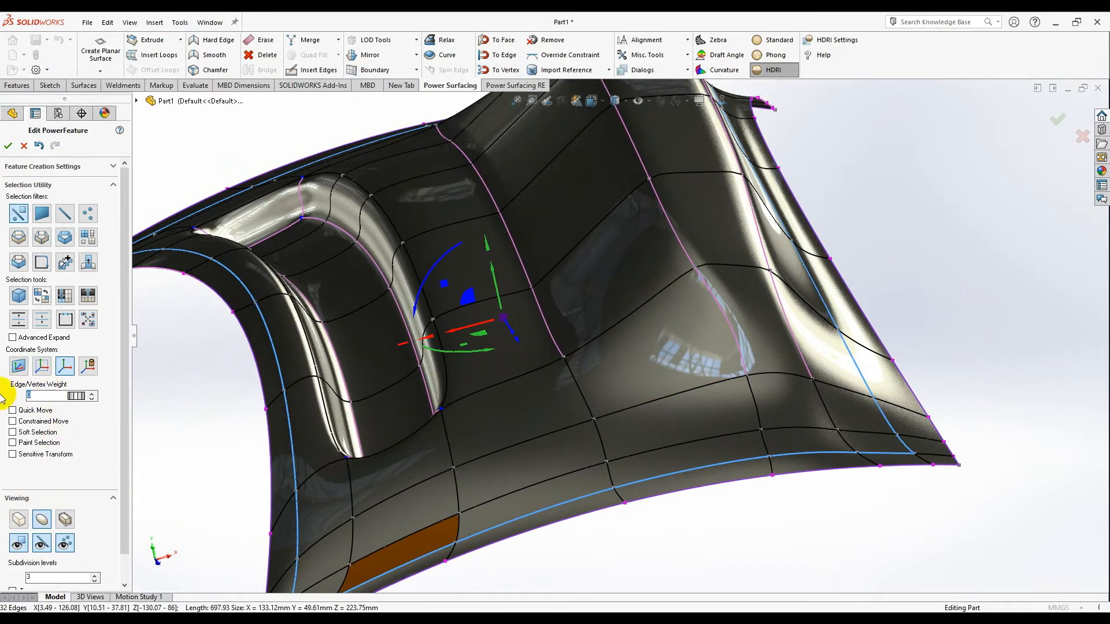
Weight the border edges at 75, then drag them down and scale them outward into a rim
{"action": "type", "text": "74"}
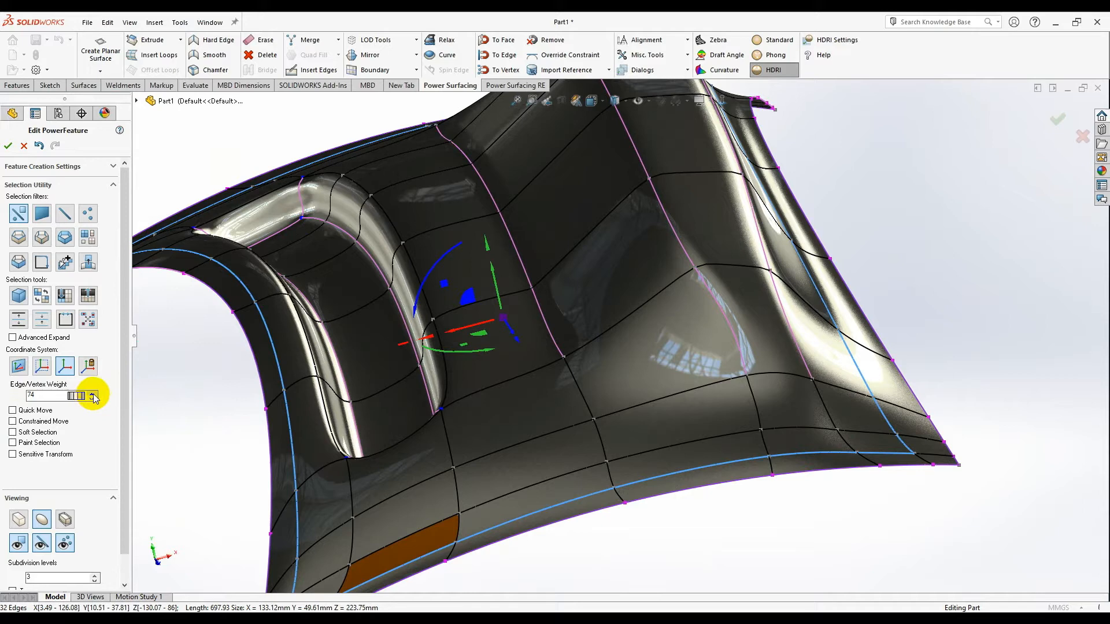
{"action": "left_click", "coordinate": [92, 392]}
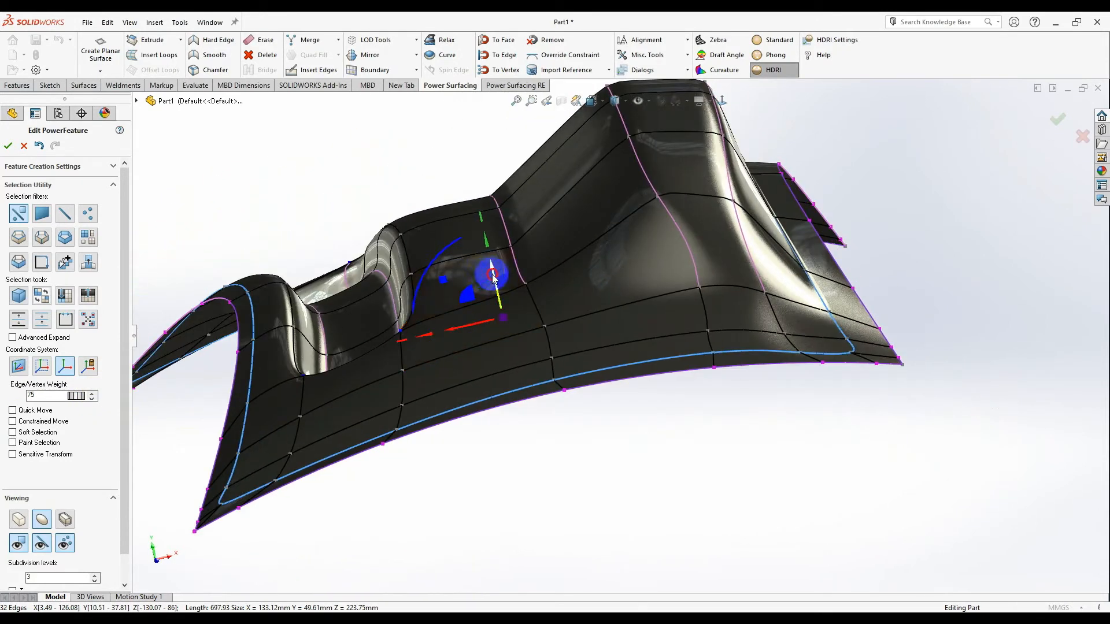
{"action": "left_click_drag", "start_coordinate": [490, 273], "coordinate": [488, 237]}
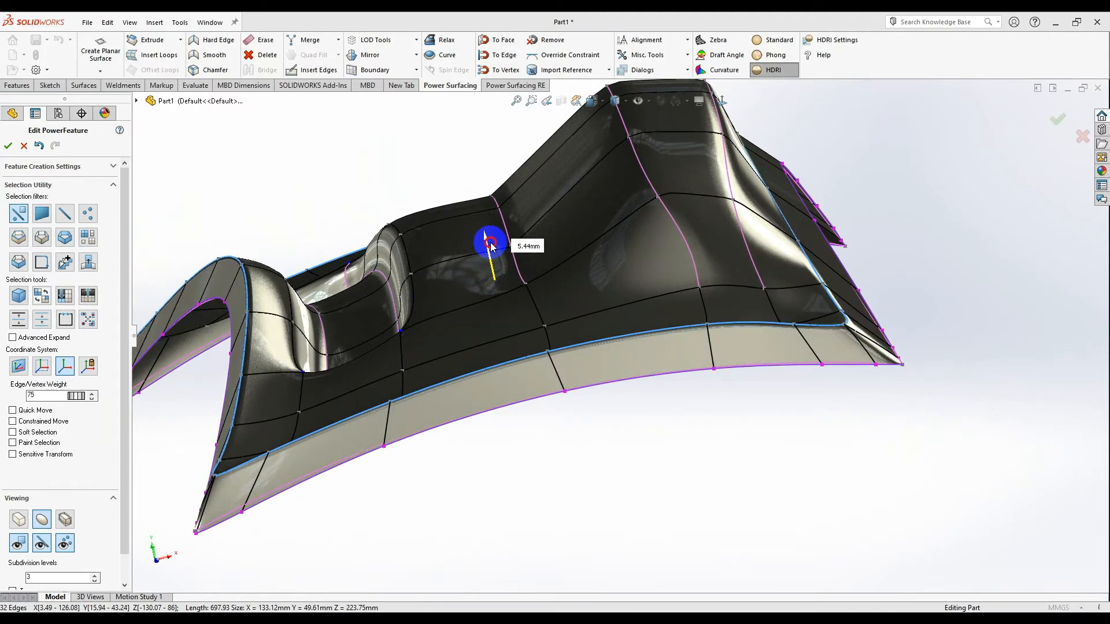
{"action": "left_click_drag", "start_coordinate": [488, 239], "coordinate": [442, 312]}
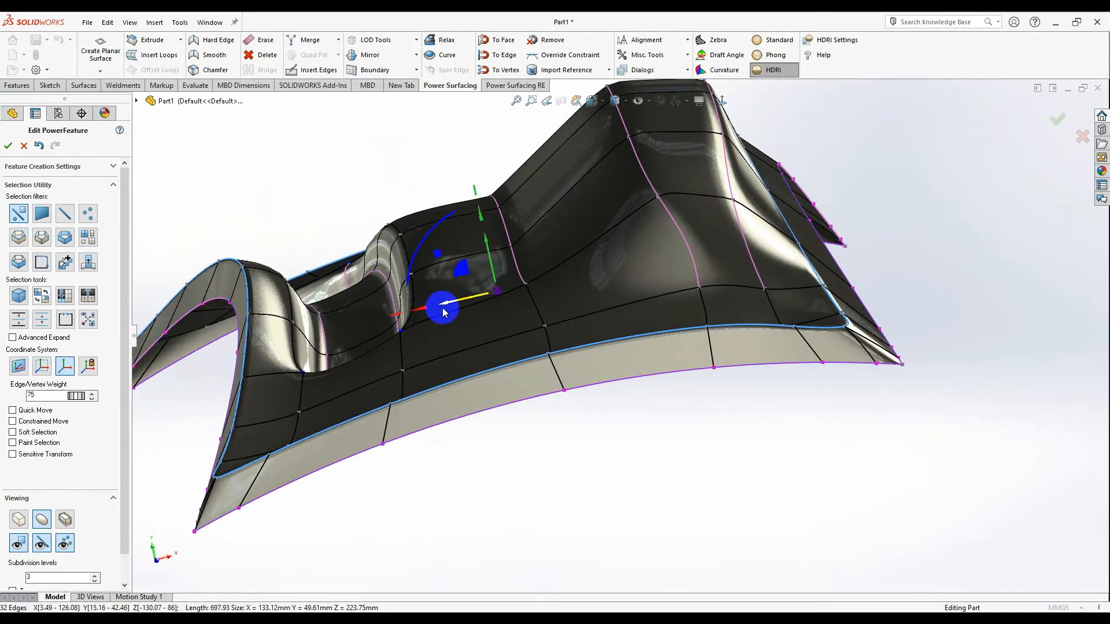
{"action": "left_click_drag", "start_coordinate": [442, 310], "coordinate": [419, 313]}
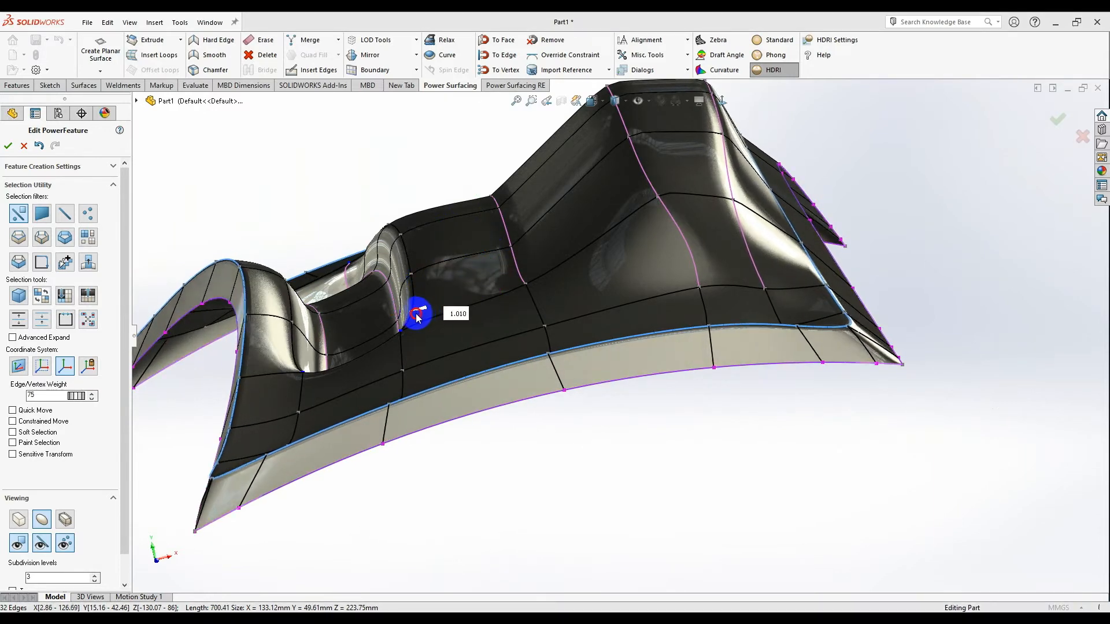
{"action": "left_click_drag", "start_coordinate": [417, 315], "coordinate": [409, 324]}
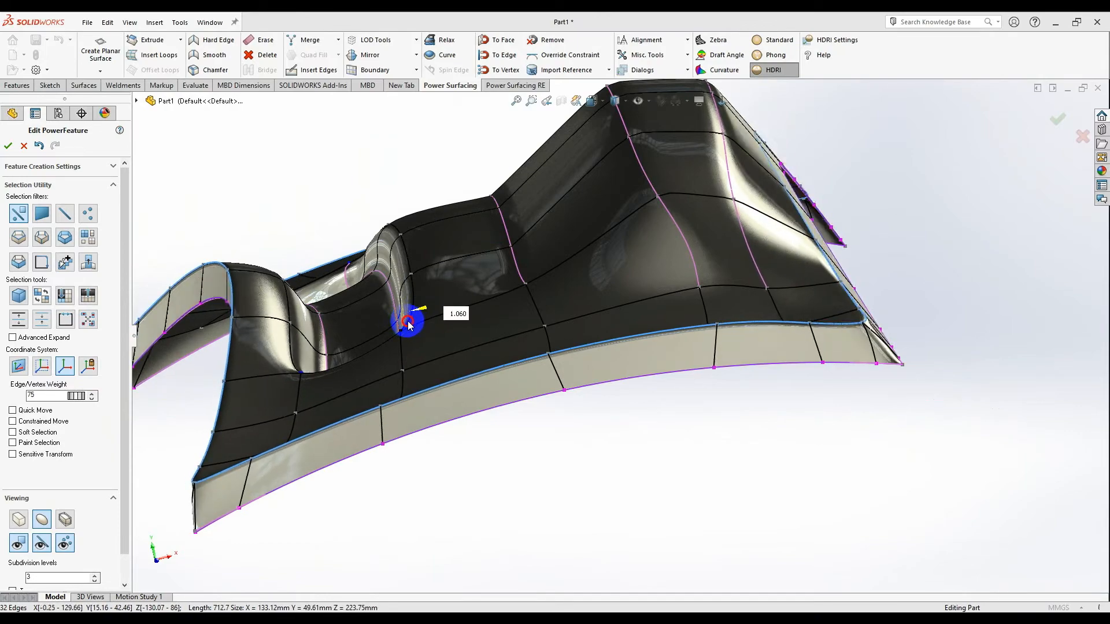
{"action": "left_click_drag", "start_coordinate": [425, 325], "coordinate": [786, 373]}
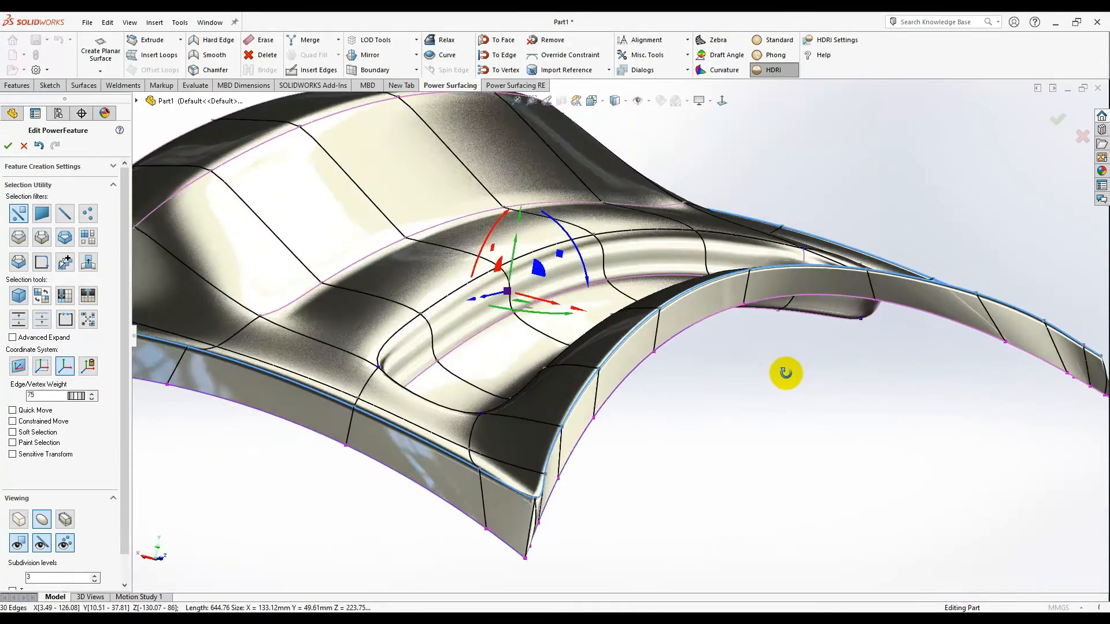
{"action": "left_click_drag", "start_coordinate": [785, 373], "coordinate": [573, 440]}
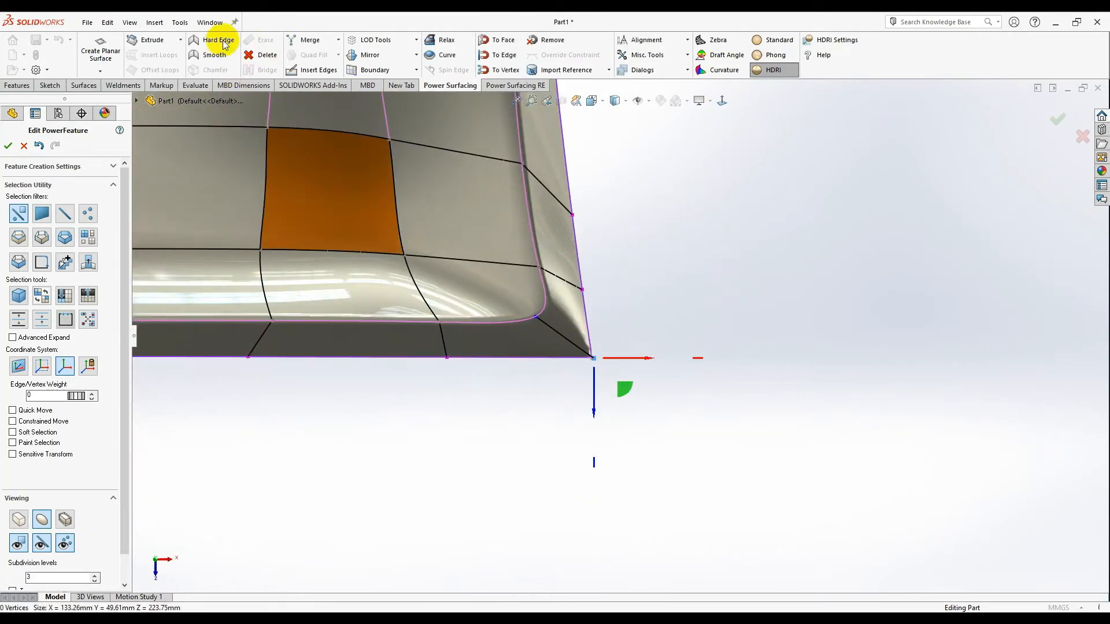
Make the rim corner vertex a Hard Edge and nudge the neighbouring channel-edge vertex
{"action": "left_click", "coordinate": [594, 360]}
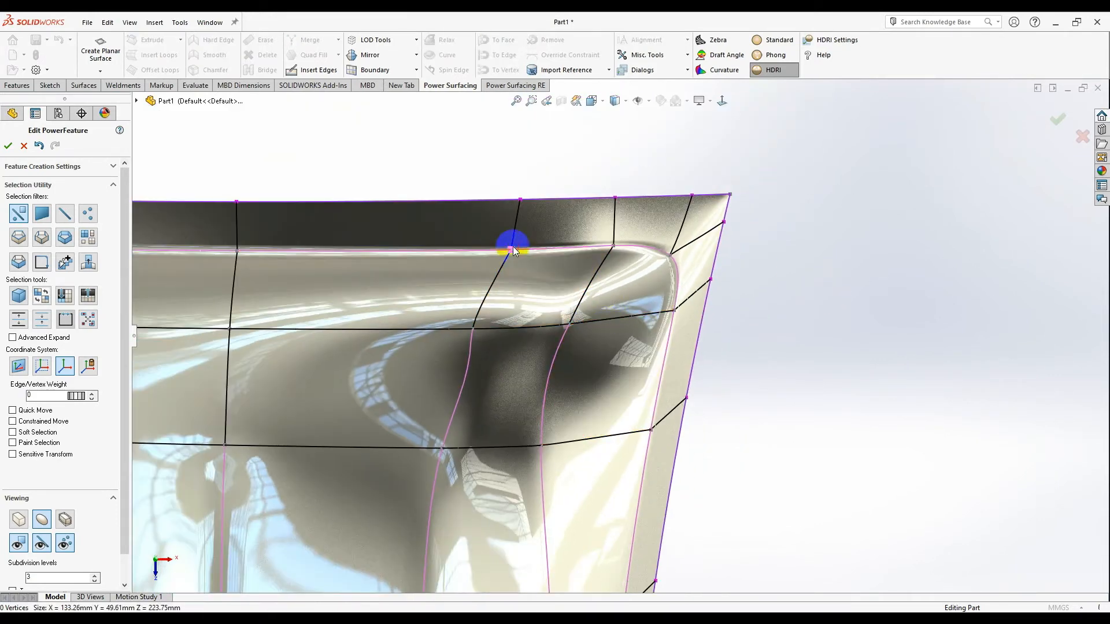
{"action": "left_click_drag", "start_coordinate": [514, 249], "coordinate": [517, 270]}
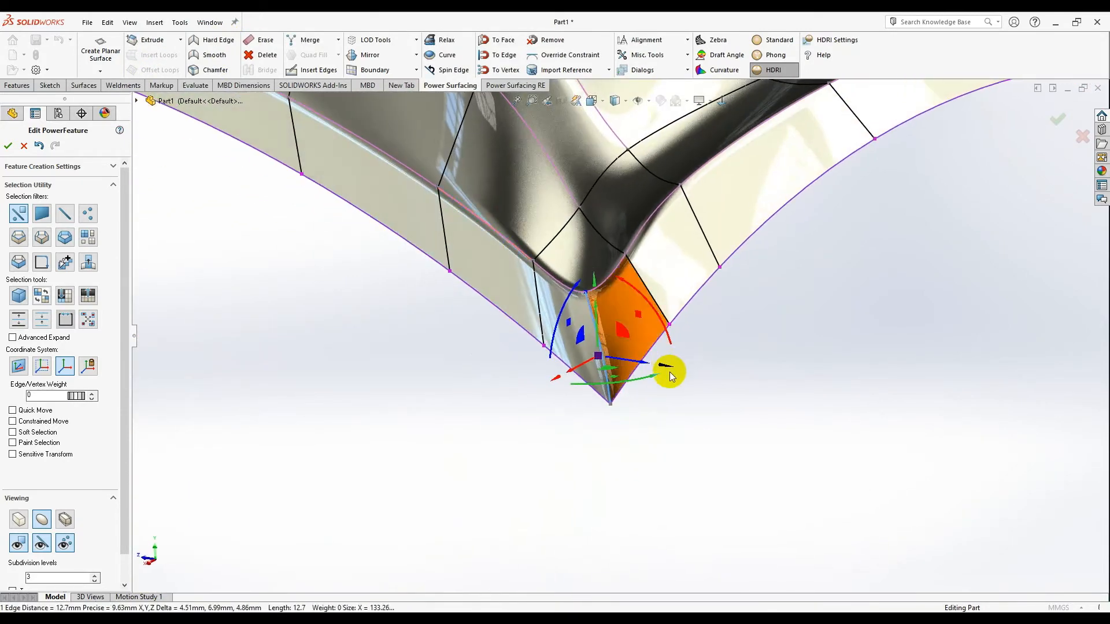
Give the edge running into the lower tip a crease weight of 23, then pick the tip vertex
{"action": "left_click_drag", "start_coordinate": [669, 372], "coordinate": [478, 271]}
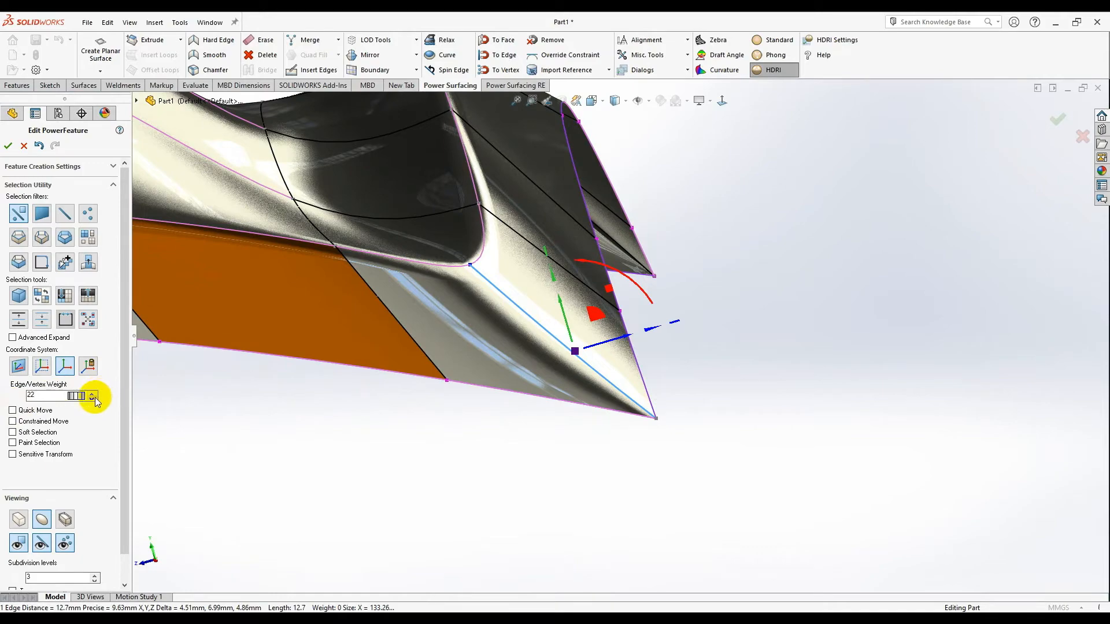
{"action": "left_click", "coordinate": [91, 392]}
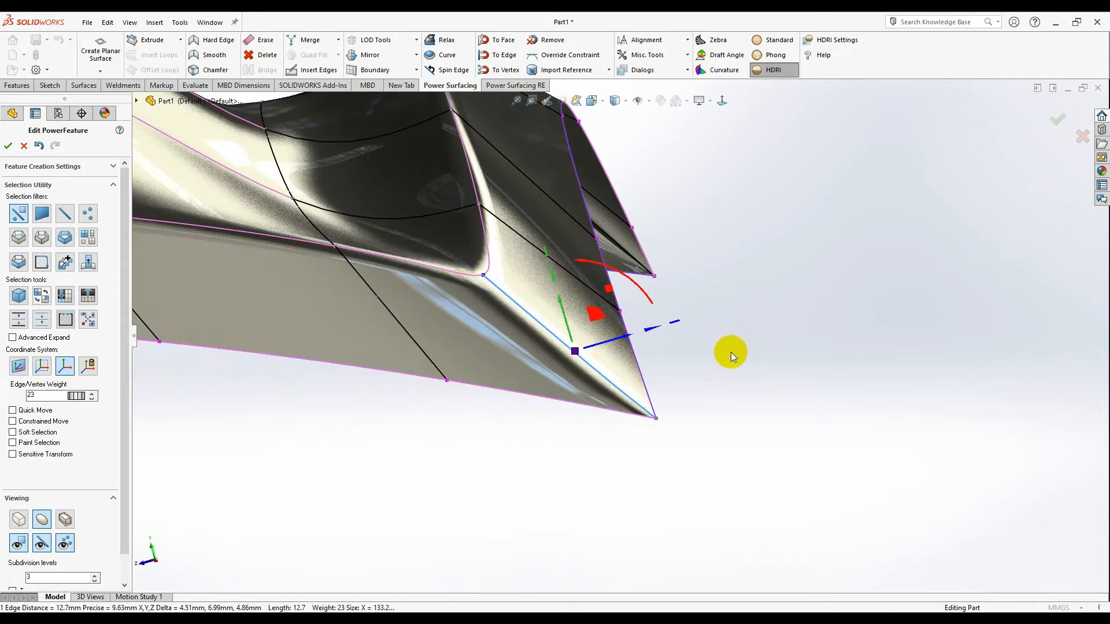
{"action": "left_click_drag", "start_coordinate": [733, 356], "coordinate": [757, 343]}
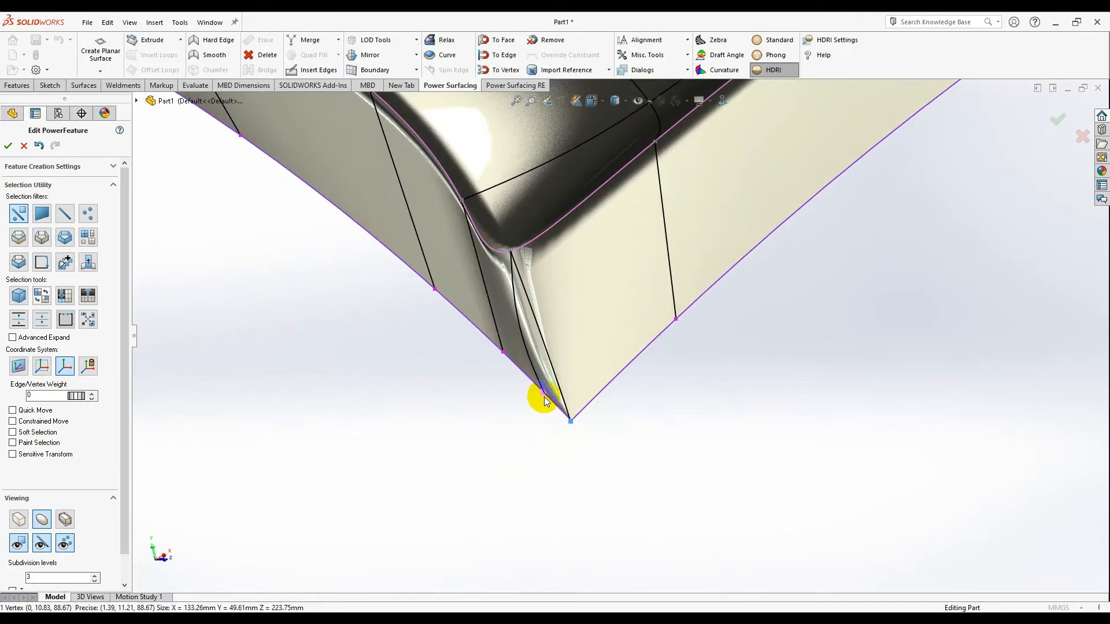
{"action": "left_click", "coordinate": [546, 397]}
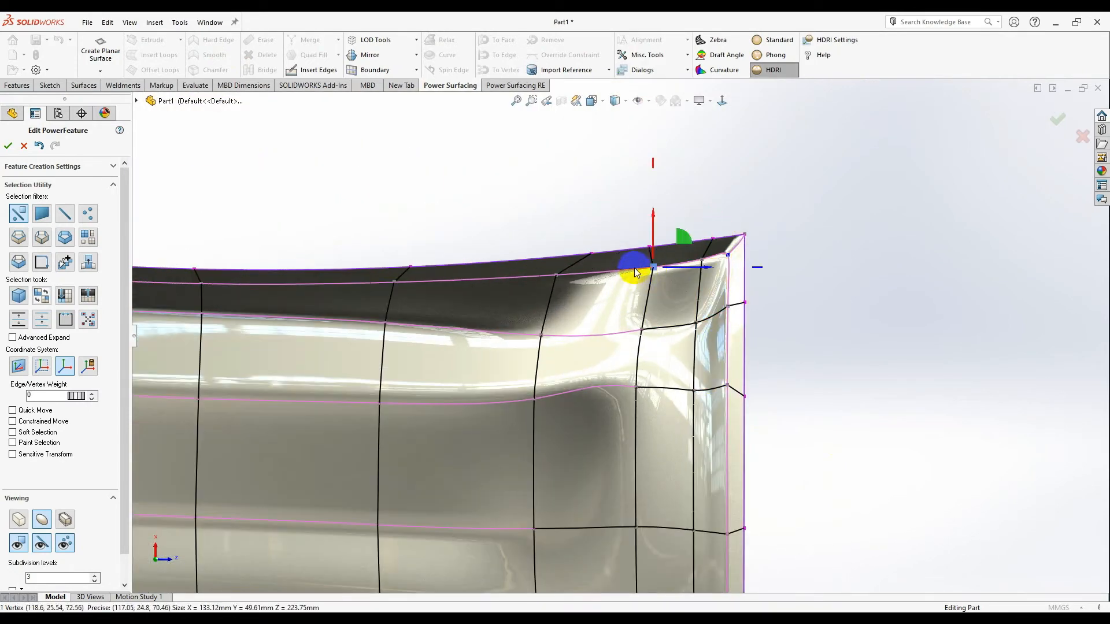
Pull the upper rim corner vertex sideways and move the edges beneath the channel
{"action": "left_click_drag", "start_coordinate": [634, 265], "coordinate": [669, 266]}
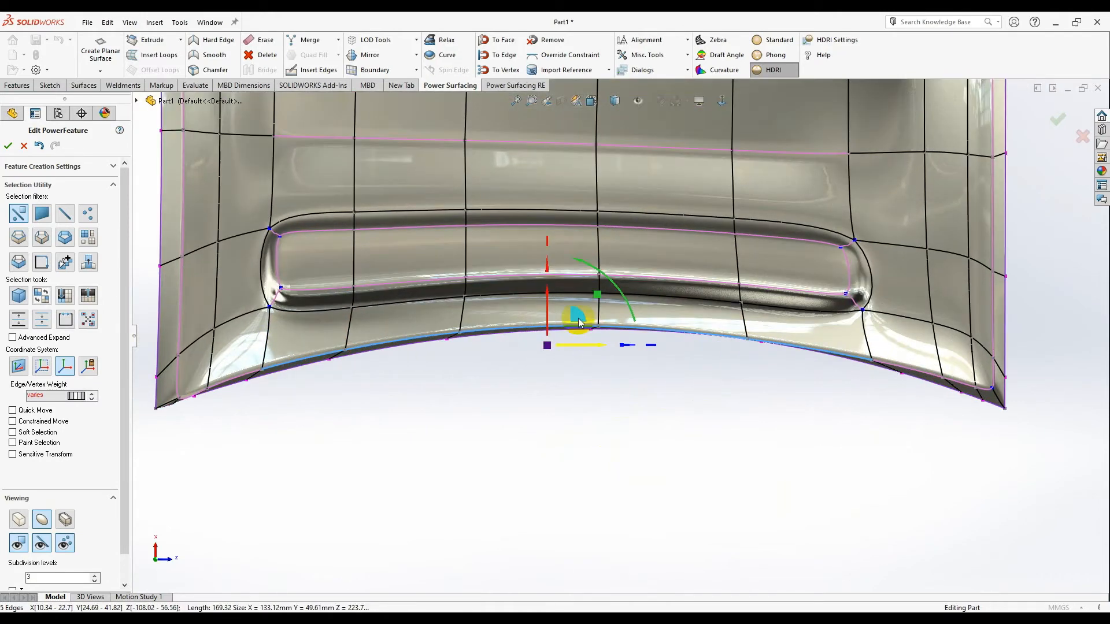
{"action": "left_click_drag", "start_coordinate": [579, 322], "coordinate": [554, 306]}
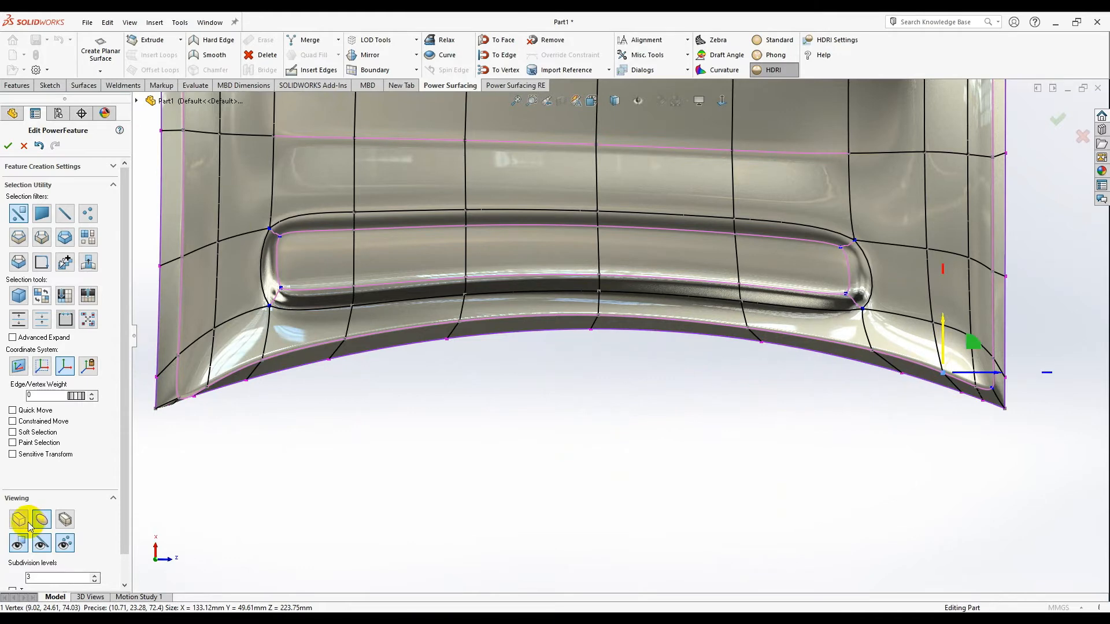
In cage view, reposition the upper-left corner vertex and its neighbouring rim vertices
{"action": "left_click", "coordinate": [18, 520]}
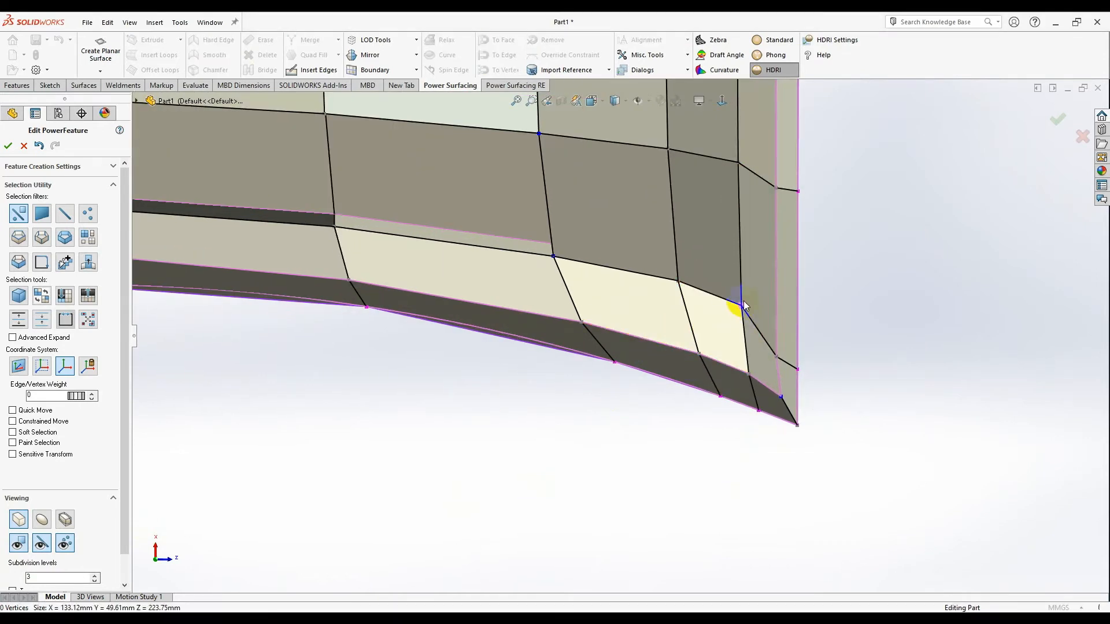
{"action": "left_click", "coordinate": [753, 306]}
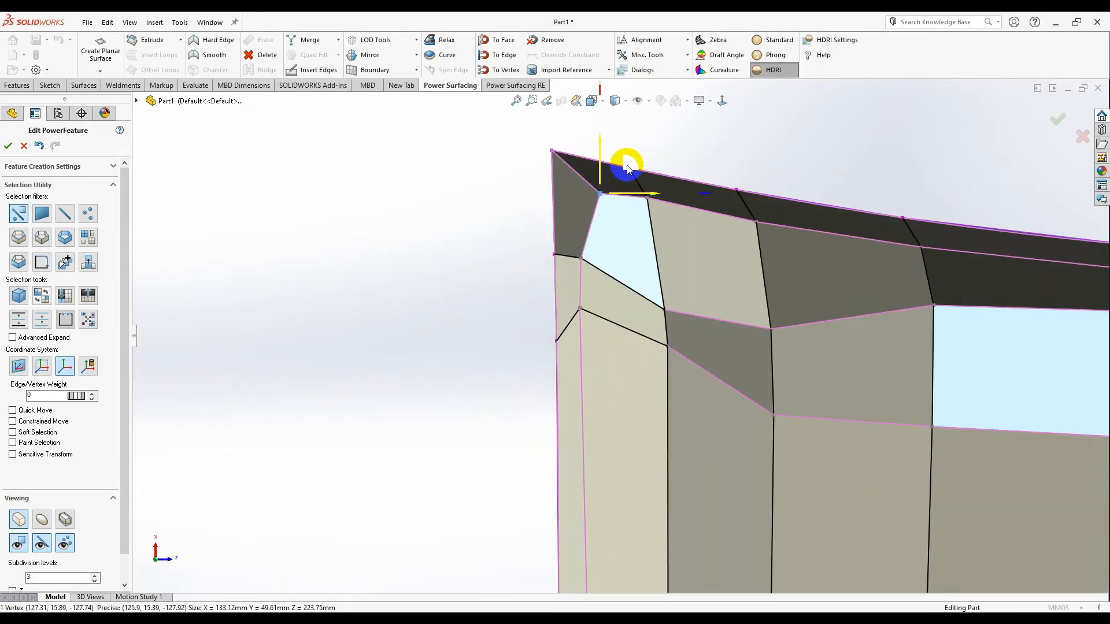
{"action": "left_click_drag", "start_coordinate": [627, 166], "coordinate": [652, 170]}
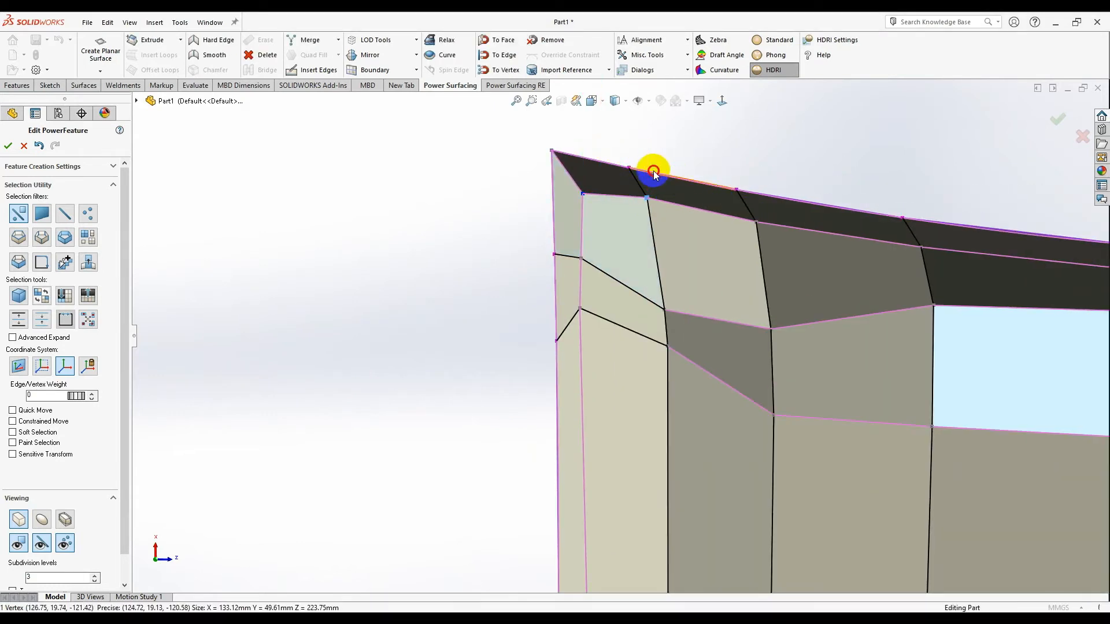
{"action": "left_click", "coordinate": [652, 169]}
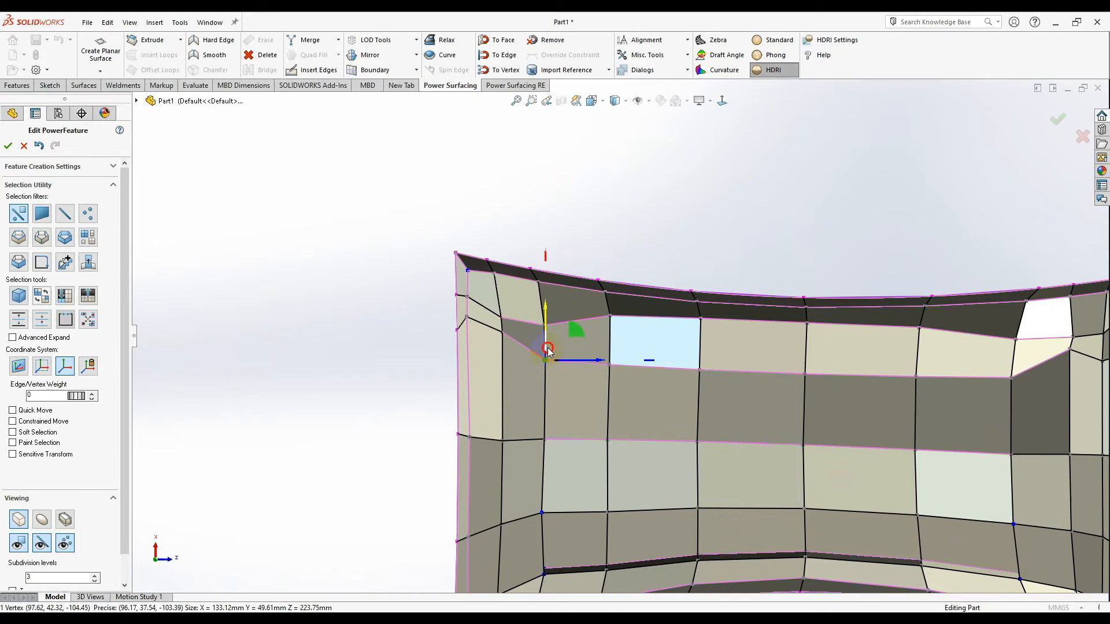
{"action": "left_click_drag", "start_coordinate": [547, 352], "coordinate": [548, 306]}
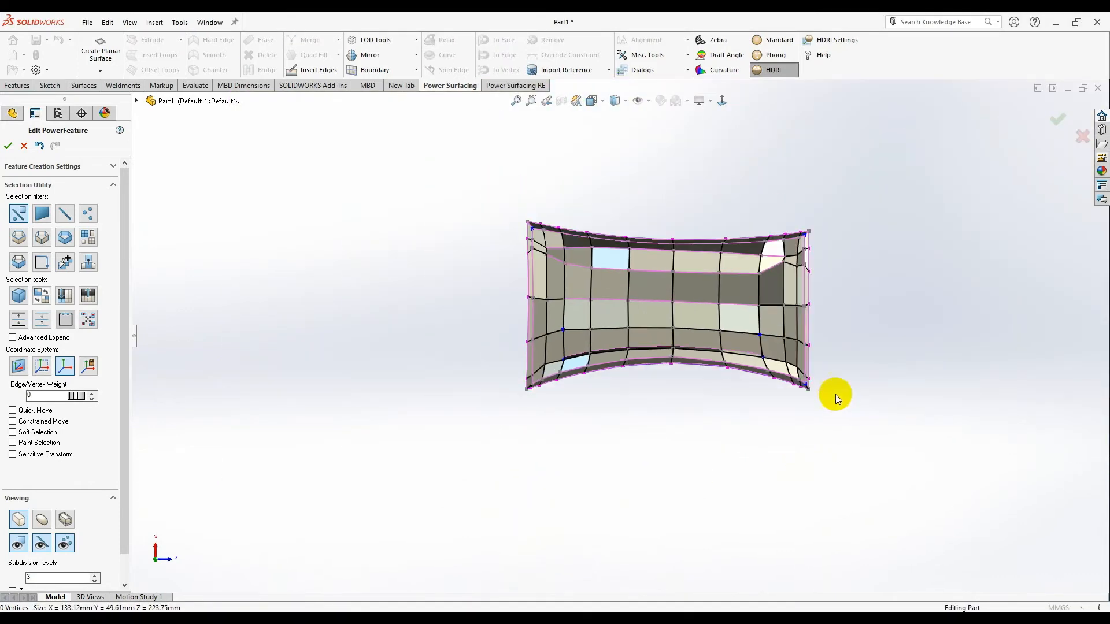
Return to smooth shaded display and orbit around the panel from several angles
{"action": "left_click_drag", "start_coordinate": [835, 396], "coordinate": [660, 216]}
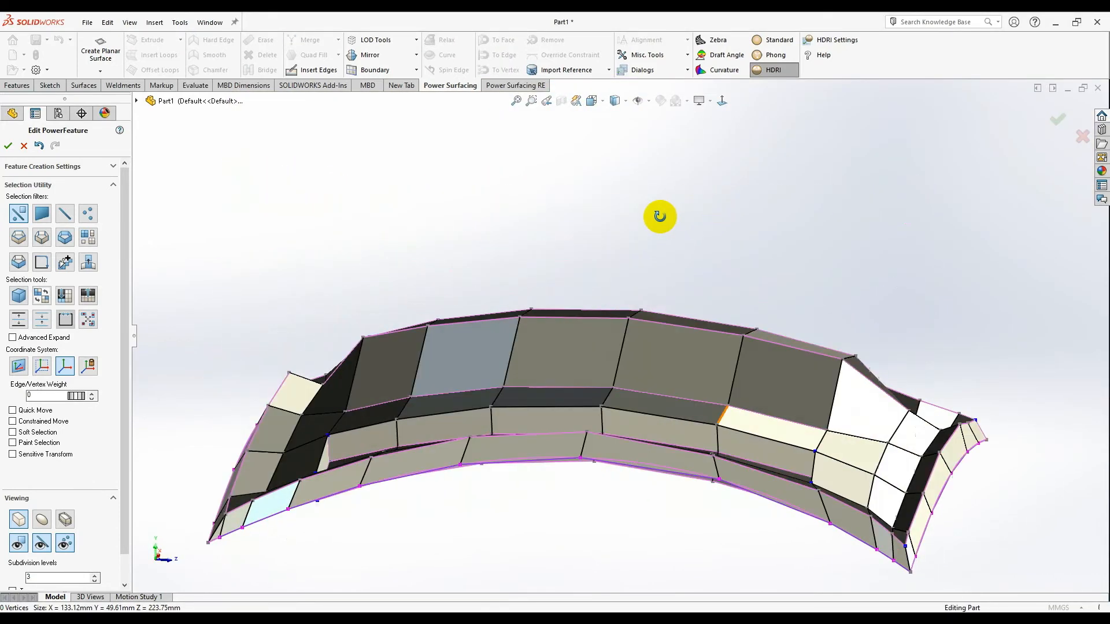
{"action": "left_click", "coordinate": [773, 54]}
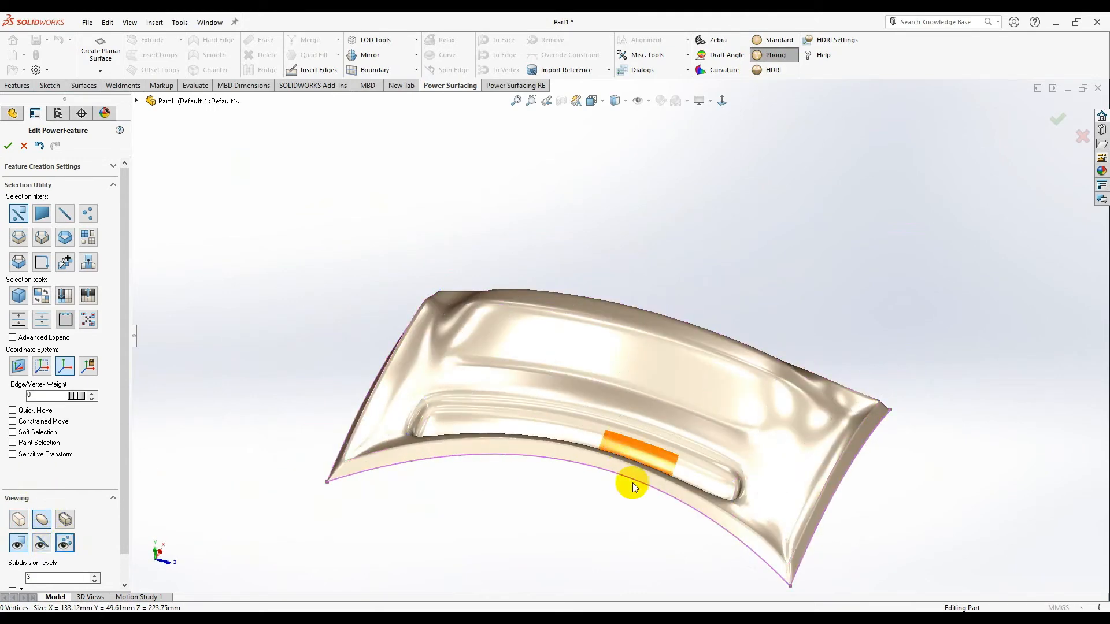
{"action": "left_click_drag", "start_coordinate": [634, 487], "coordinate": [947, 391]}
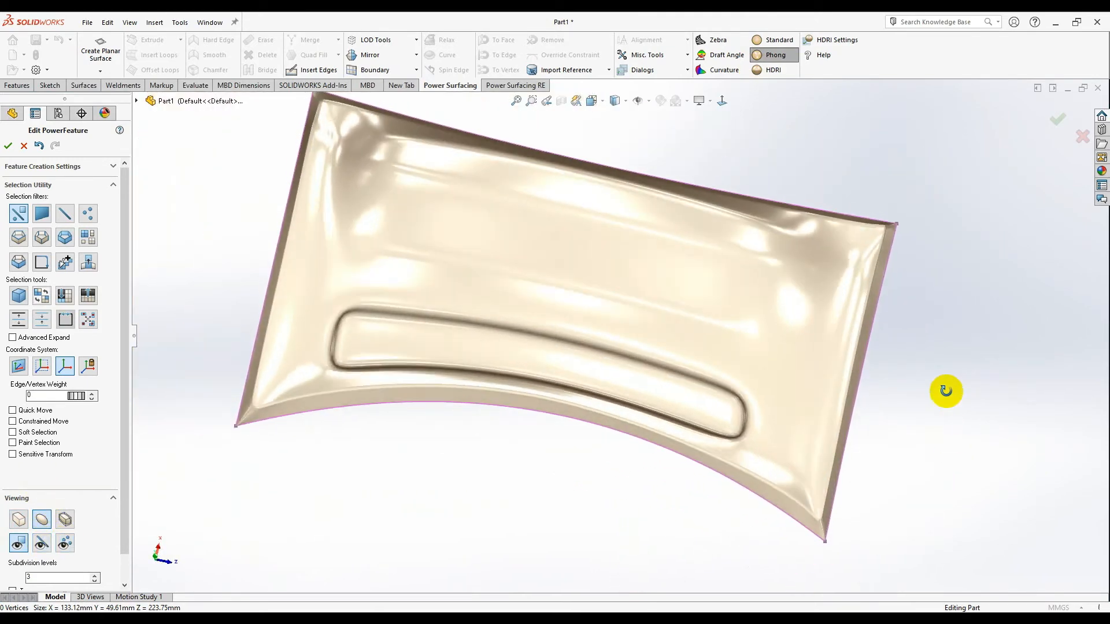
{"action": "left_click_drag", "start_coordinate": [946, 390], "coordinate": [445, 450]}
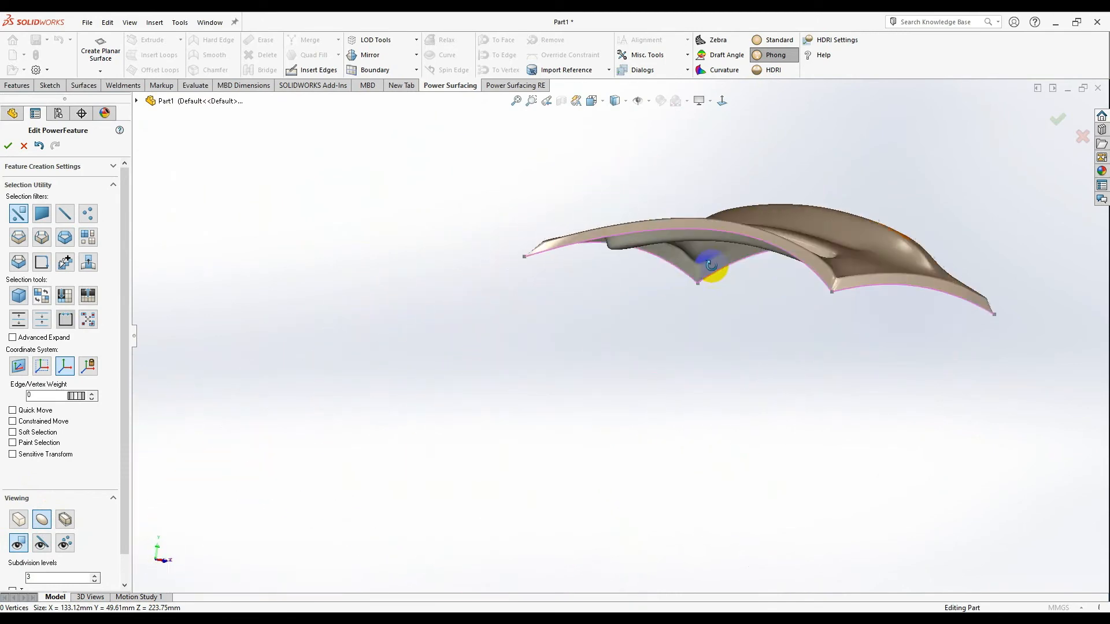
{"action": "left_click_drag", "start_coordinate": [707, 266], "coordinate": [590, 407]}
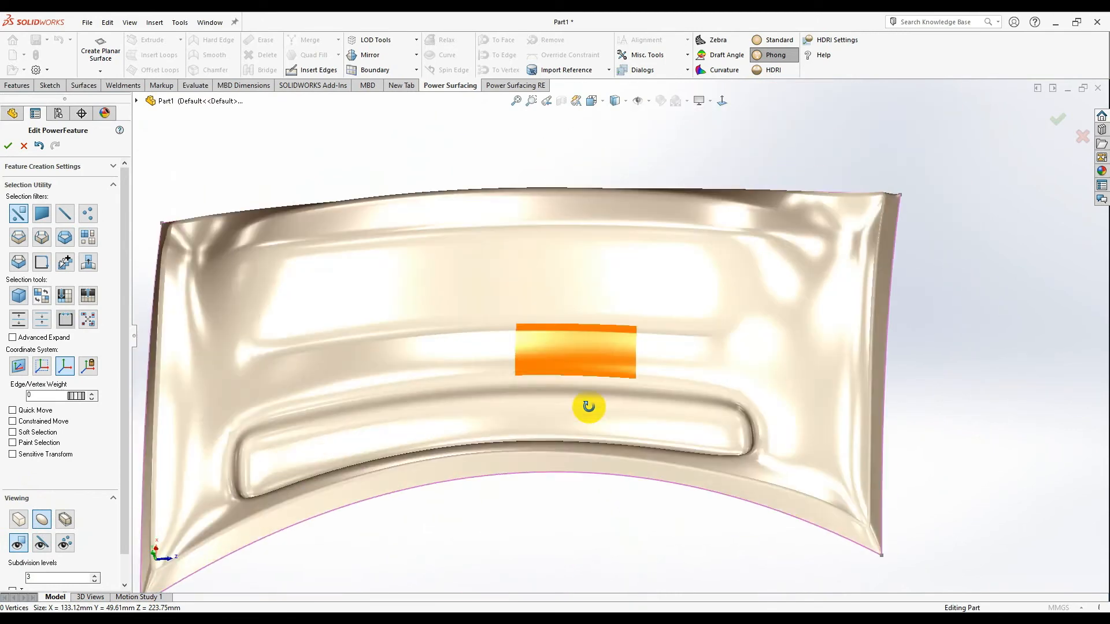
{"action": "left_click_drag", "start_coordinate": [587, 407], "coordinate": [550, 309]}
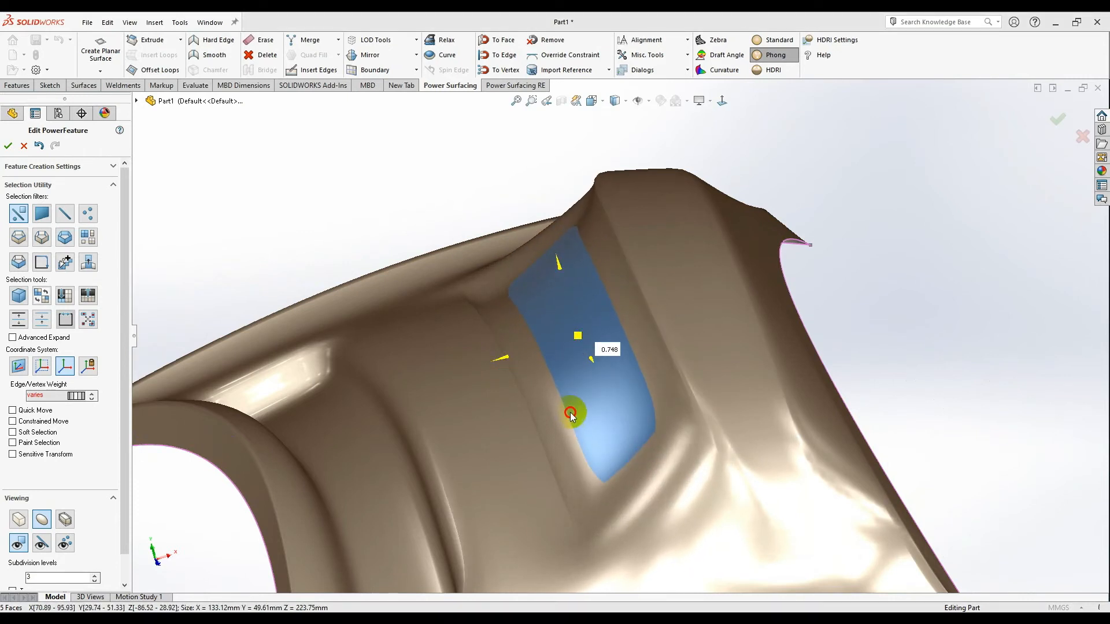
Push the channel's inner faces deeper and shift the strip of faces between the channels
{"action": "left_click_drag", "start_coordinate": [572, 414], "coordinate": [574, 333]}
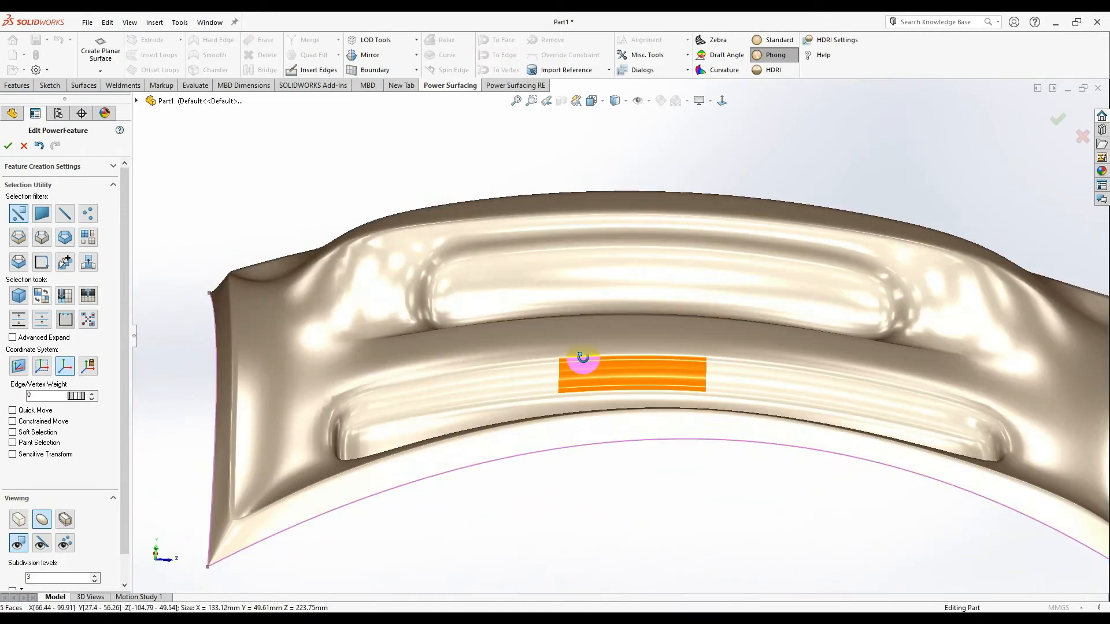
{"action": "left_click_drag", "start_coordinate": [580, 358], "coordinate": [582, 430]}
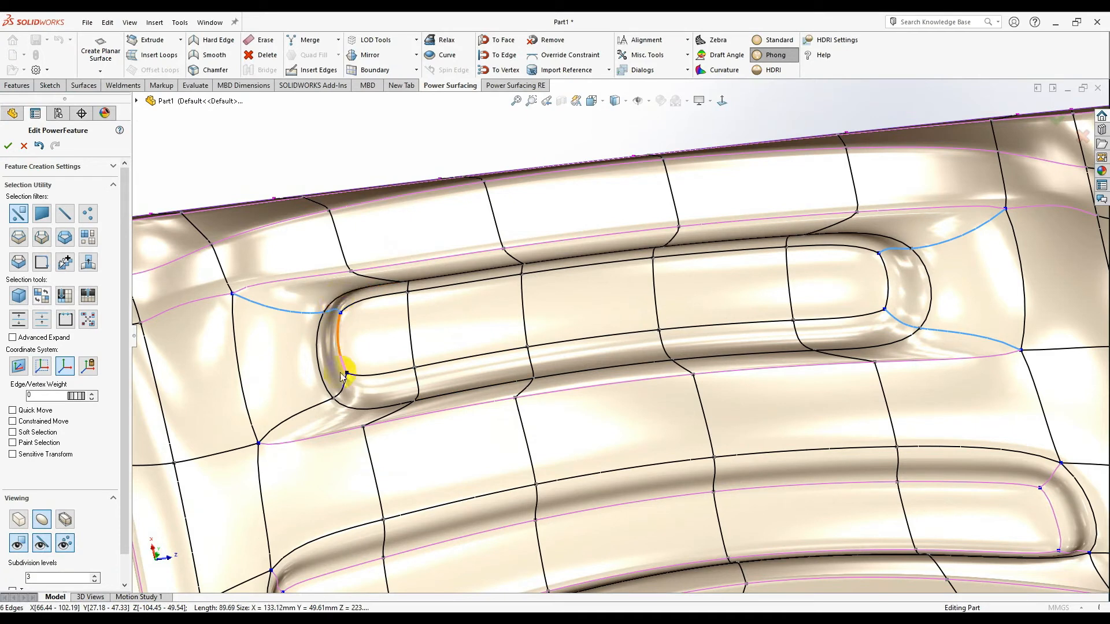
Add the upper channel's end edge loops to the selection and give them crease weight 25
{"action": "left_click", "coordinate": [343, 368]}
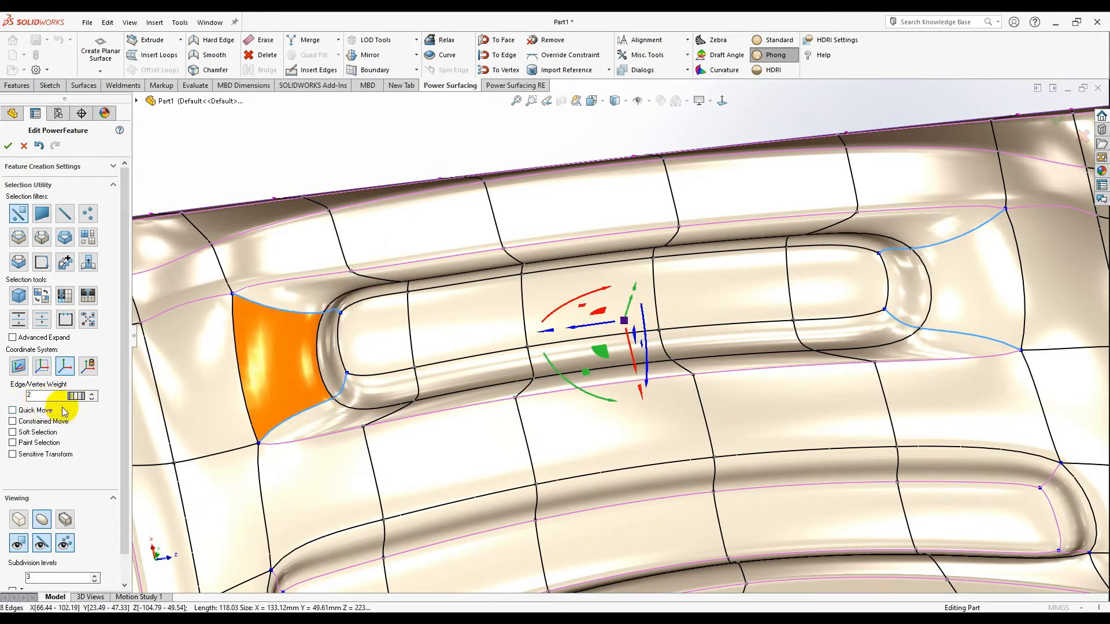
{"action": "type", "text": "25"}
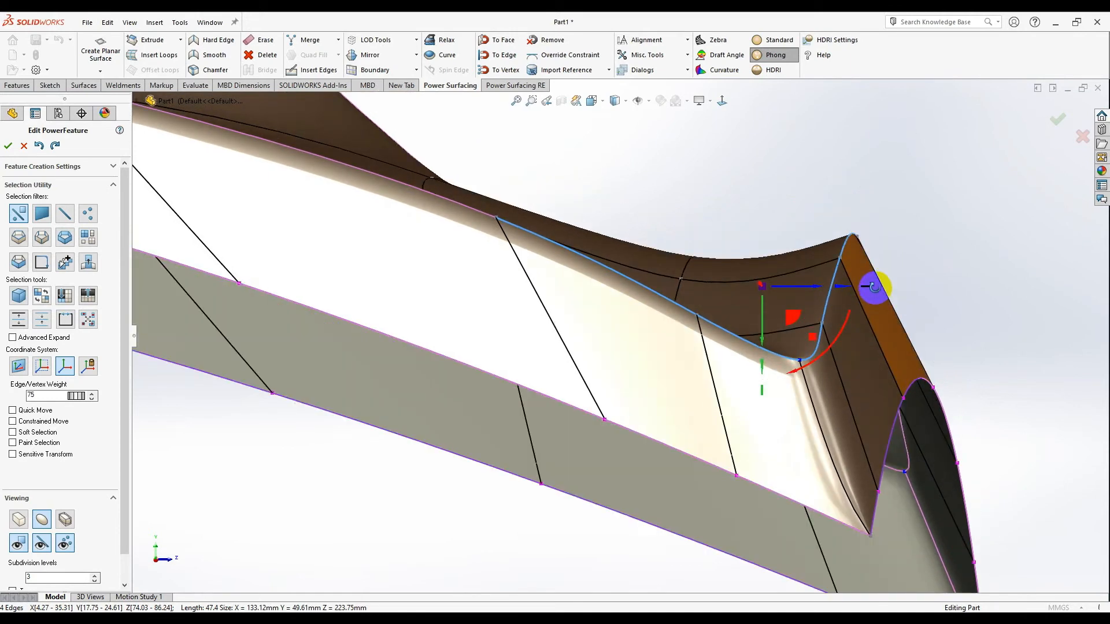
Drag the four weight-75 corner edges with the triad, then pull a rim vertex outward
{"action": "left_click_drag", "start_coordinate": [874, 287], "coordinate": [770, 306]}
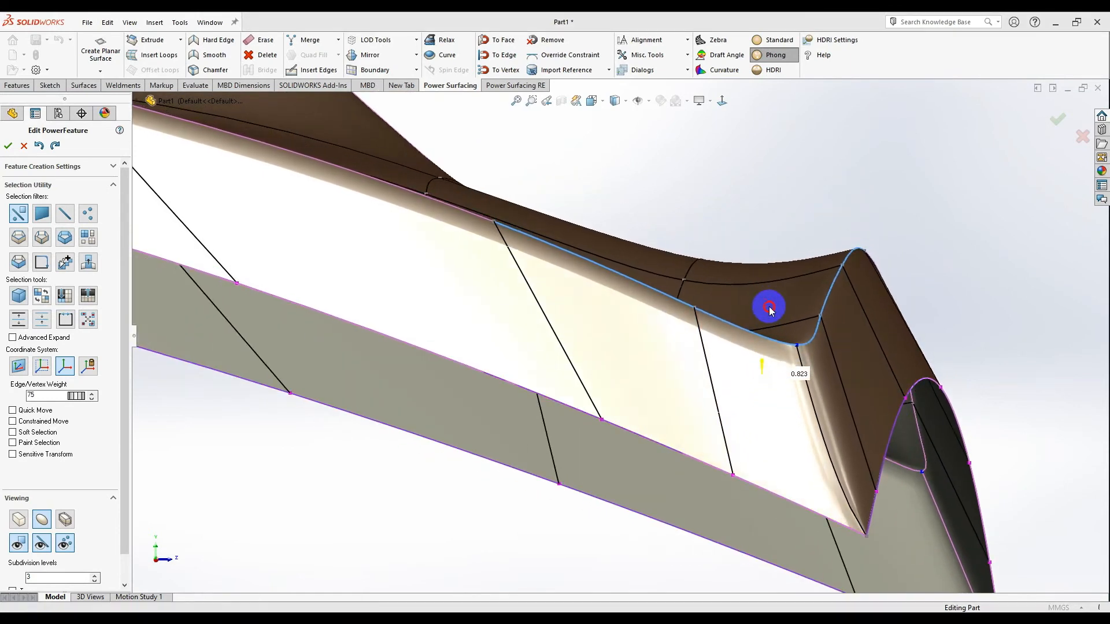
{"action": "left_click_drag", "start_coordinate": [770, 310], "coordinate": [776, 215]}
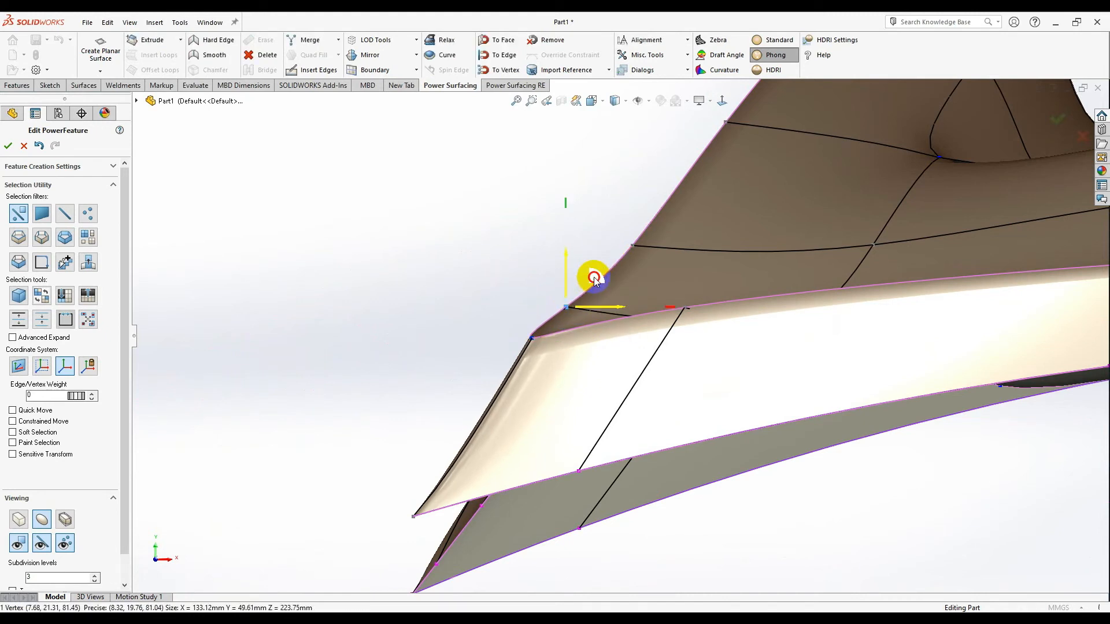
{"action": "left_click_drag", "start_coordinate": [593, 276], "coordinate": [651, 227]}
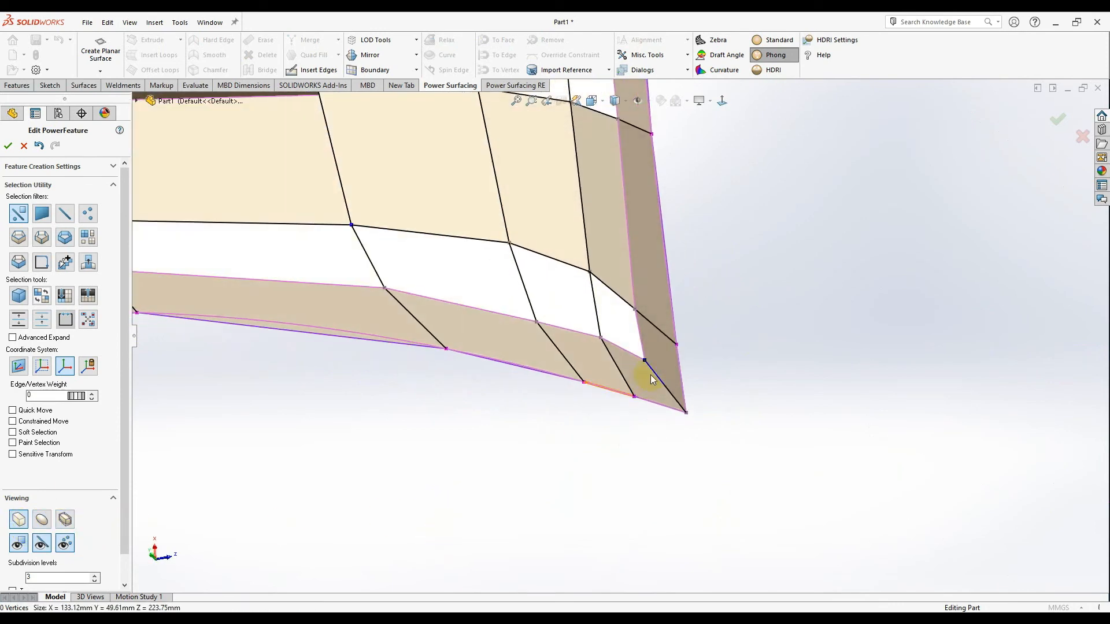
{"action": "left_click", "coordinate": [634, 395]}
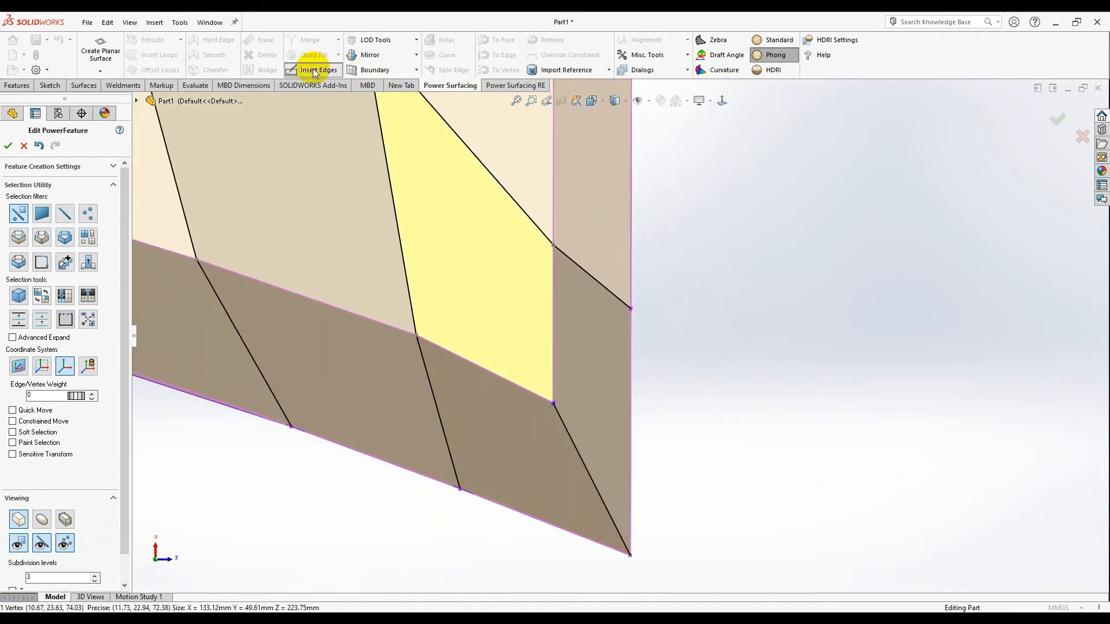
{"action": "left_click", "coordinate": [318, 69]}
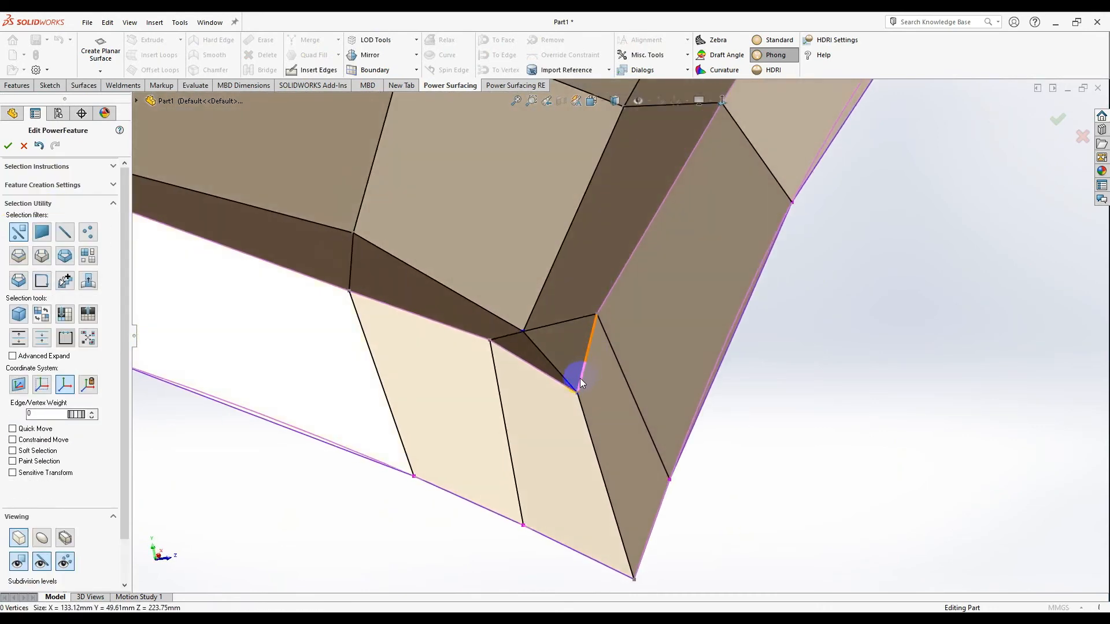
{"action": "left_click_drag", "start_coordinate": [577, 386], "coordinate": [563, 325]}
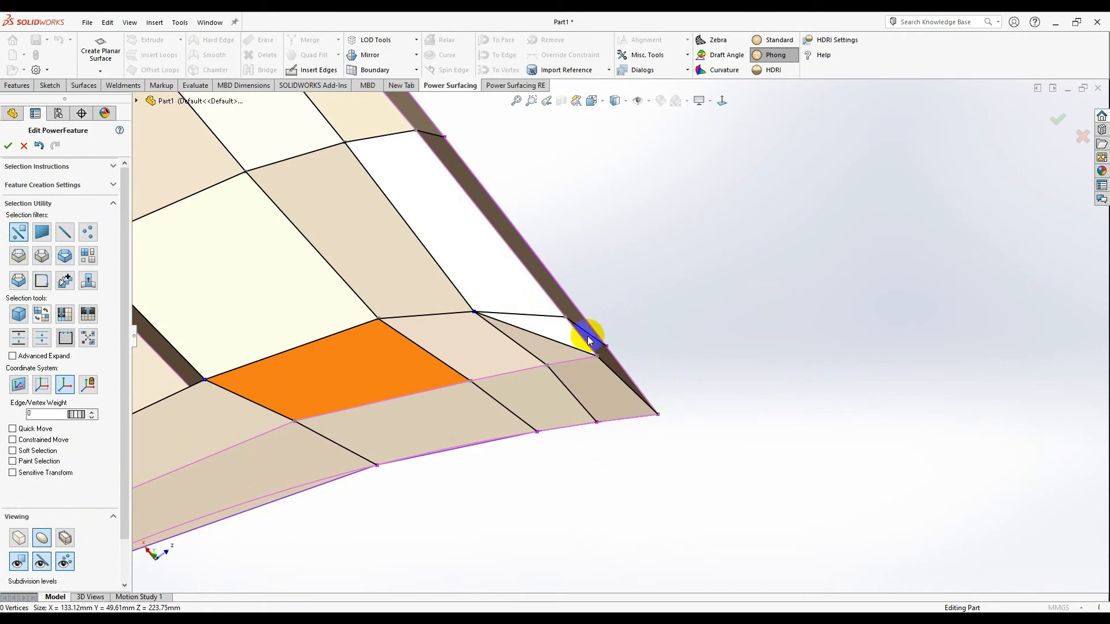
{"action": "left_click_drag", "start_coordinate": [591, 337], "coordinate": [558, 468]}
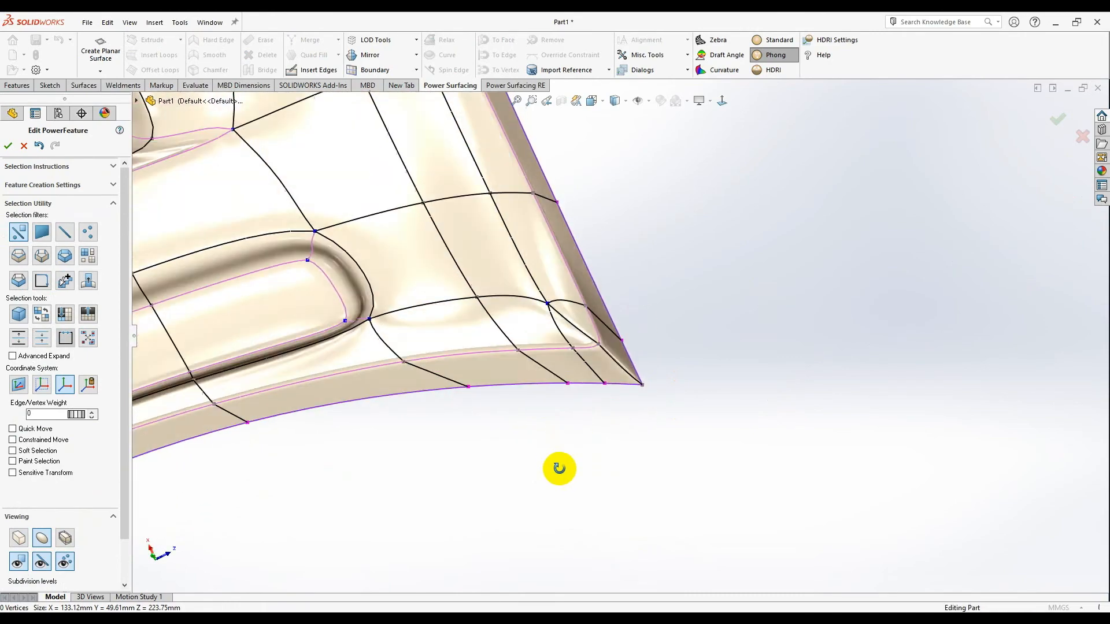
{"action": "left_click_drag", "start_coordinate": [559, 467], "coordinate": [587, 464]}
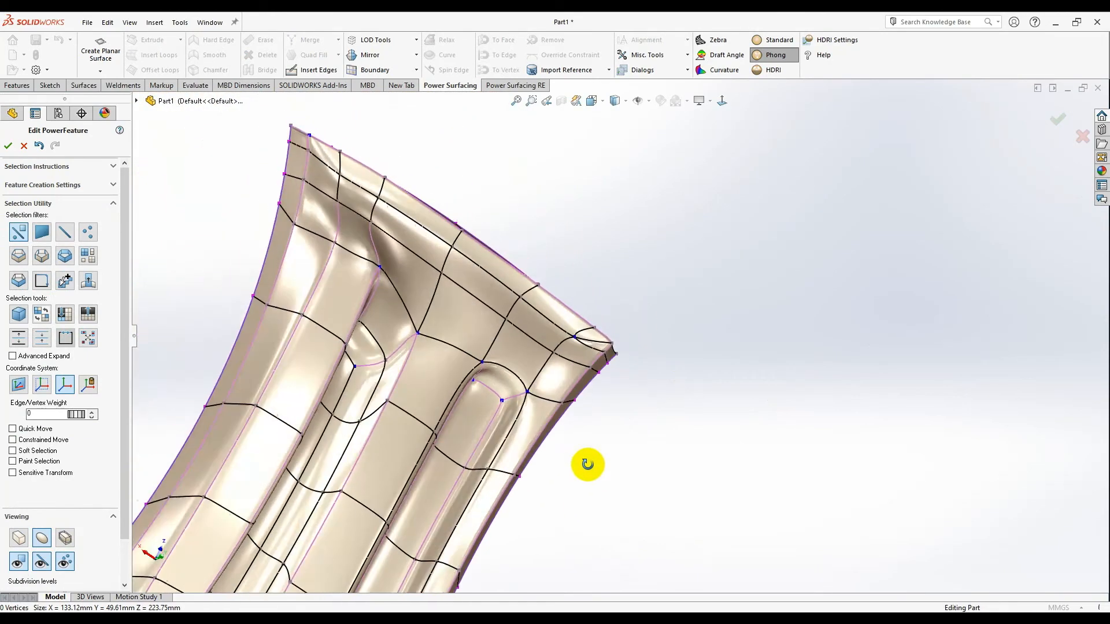
{"action": "left_click_drag", "start_coordinate": [587, 464], "coordinate": [552, 425]}
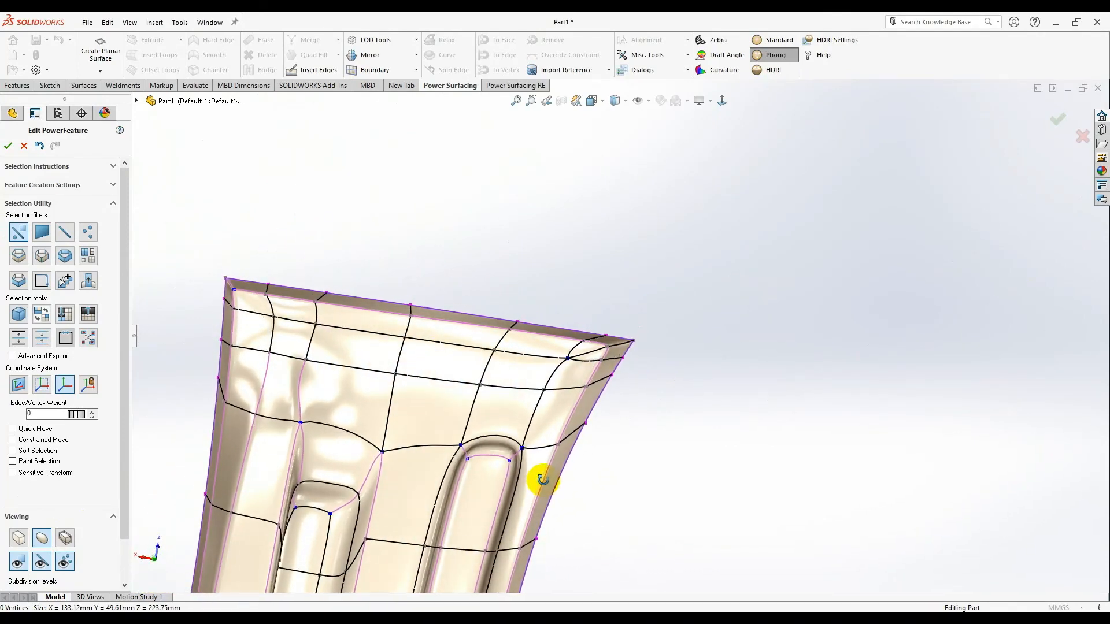
{"action": "left_click_drag", "start_coordinate": [542, 480], "coordinate": [536, 318]}
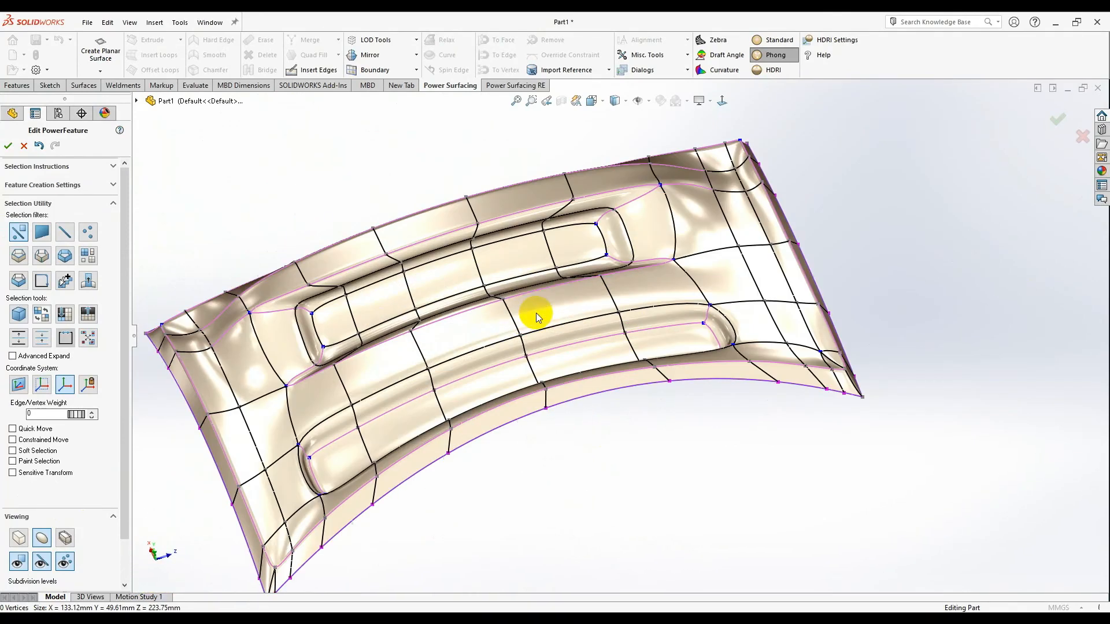
Accept the Edit PowerFeature to start converting the SubD panel into SOLIDWORKS geometry
{"action": "left_click", "coordinate": [8, 146]}
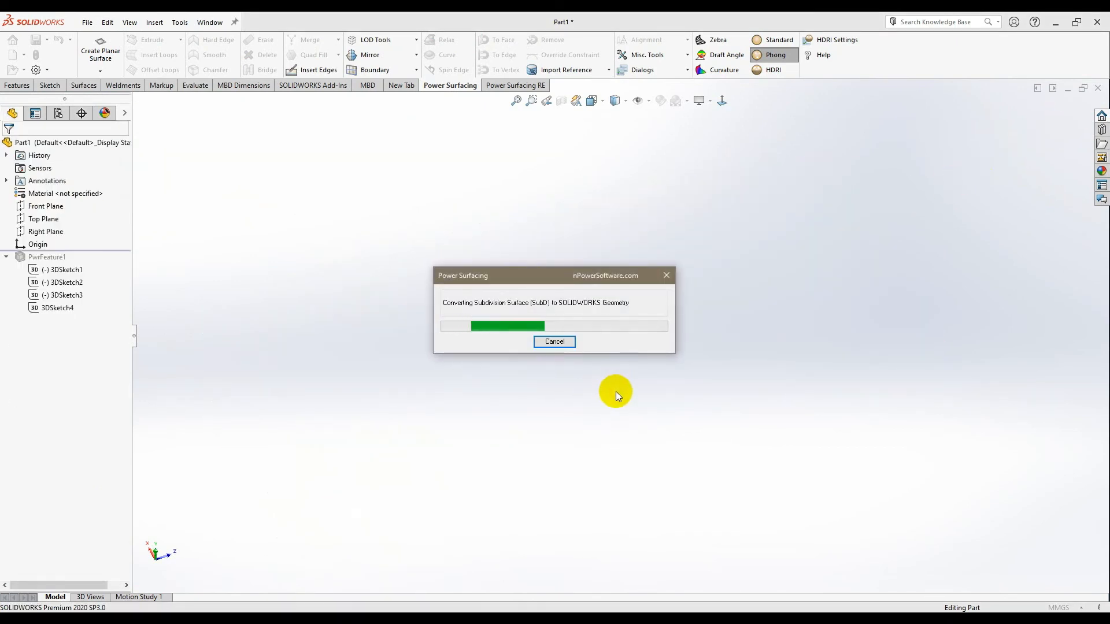
{"action": "mouse_move", "coordinate": [601, 397]}
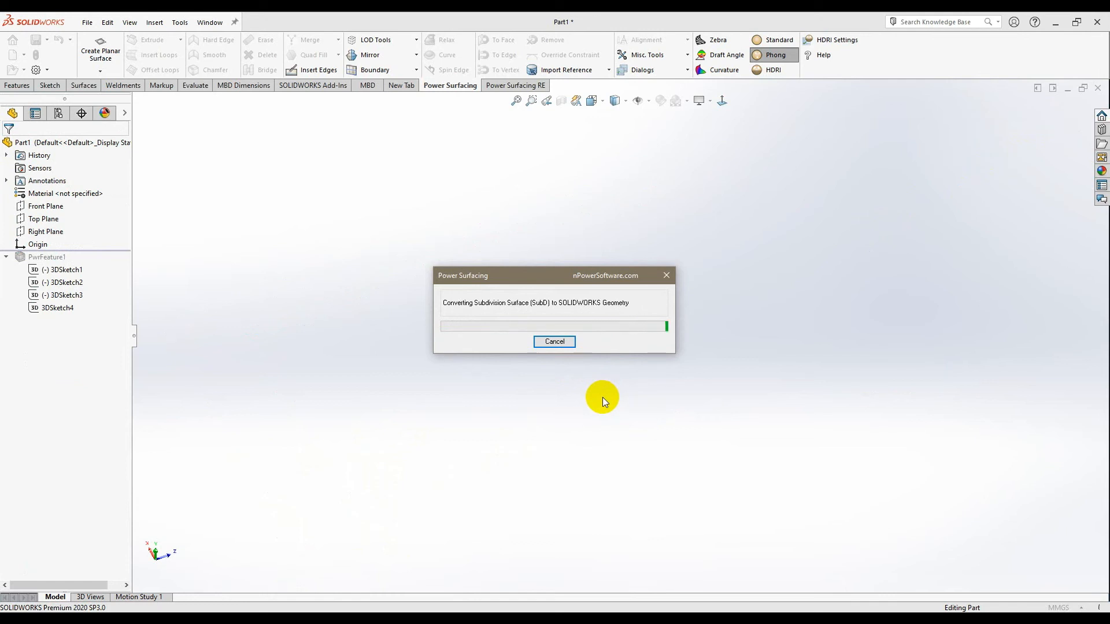
{"action": "mouse_move", "coordinate": [751, 415]}
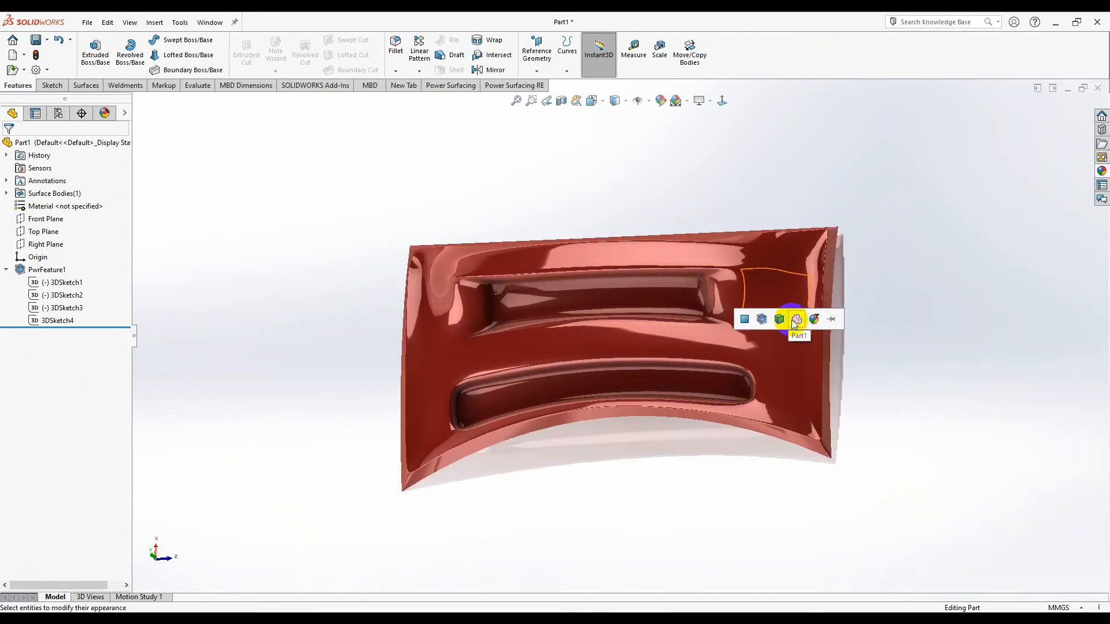
{"action": "left_click", "coordinate": [699, 100]}
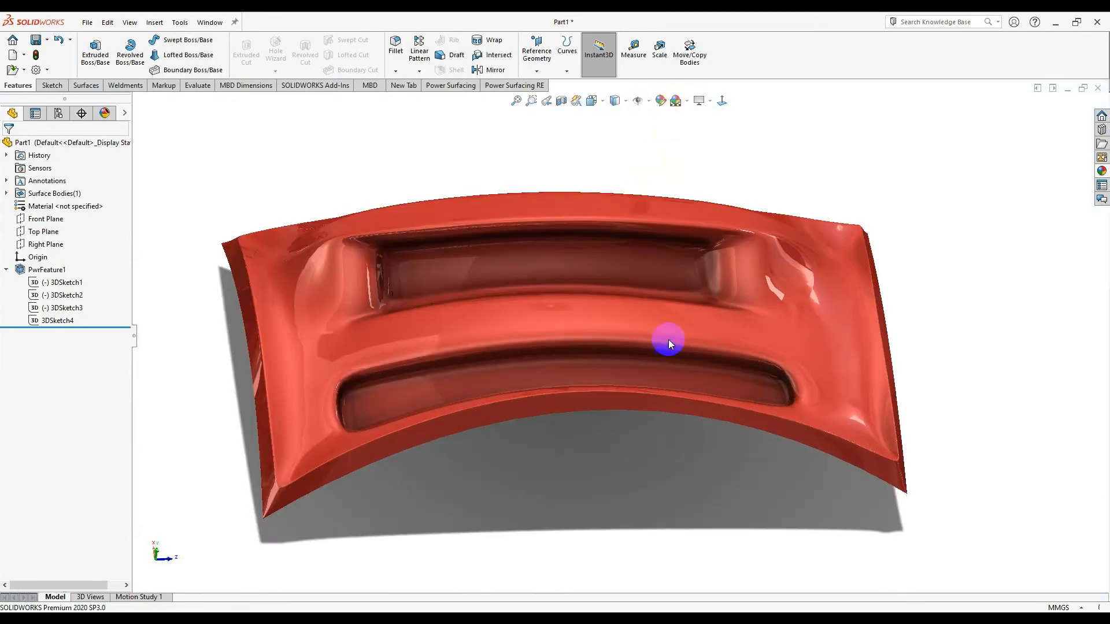
{"action": "left_click_drag", "start_coordinate": [669, 344], "coordinate": [530, 438]}
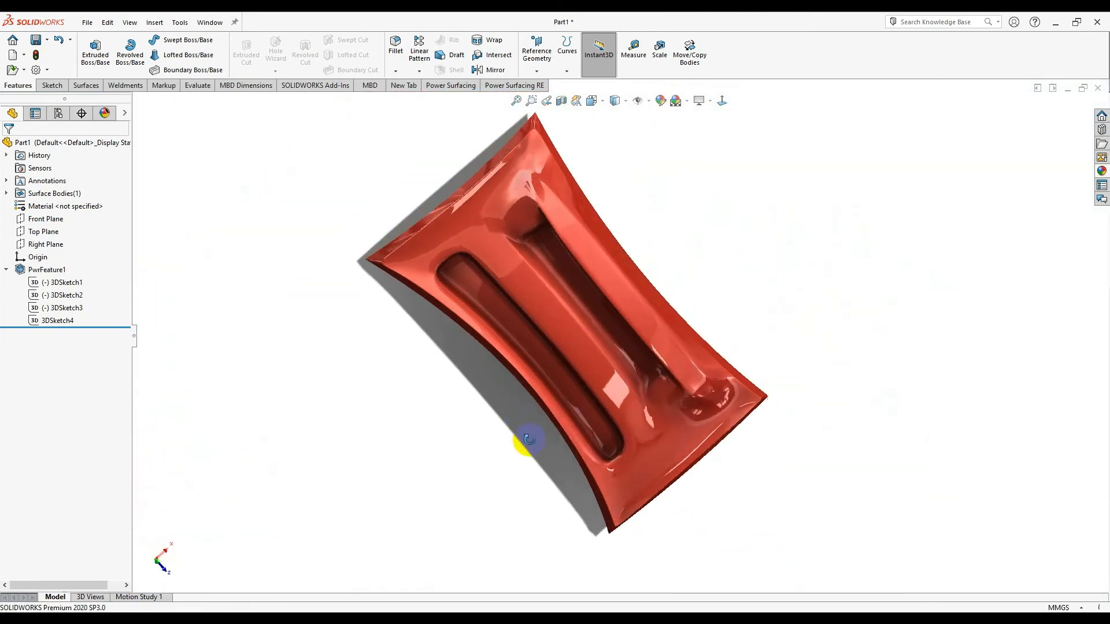
{"action": "left_click_drag", "start_coordinate": [530, 439], "coordinate": [784, 368]}
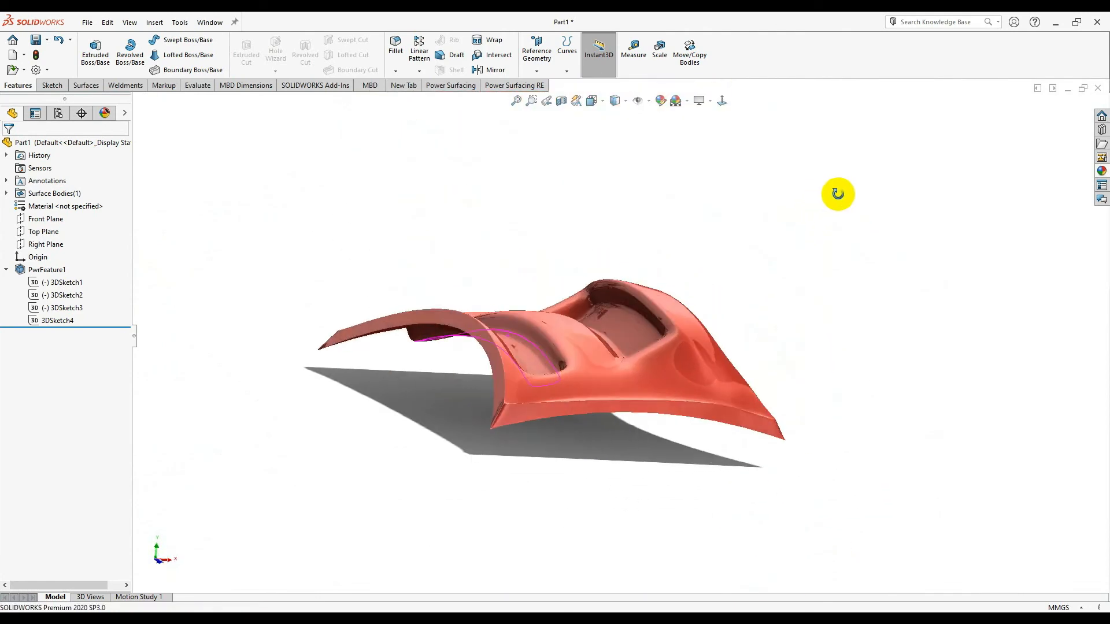
{"action": "left_click_drag", "start_coordinate": [838, 193], "coordinate": [381, 365]}
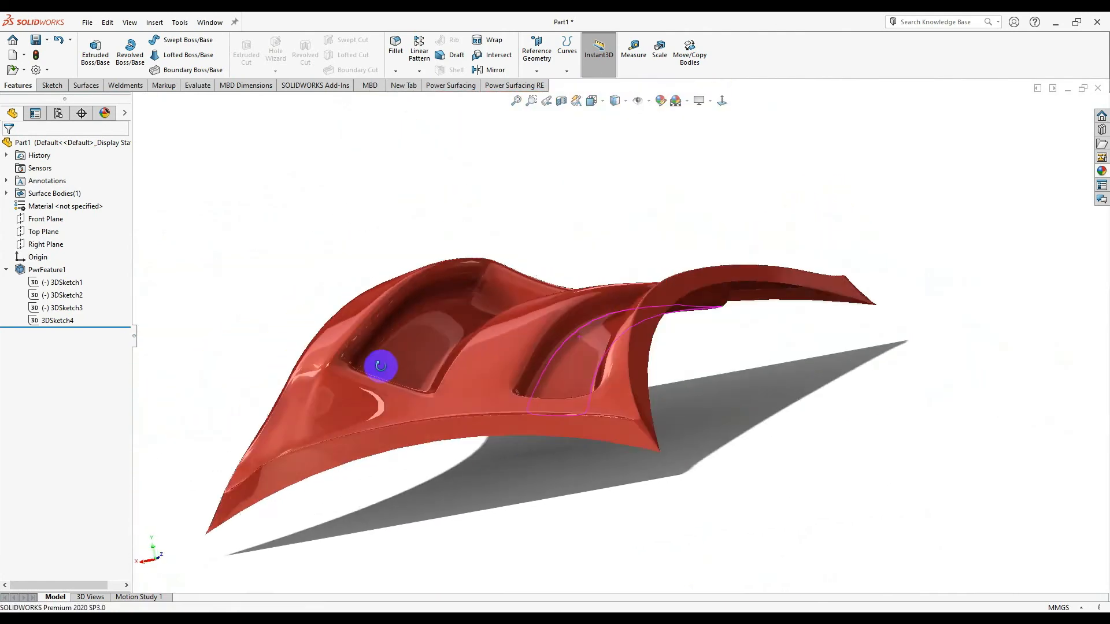
{"action": "left_click_drag", "start_coordinate": [381, 366], "coordinate": [704, 231]}
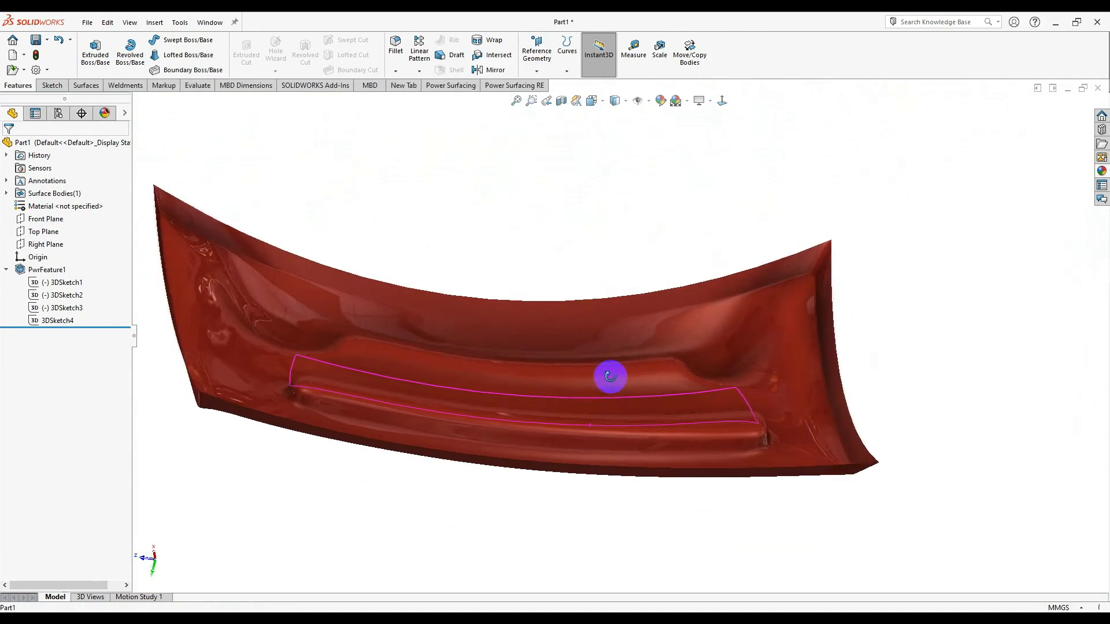
{"action": "left_click_drag", "start_coordinate": [611, 375], "coordinate": [487, 417]}
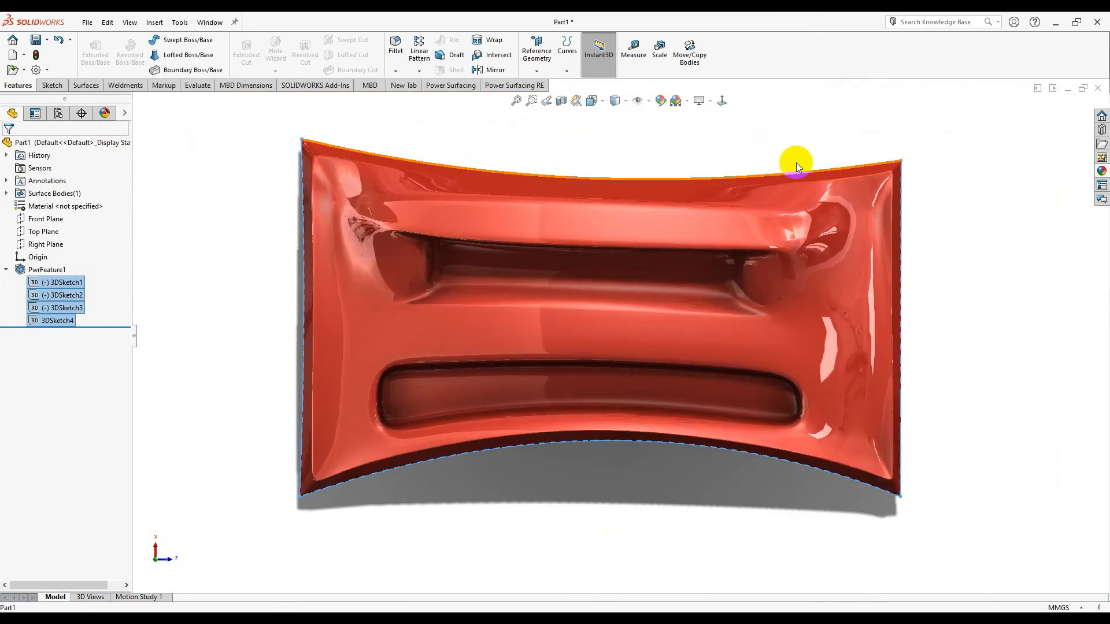
{"action": "mouse_move", "coordinate": [635, 423]}
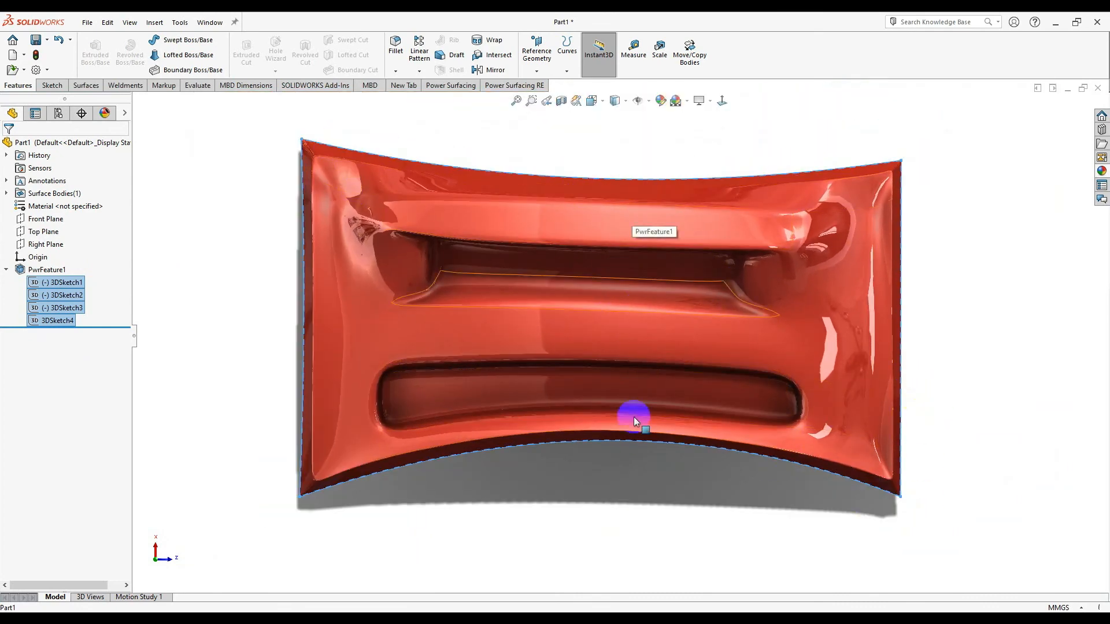
Orbit the red panel to a tilted overview and bring up the Surfaces commands
{"action": "left_click_drag", "start_coordinate": [634, 421], "coordinate": [611, 388]}
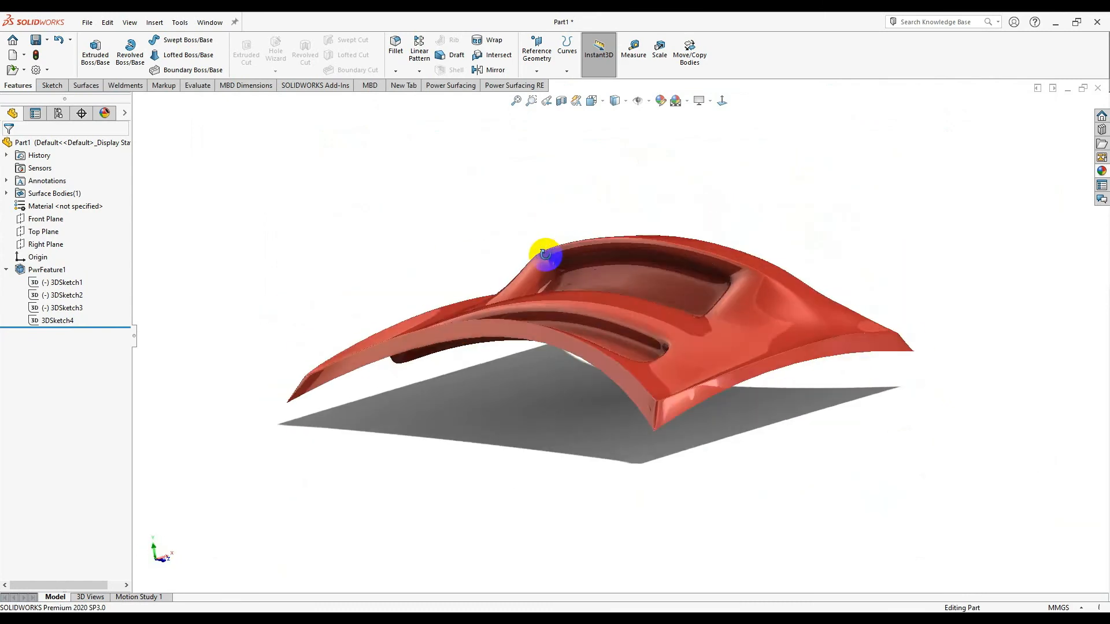
{"action": "left_click_drag", "start_coordinate": [549, 253], "coordinate": [641, 354]}
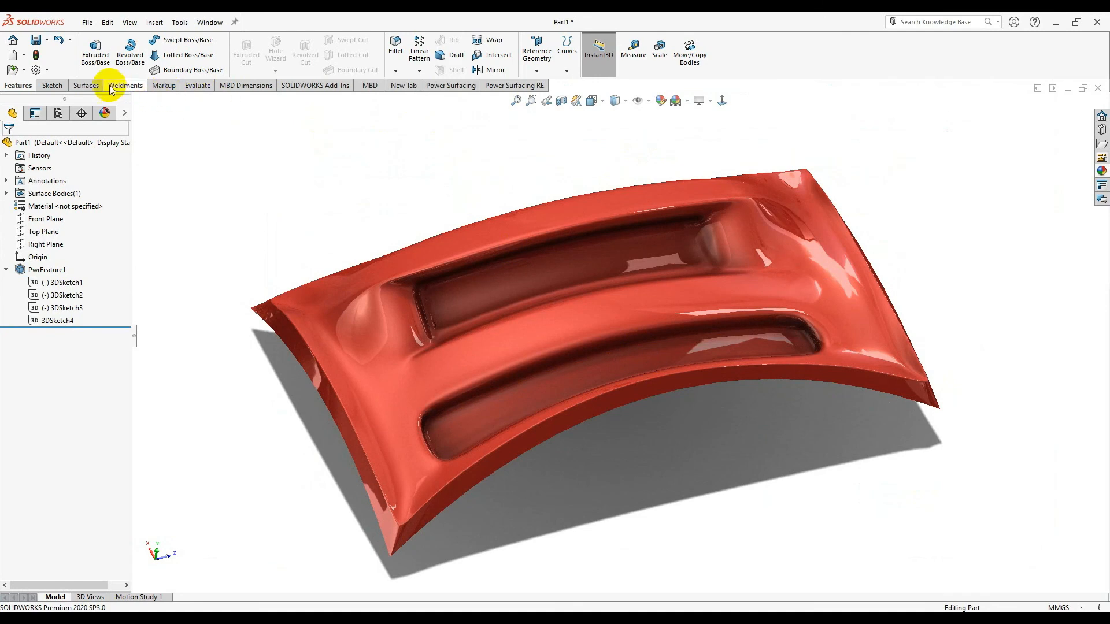
{"action": "left_click", "coordinate": [85, 85]}
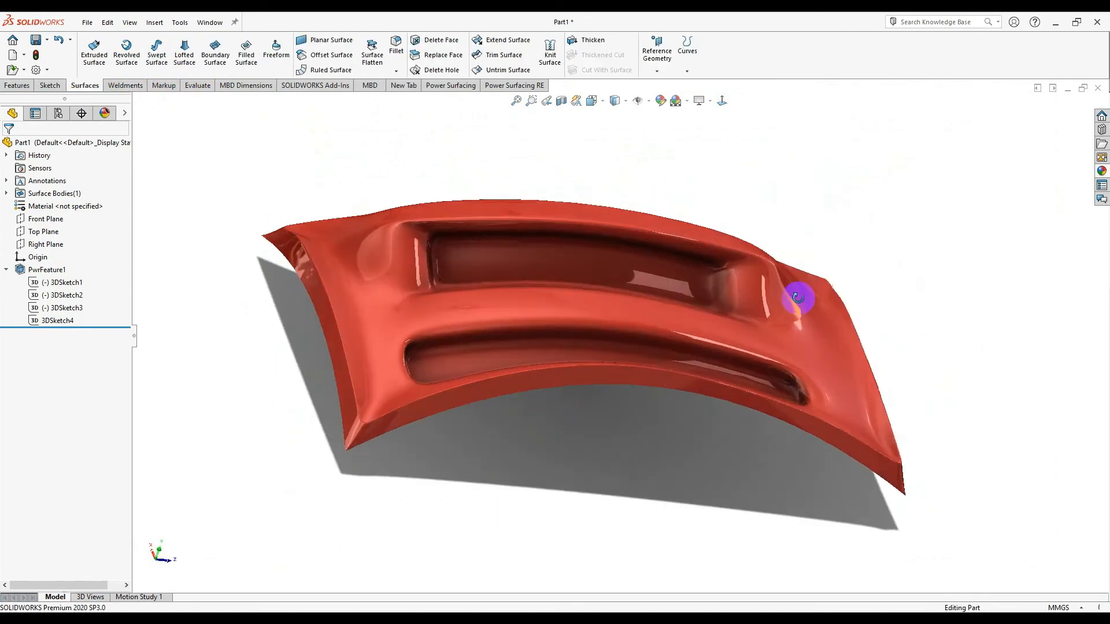
Orbit and zoom to inspect both recessed channels from front, oblique and edge-on views
{"action": "left_click_drag", "start_coordinate": [798, 297], "coordinate": [782, 373]}
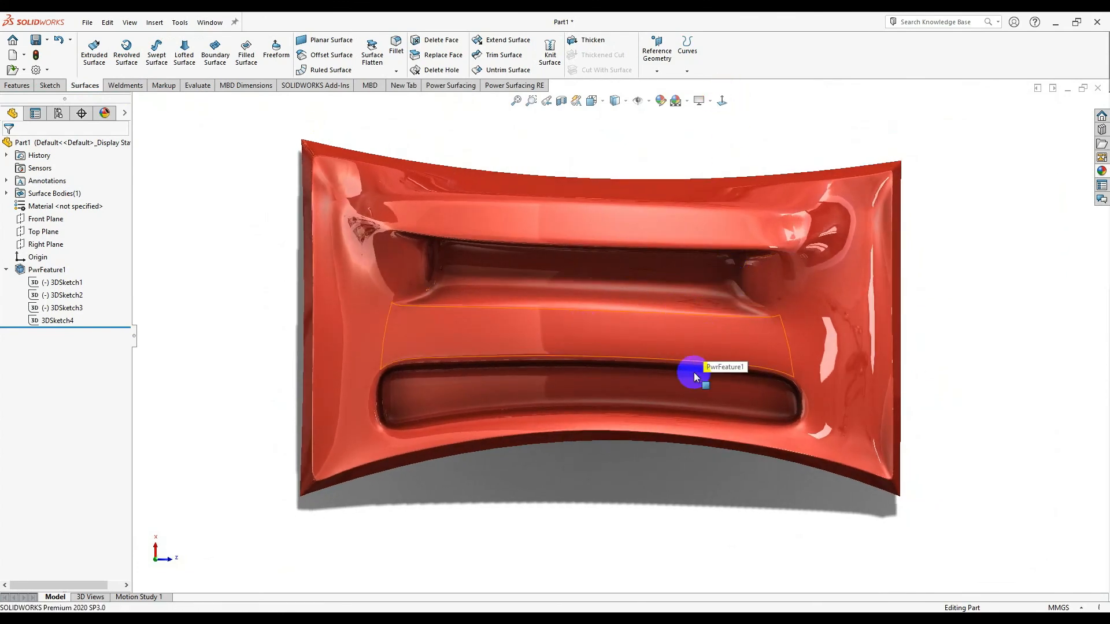
{"action": "left_click_drag", "start_coordinate": [694, 376], "coordinate": [721, 489]}
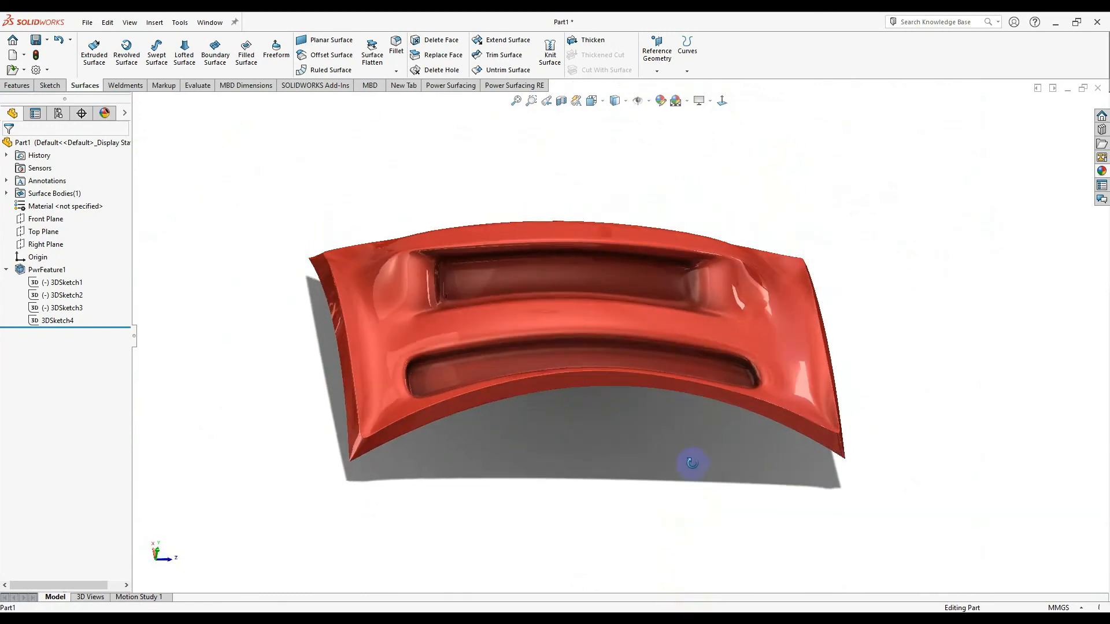
{"action": "left_click_drag", "start_coordinate": [691, 464], "coordinate": [645, 286]}
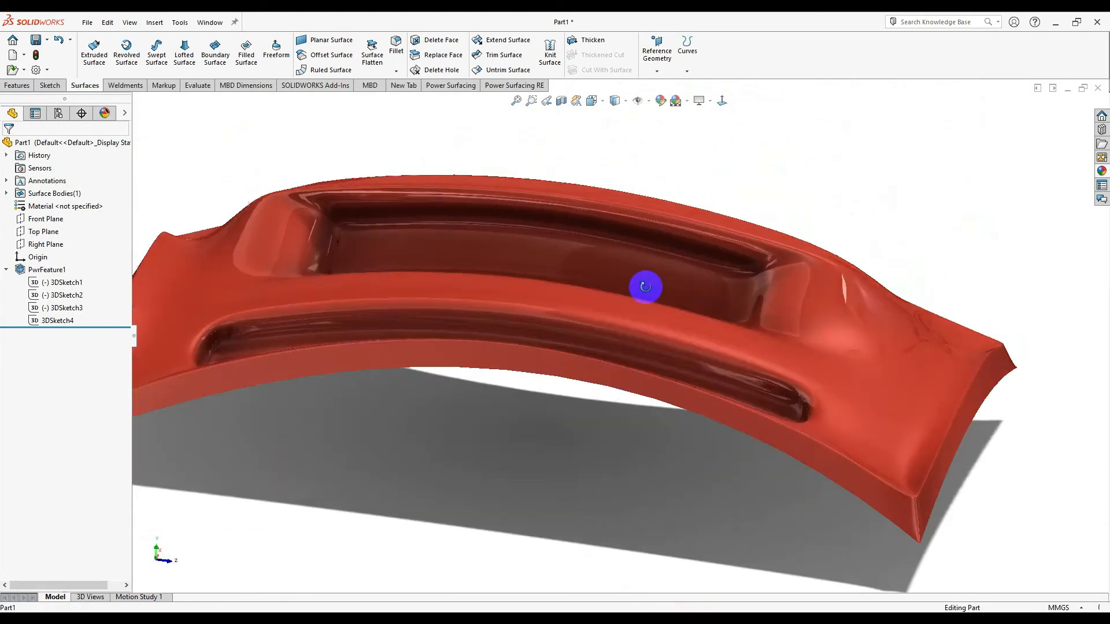
{"action": "left_click_drag", "start_coordinate": [644, 287], "coordinate": [610, 376]}
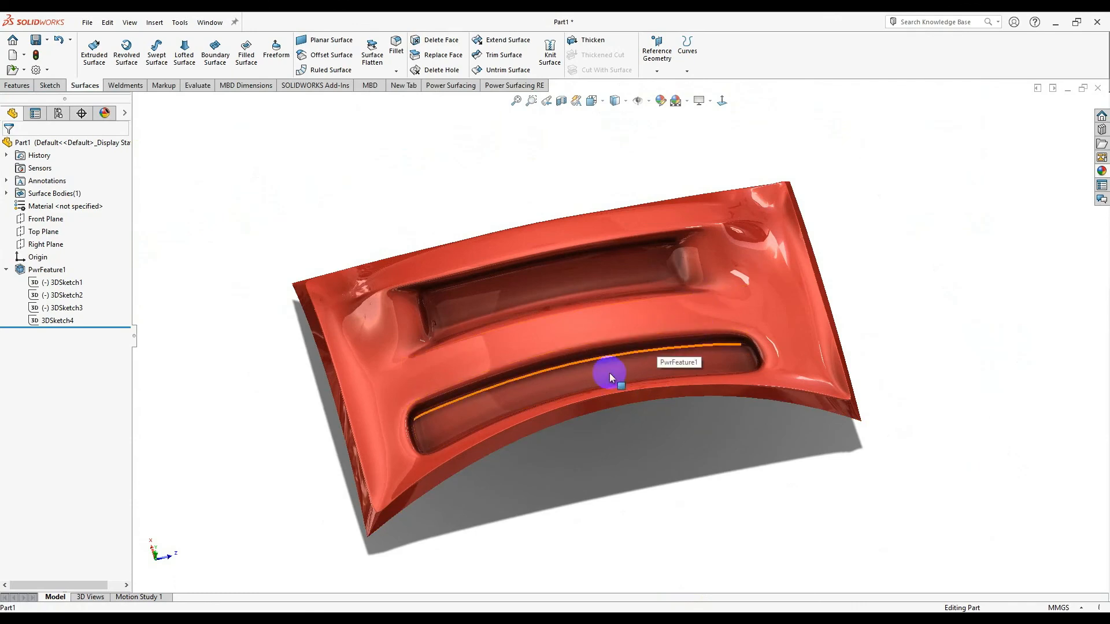
{"action": "left_click_drag", "start_coordinate": [609, 375], "coordinate": [752, 308]}
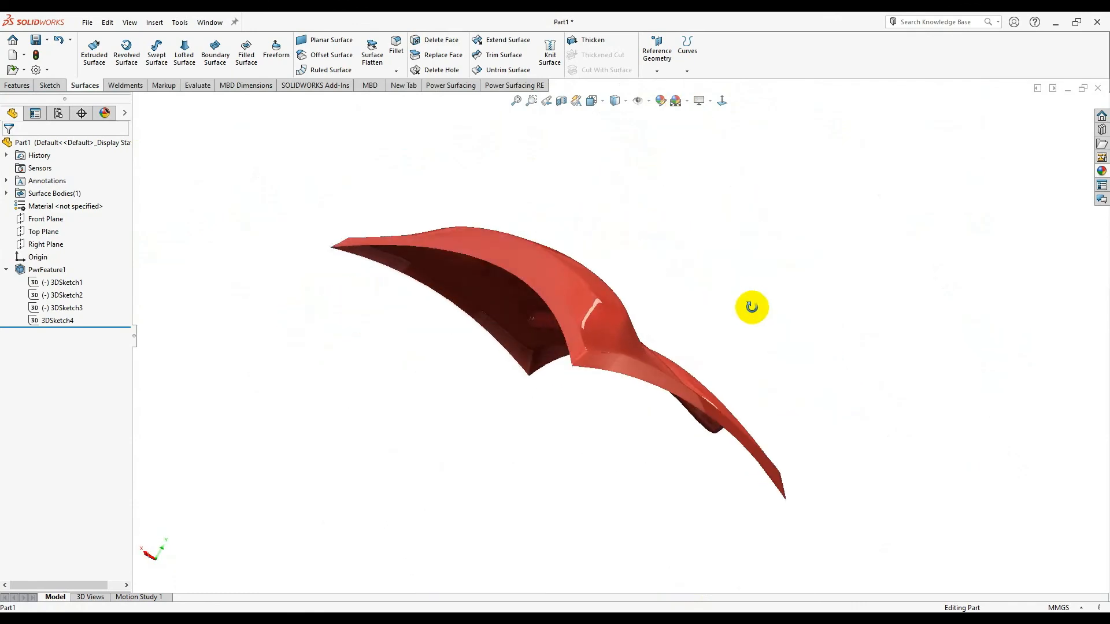